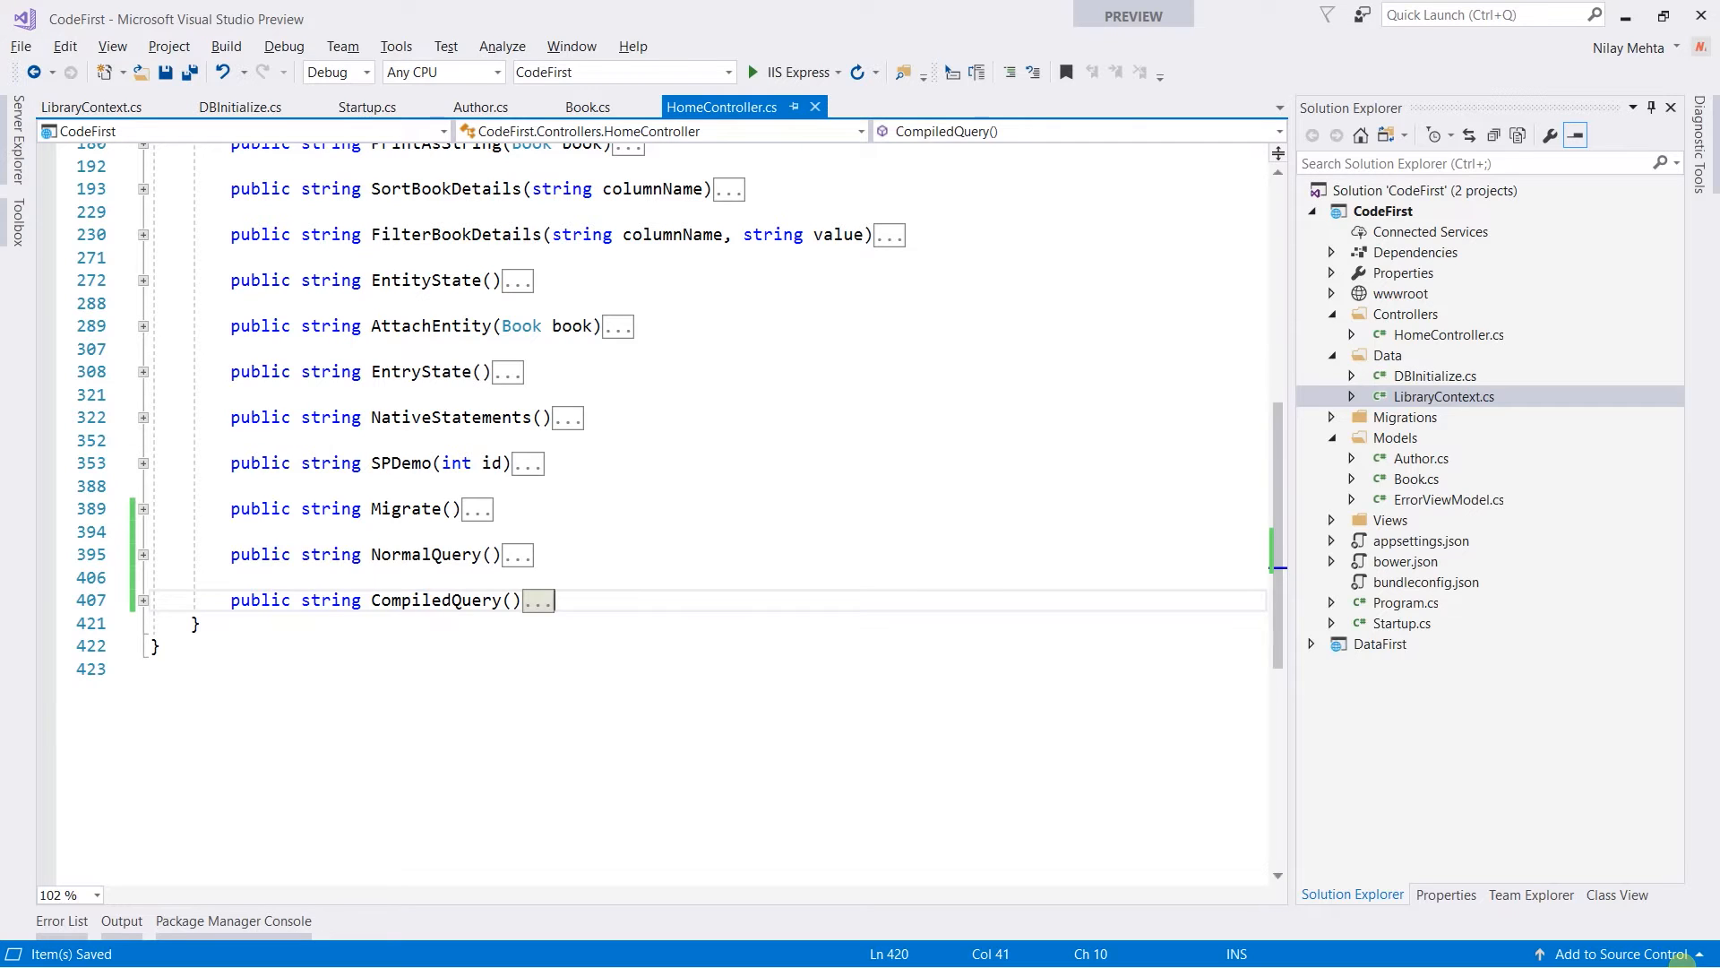
Declare an empty public string SearchBook(string title) method below CompiledQuery in HomeController
text(public string)
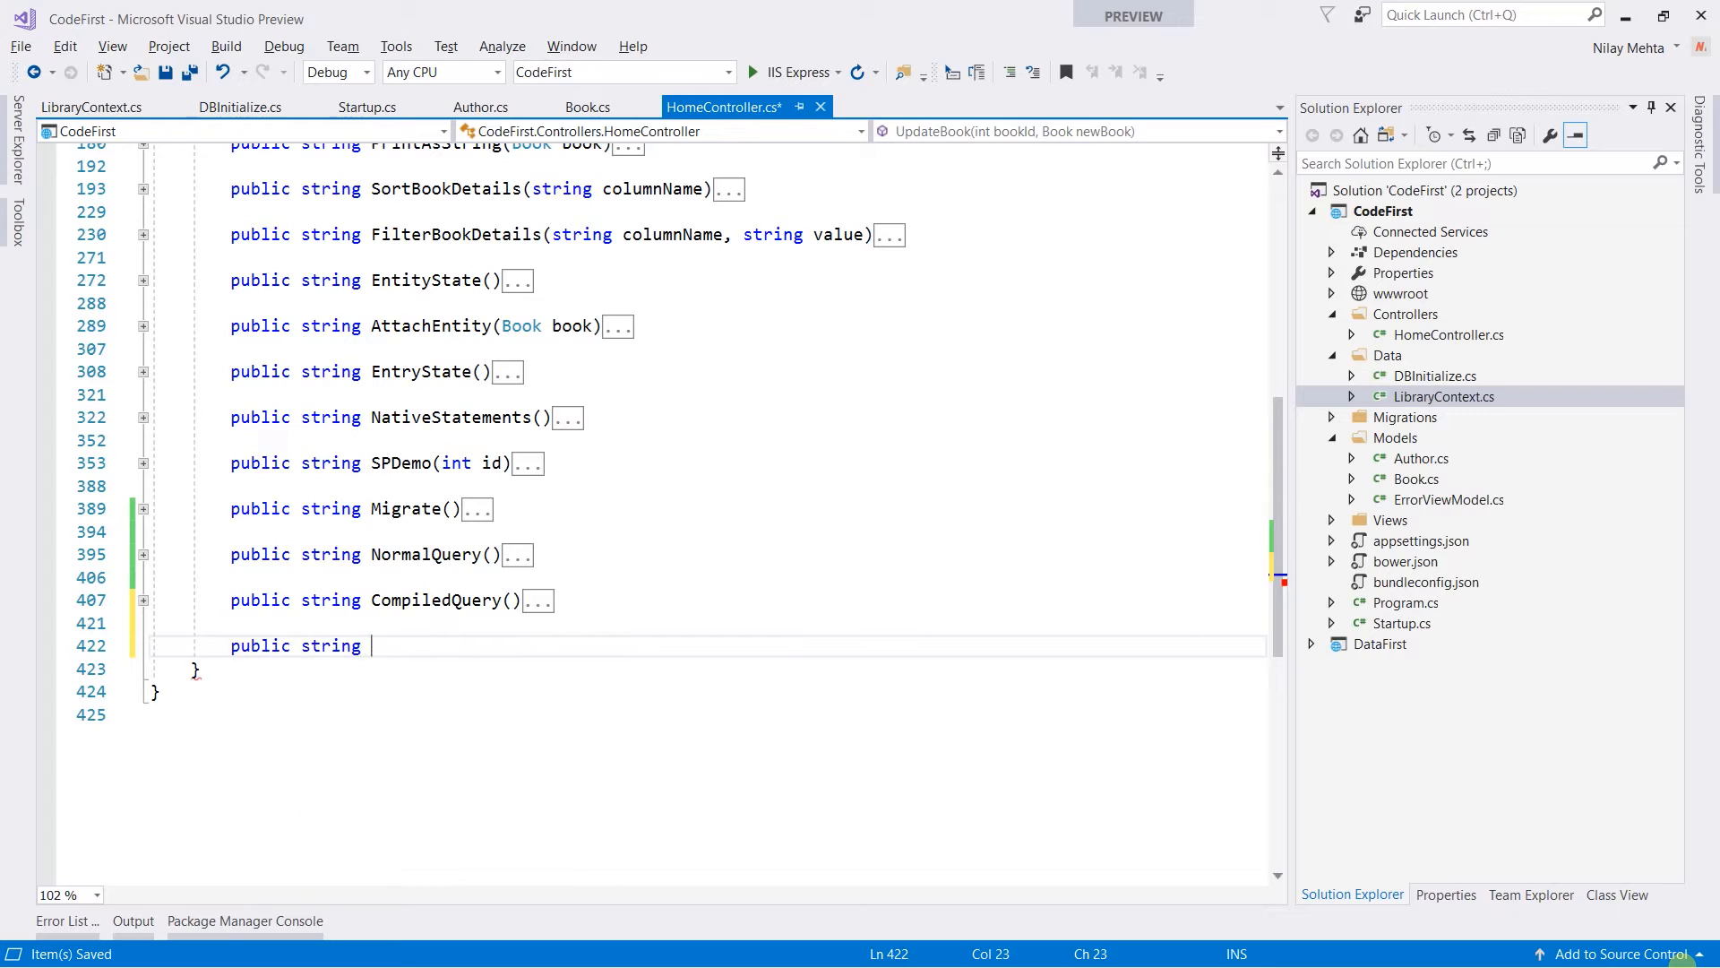
text(SearchB)
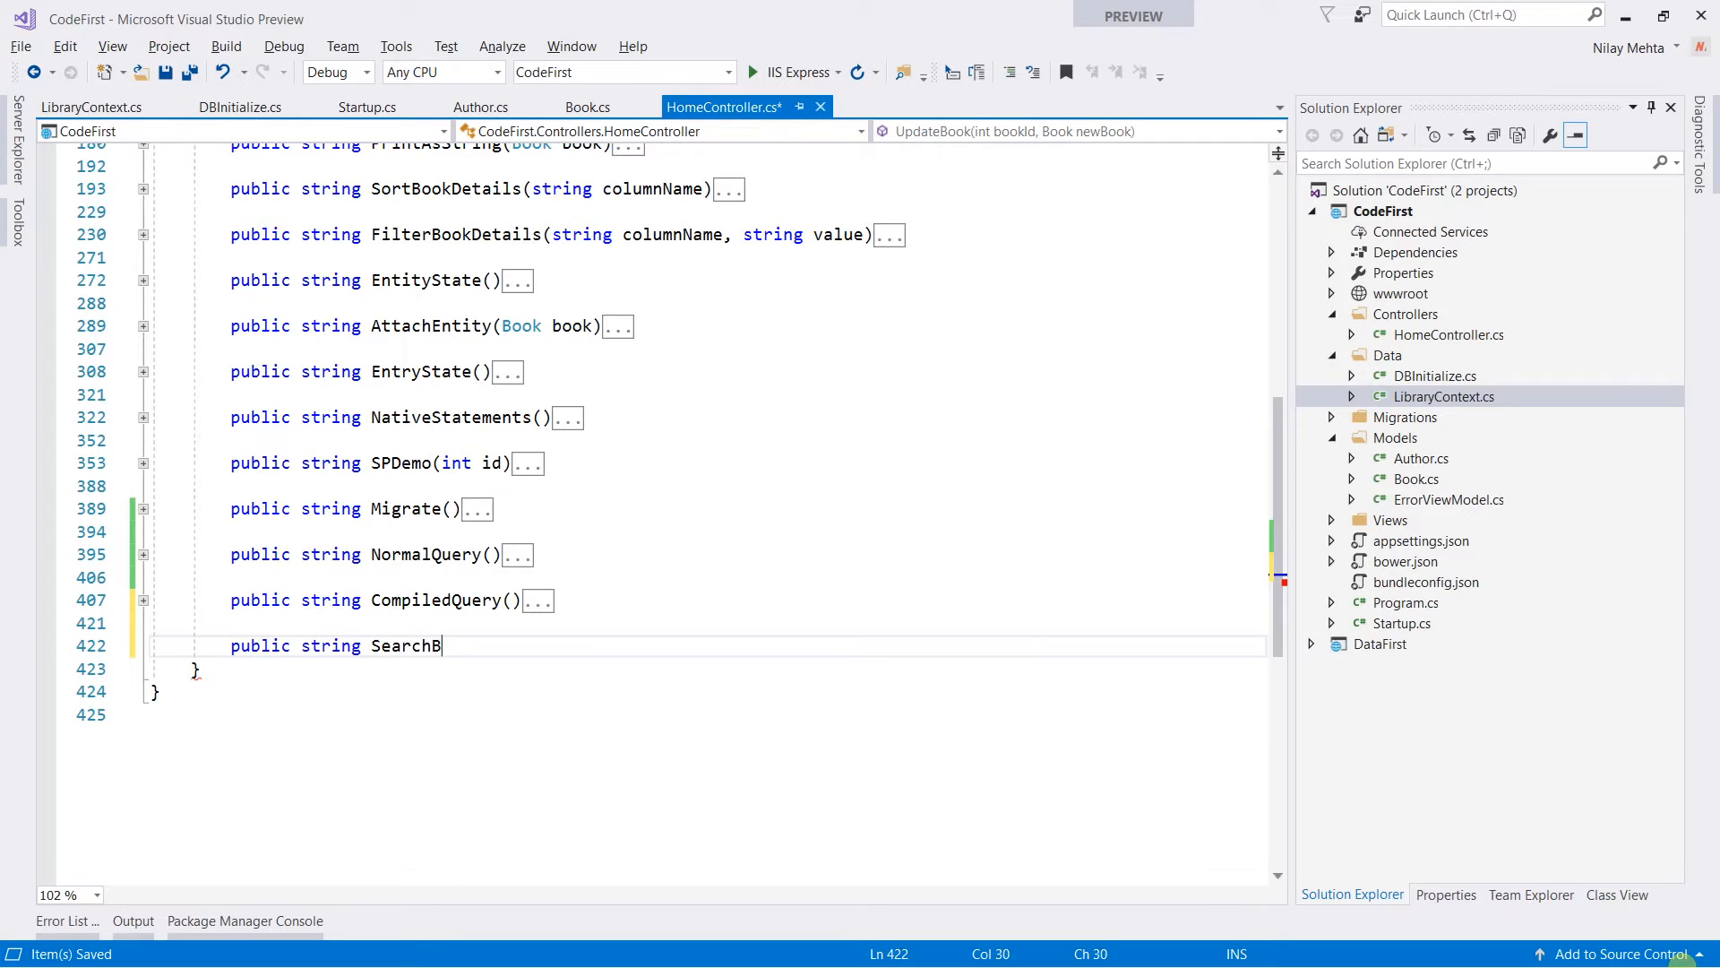
text(ook())
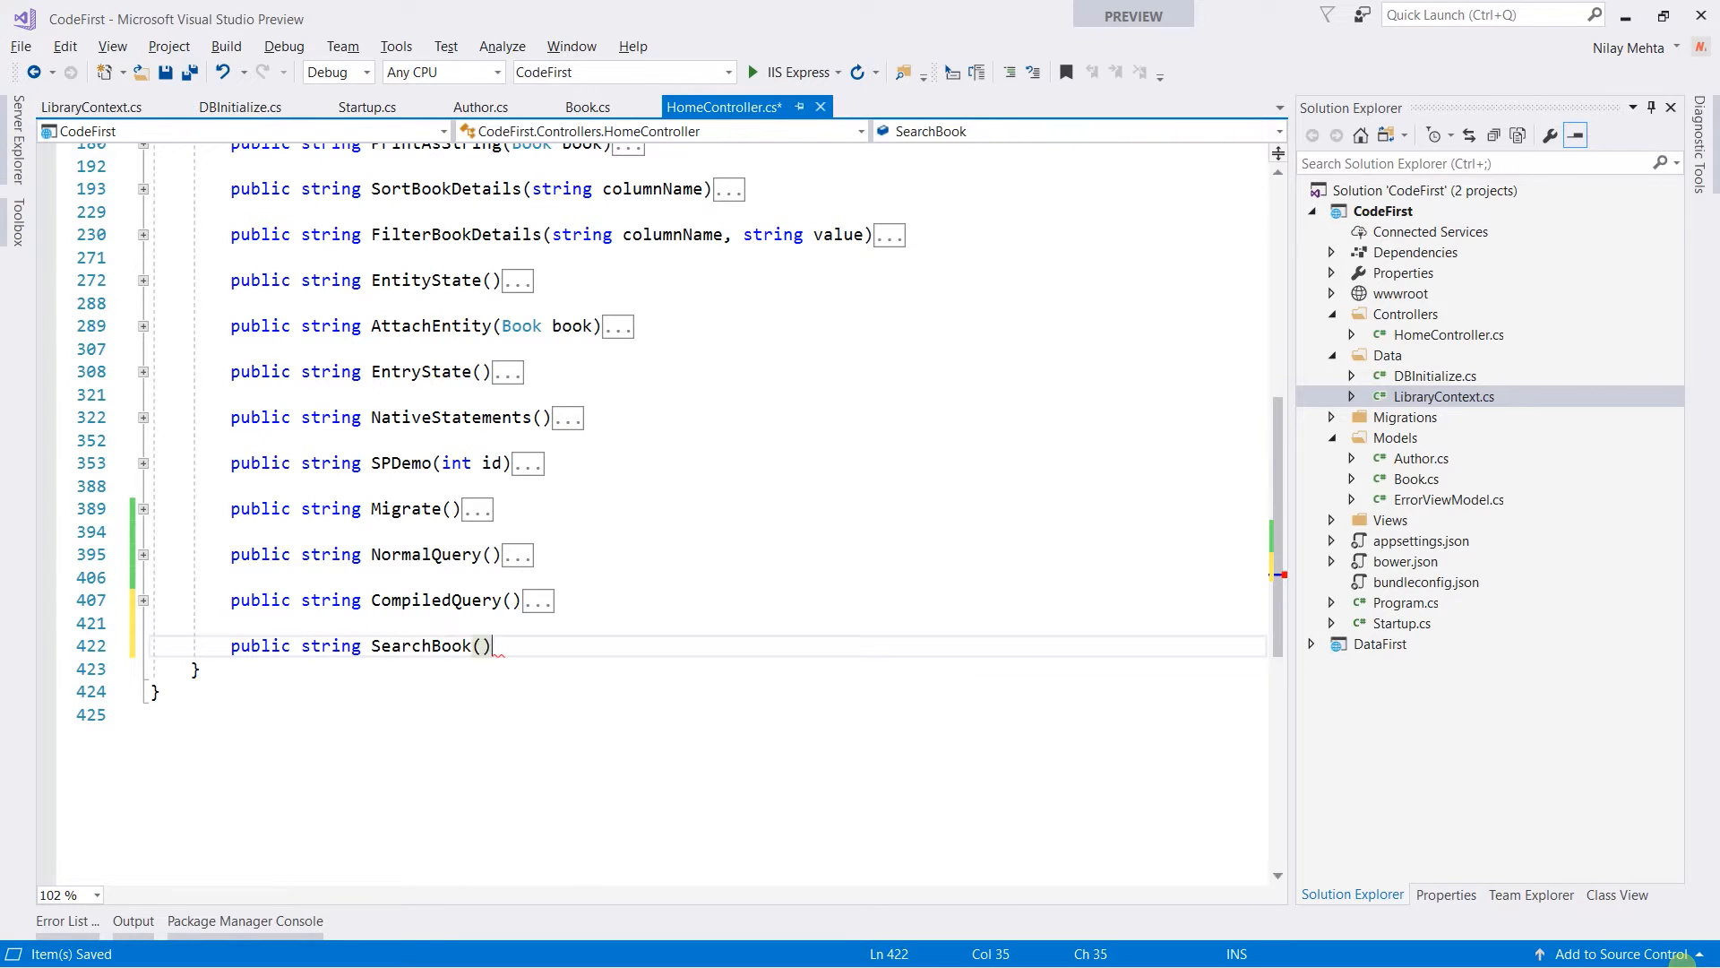
text(s)
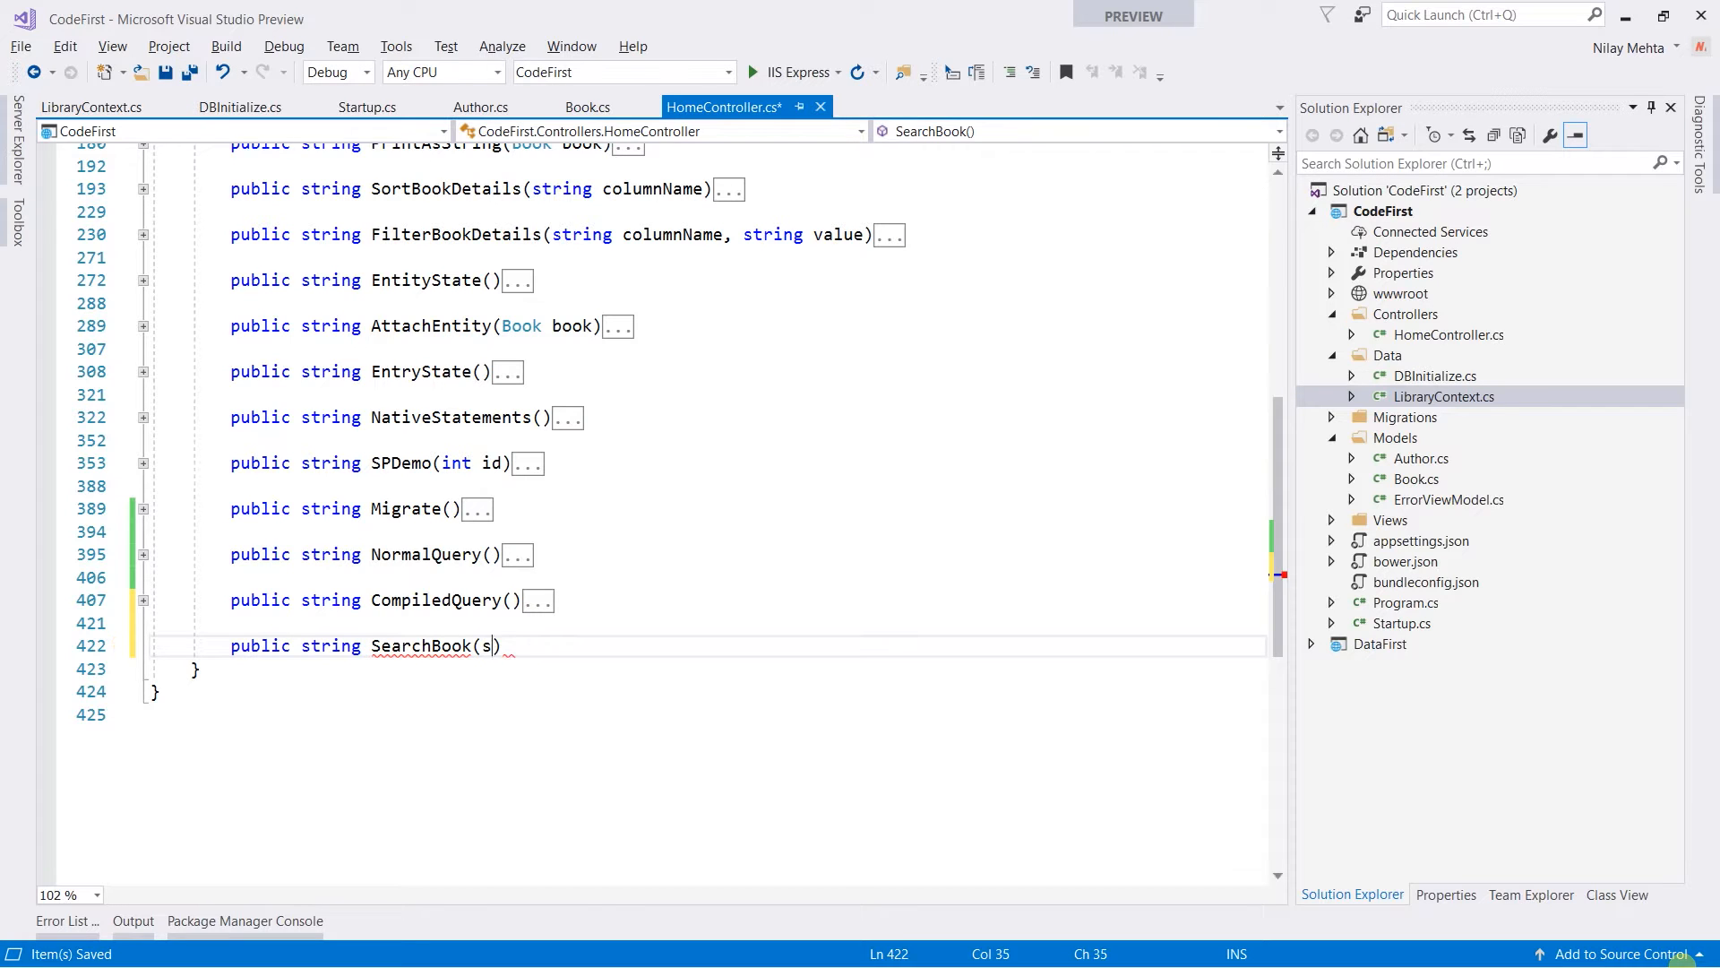
text(tring title)
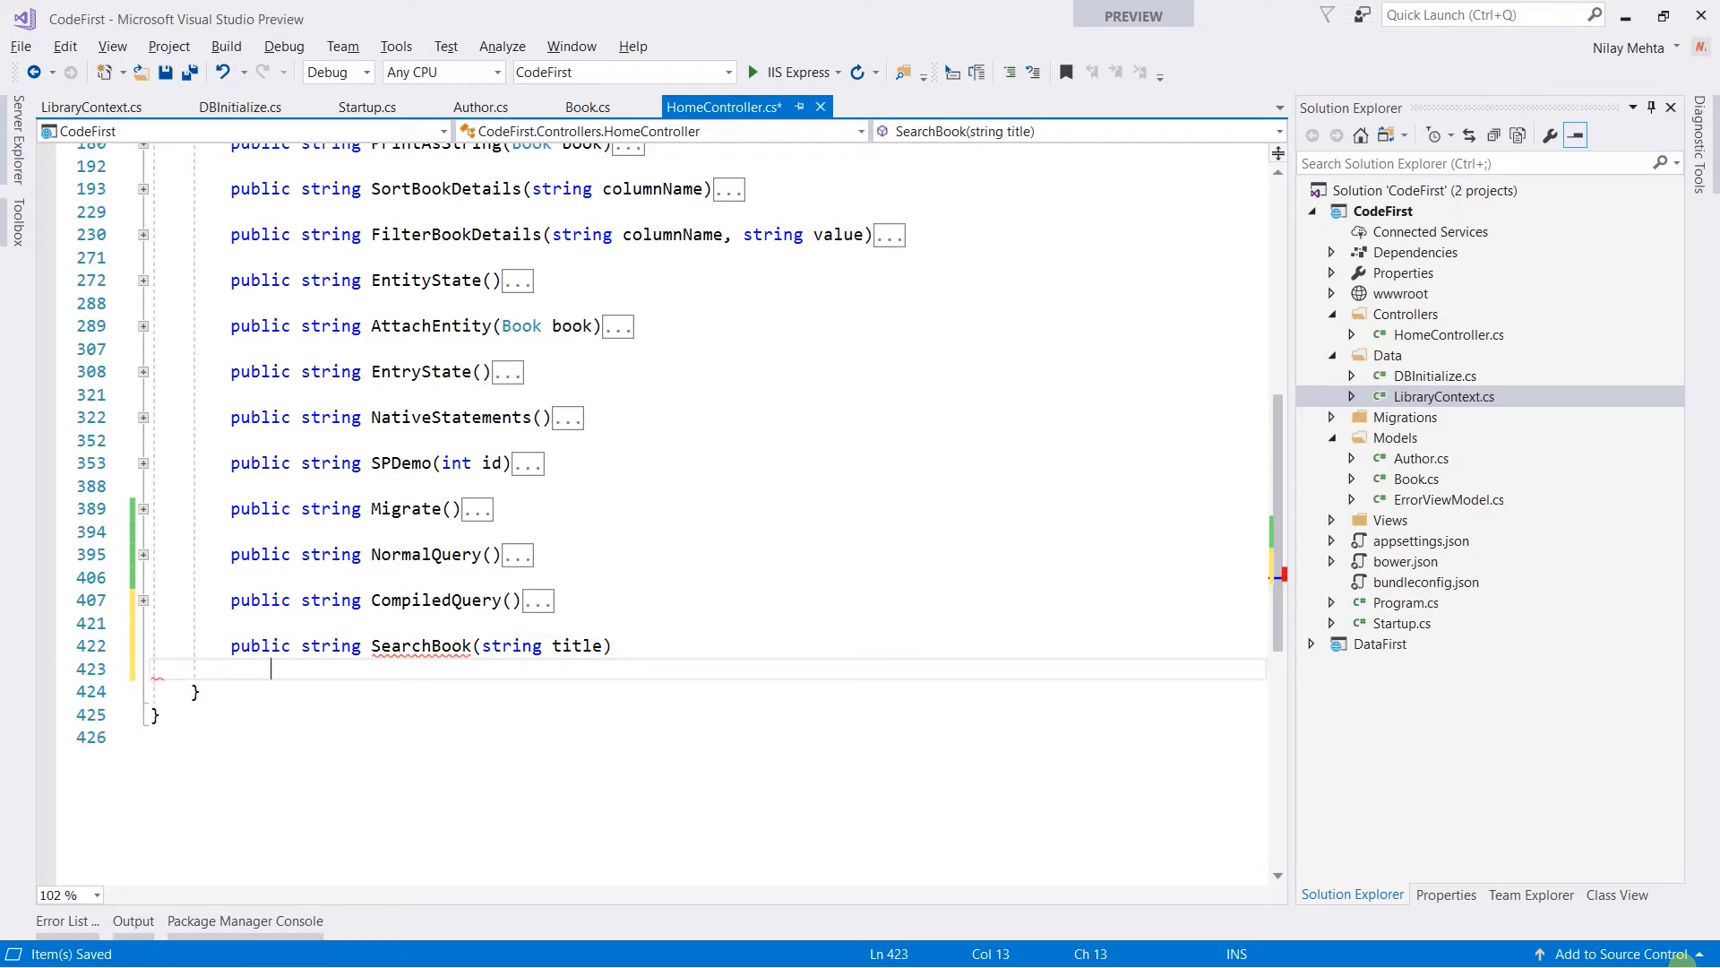
text({)
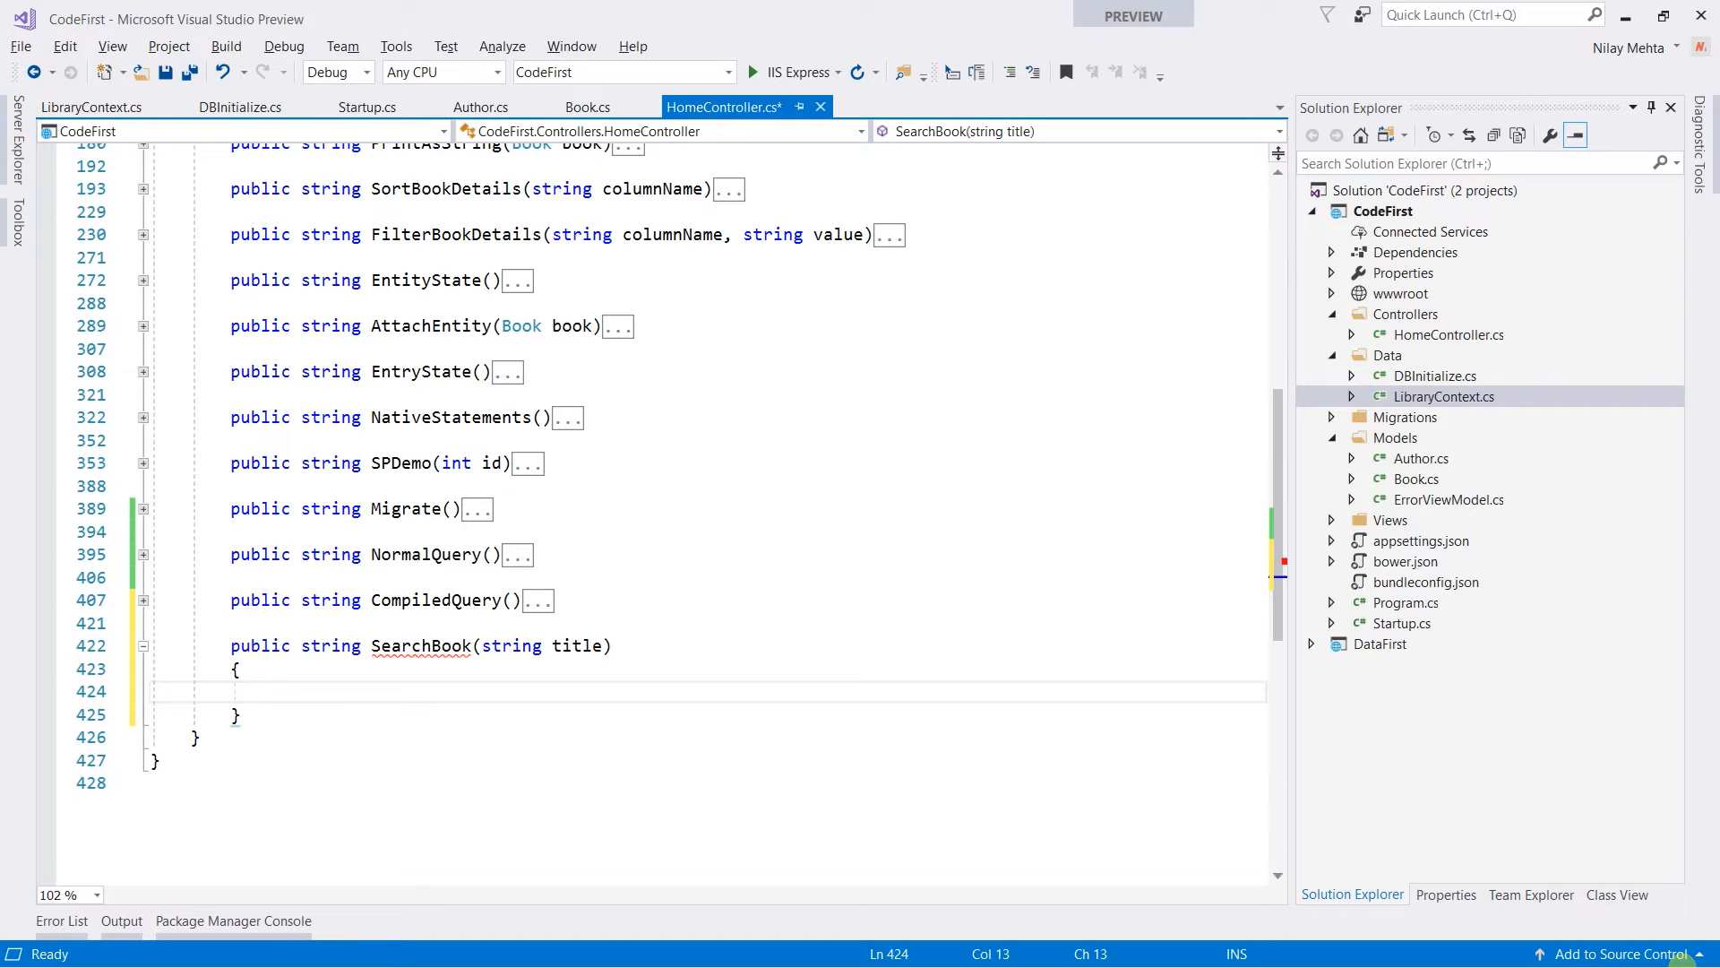
Declare StringBuilder data = new StringBuilder() inside SearchBook
click(268, 691)
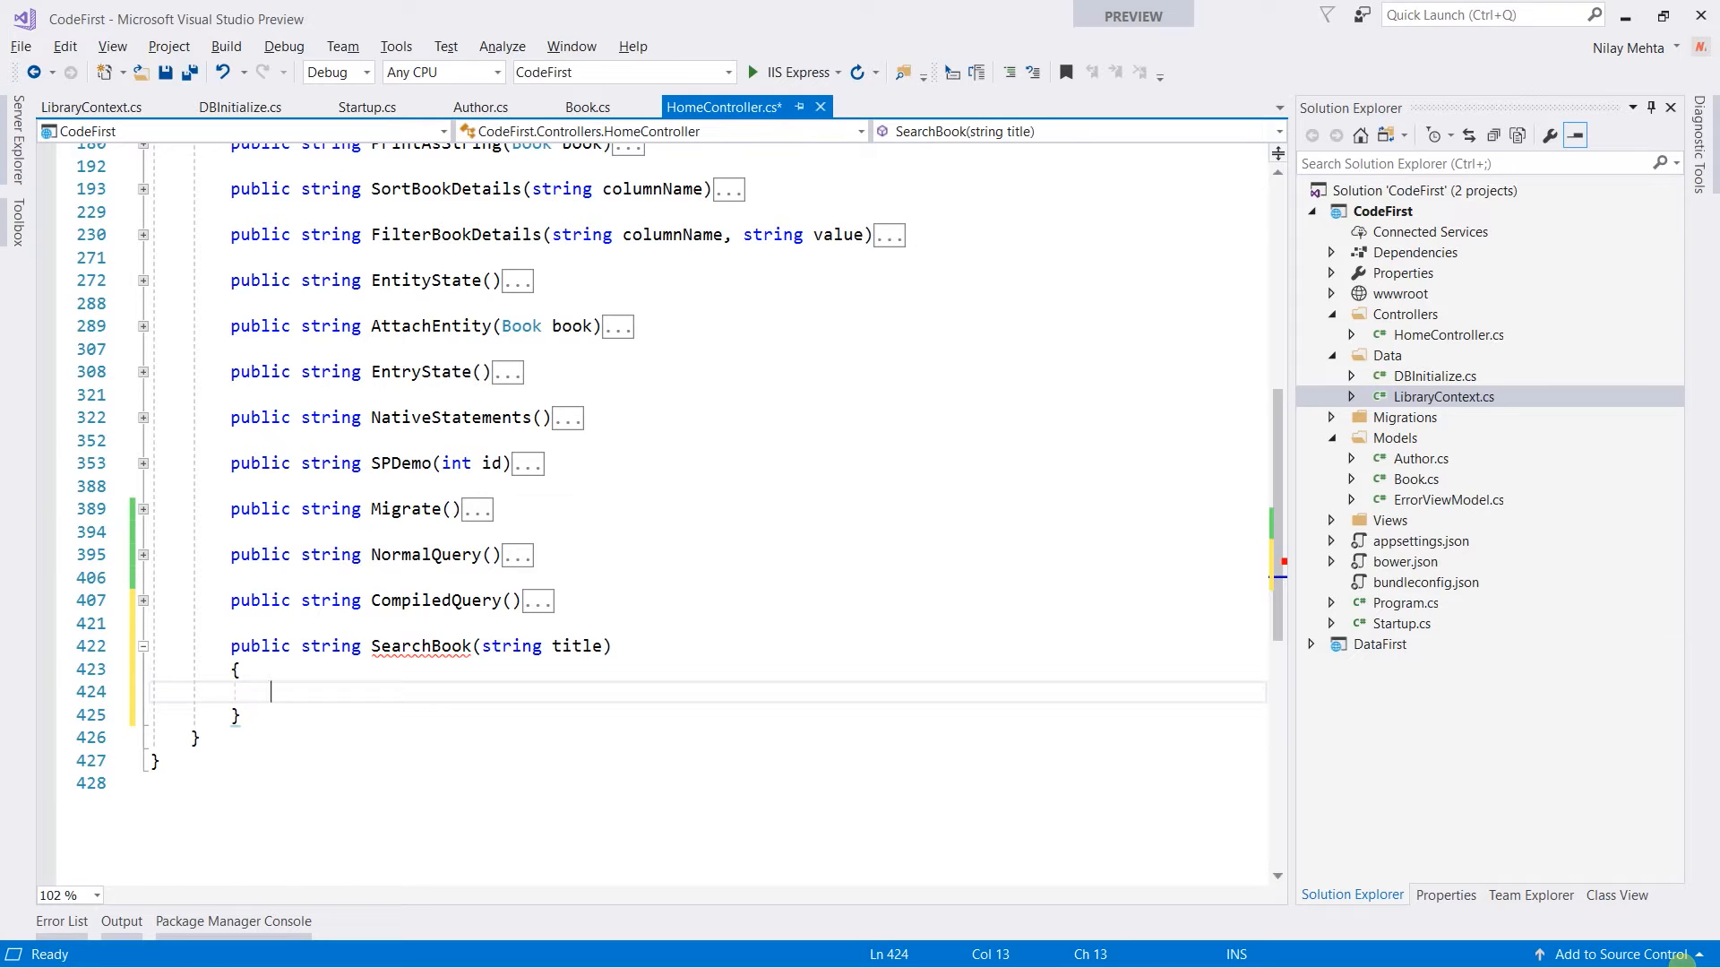
text(str)
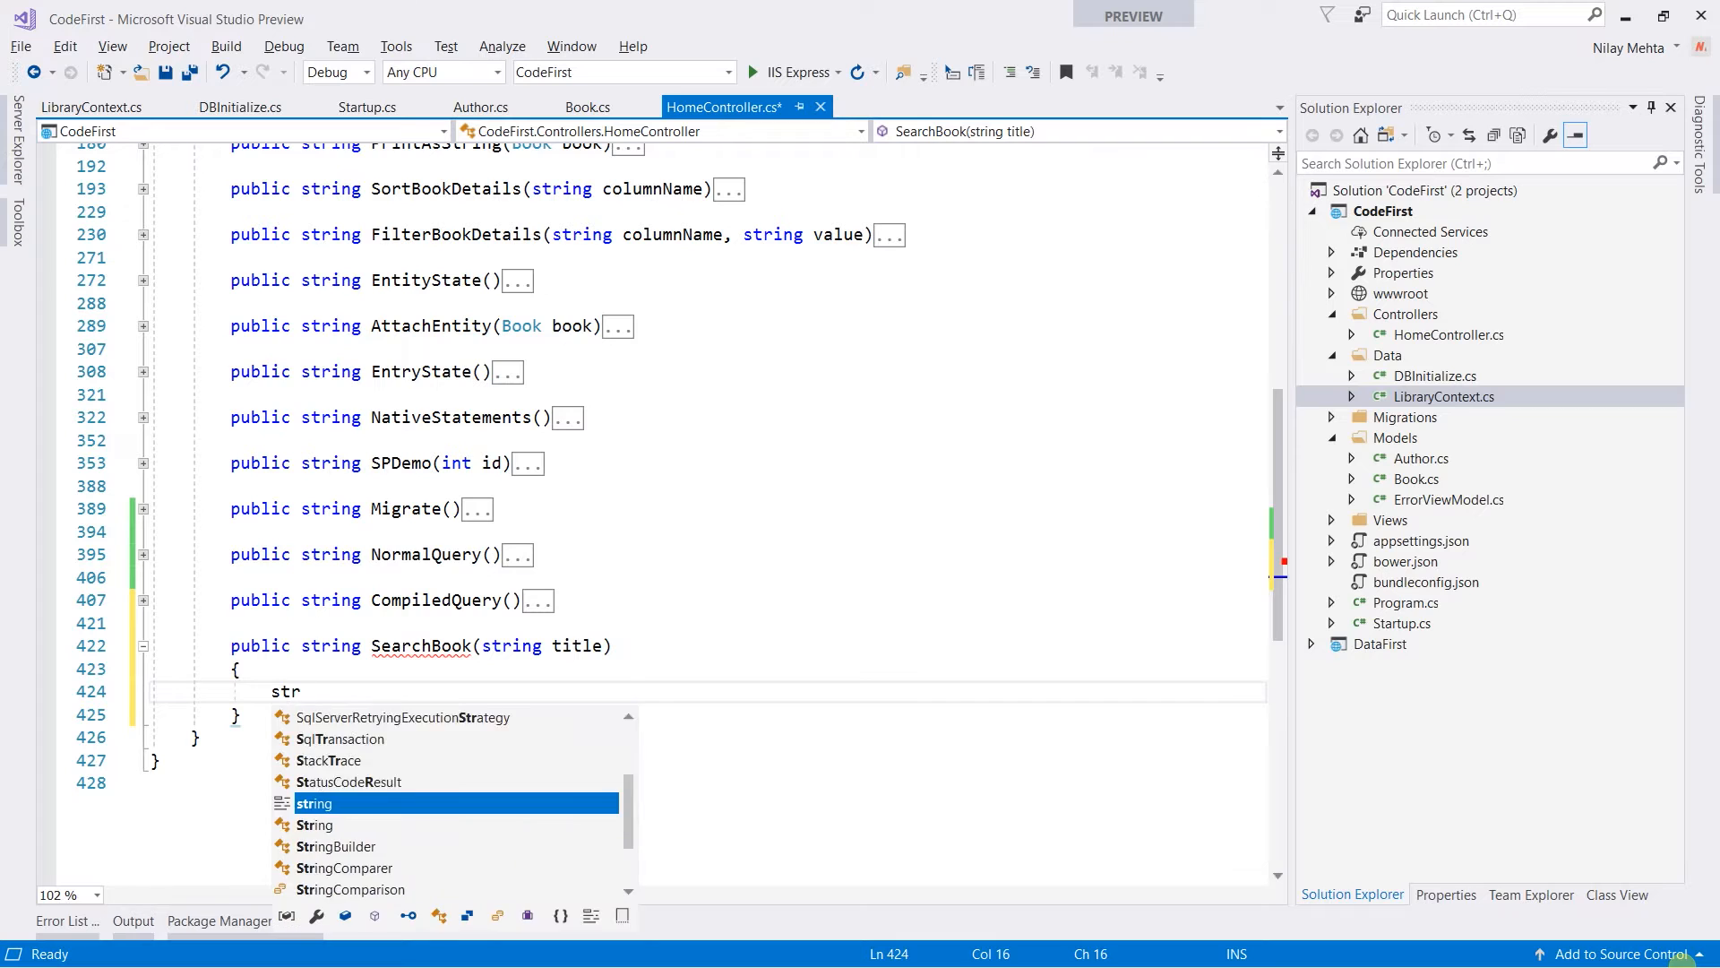
text(ingb)
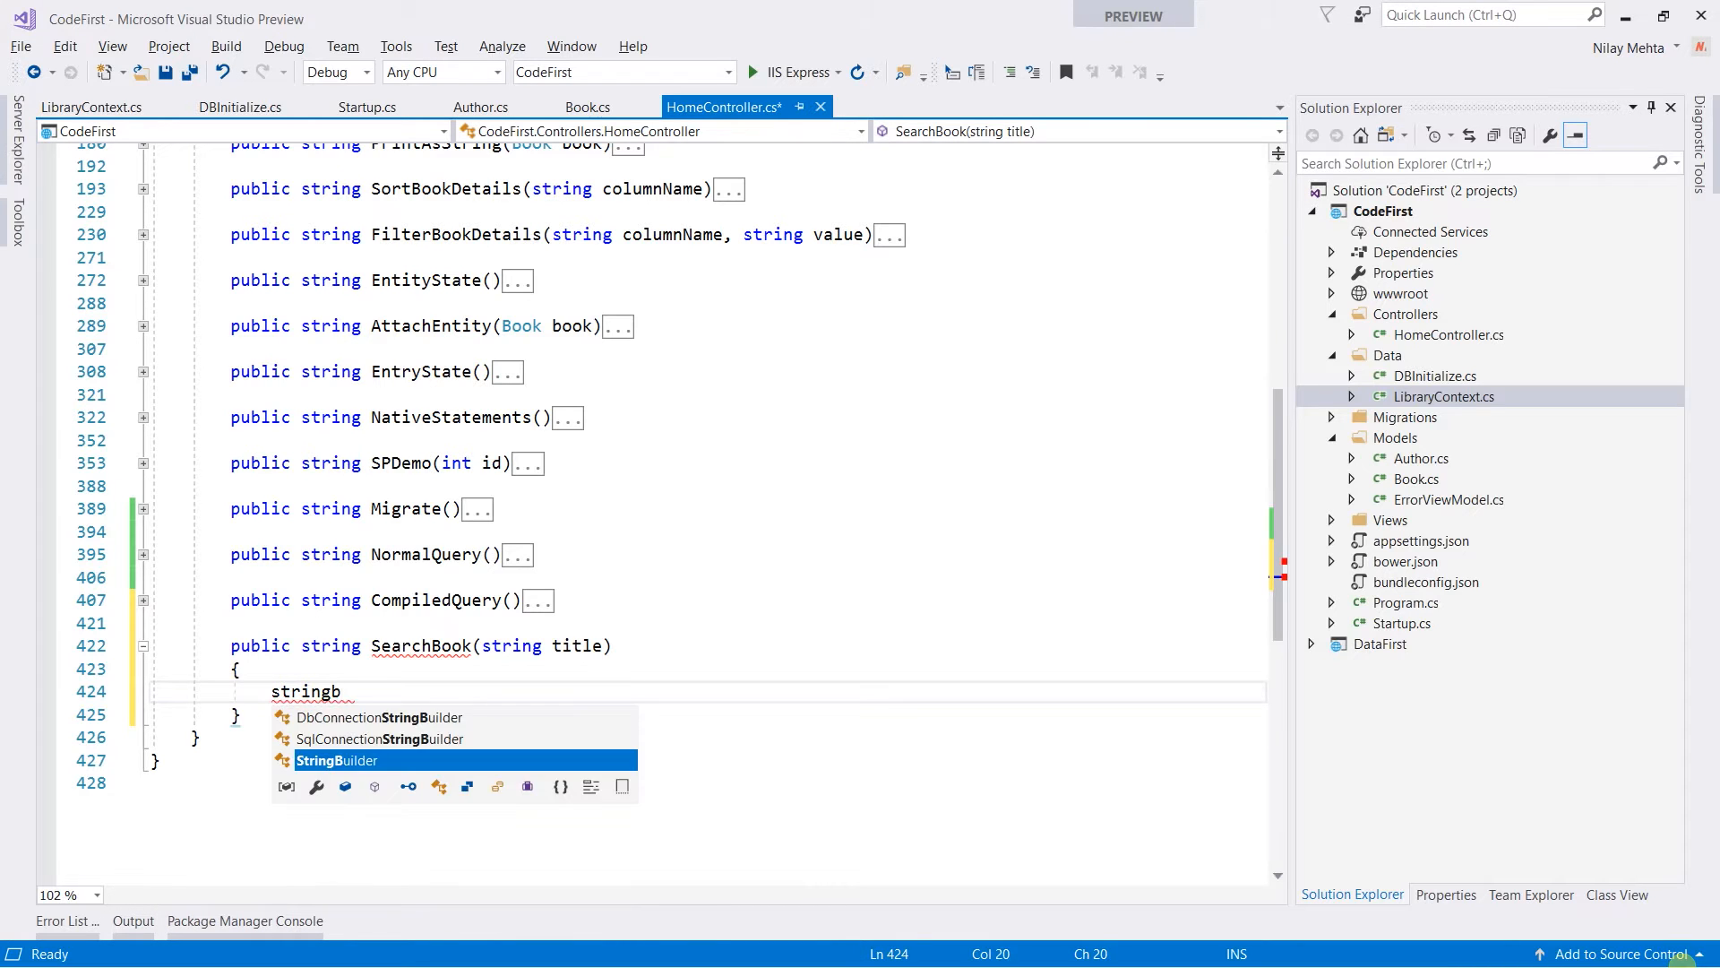
text(StringBuilder data)
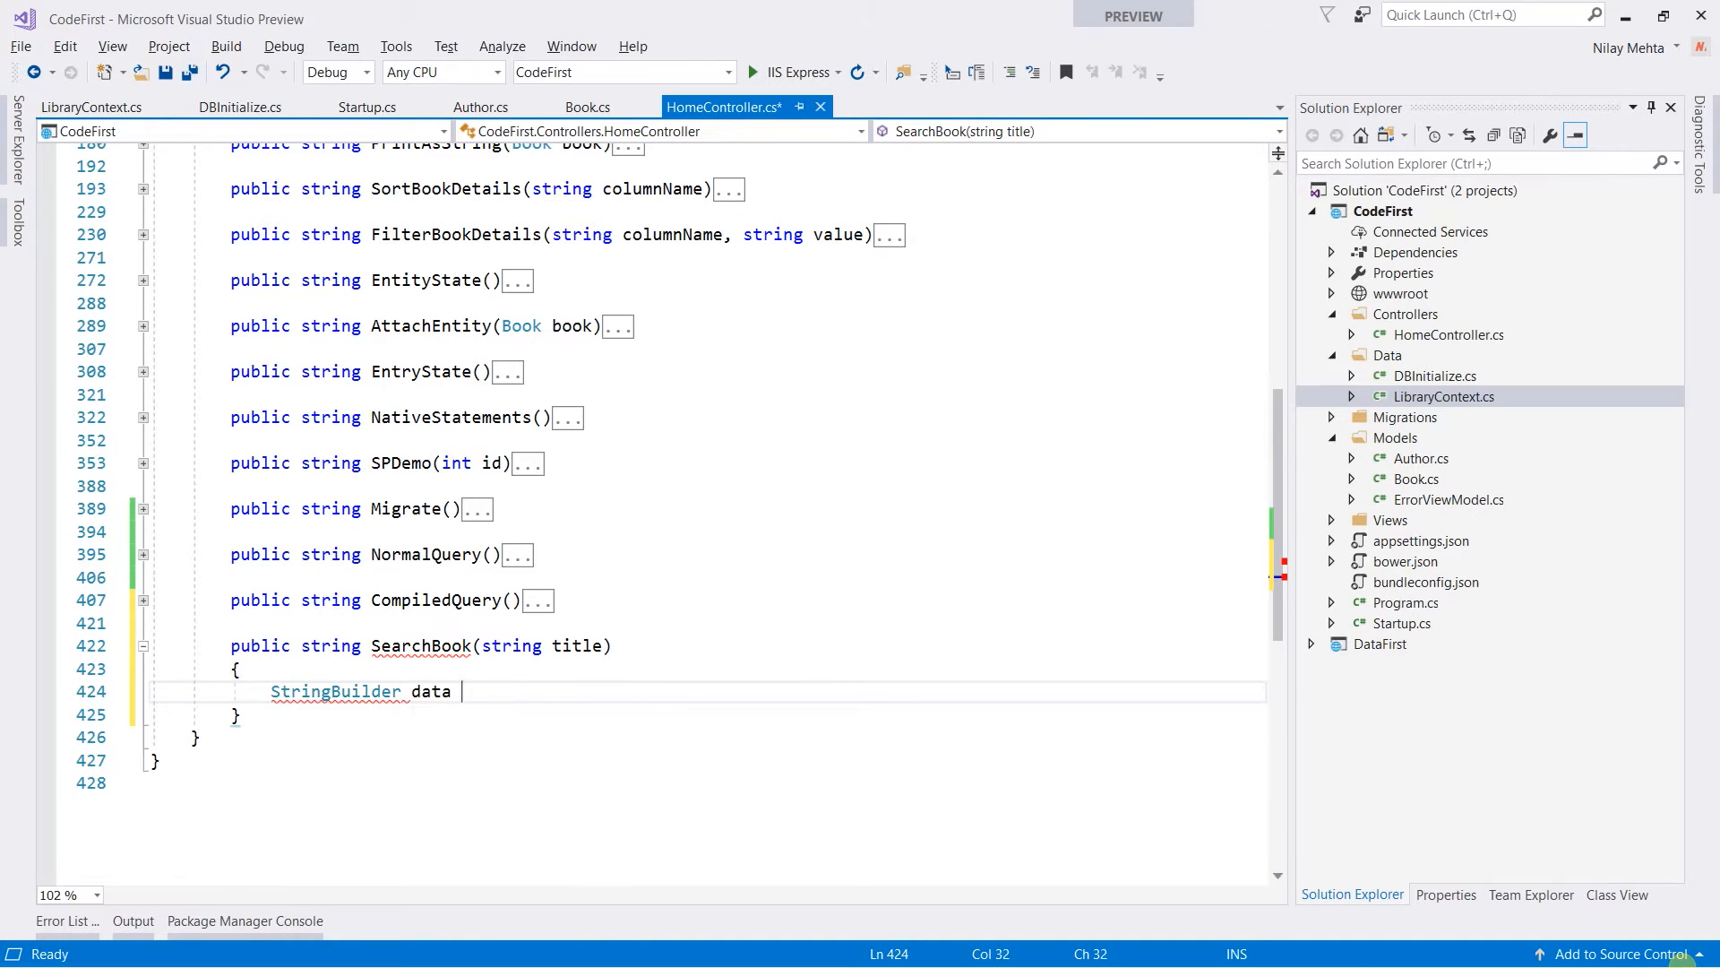
text(= new StringBuilder();)
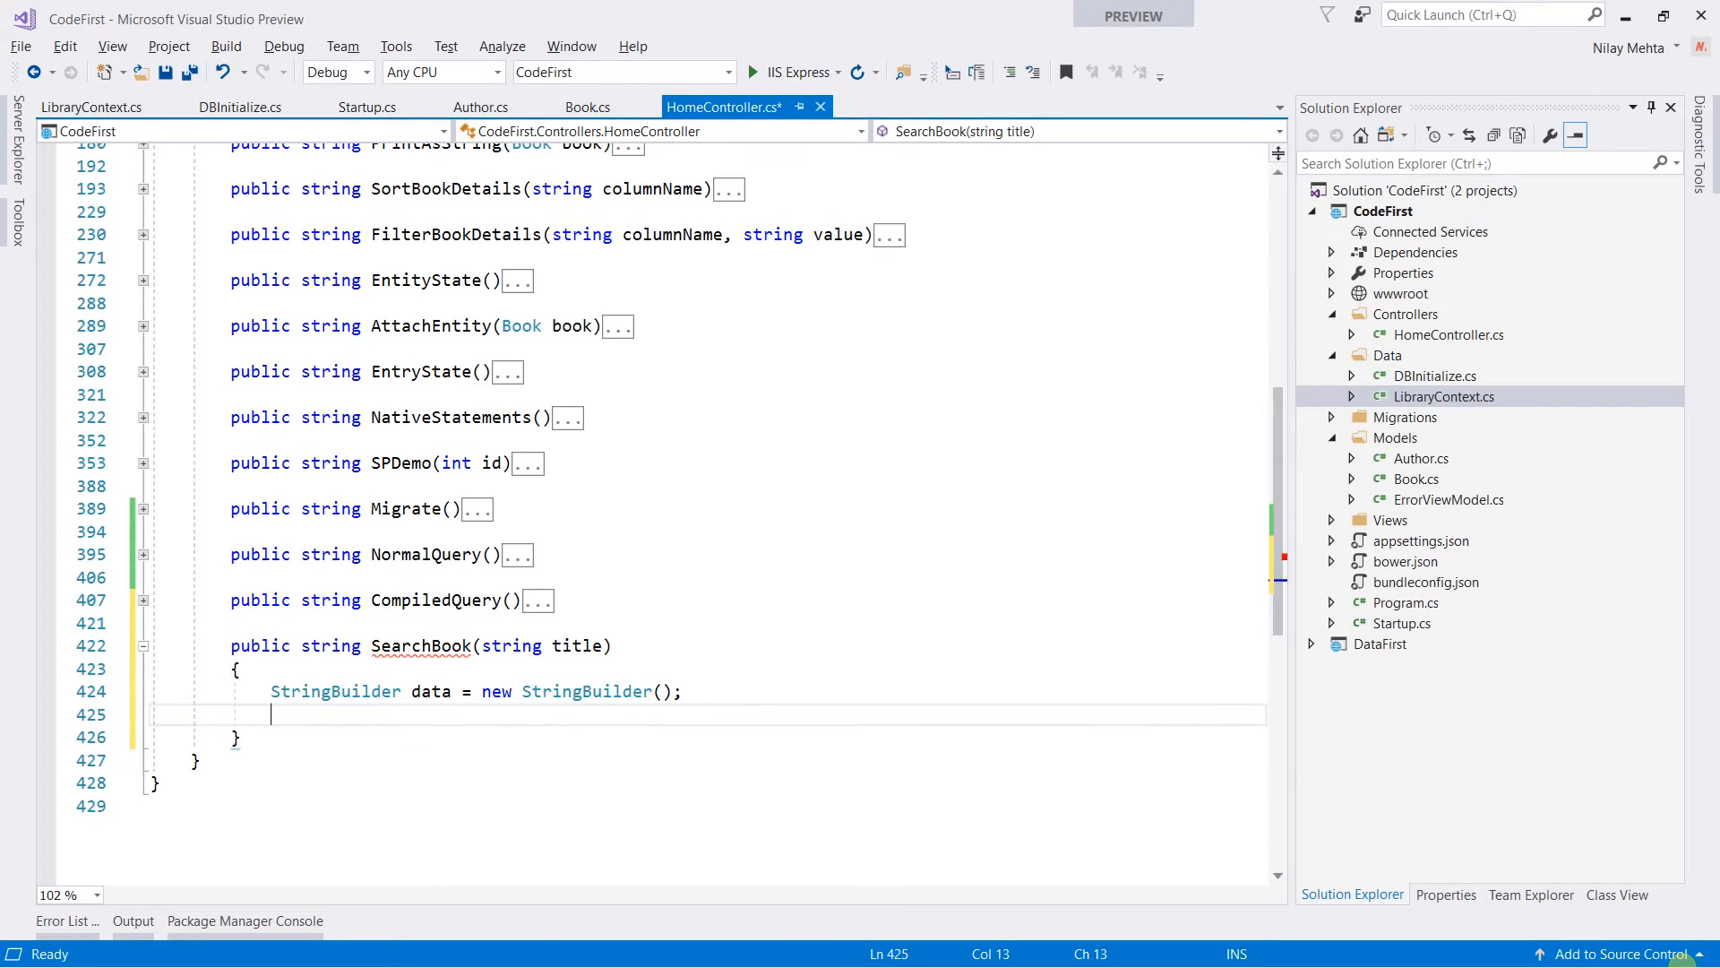
Begin var filterdBook = _context.Book.Where query
text(var fi)
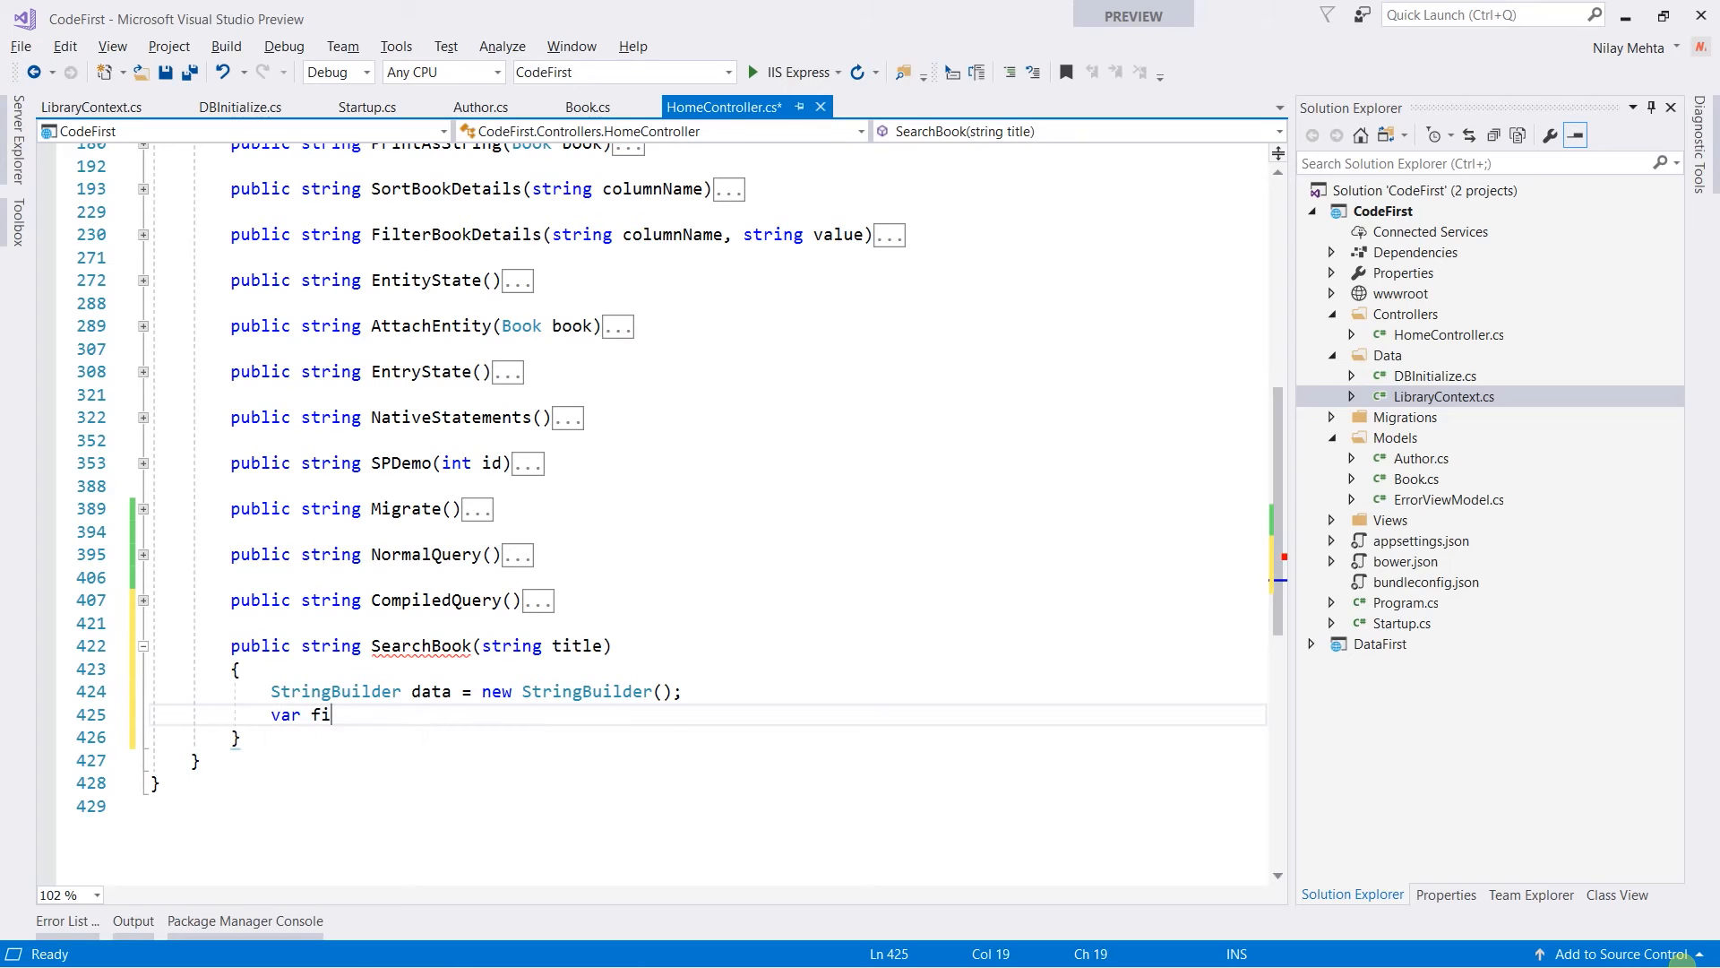
text(lter)
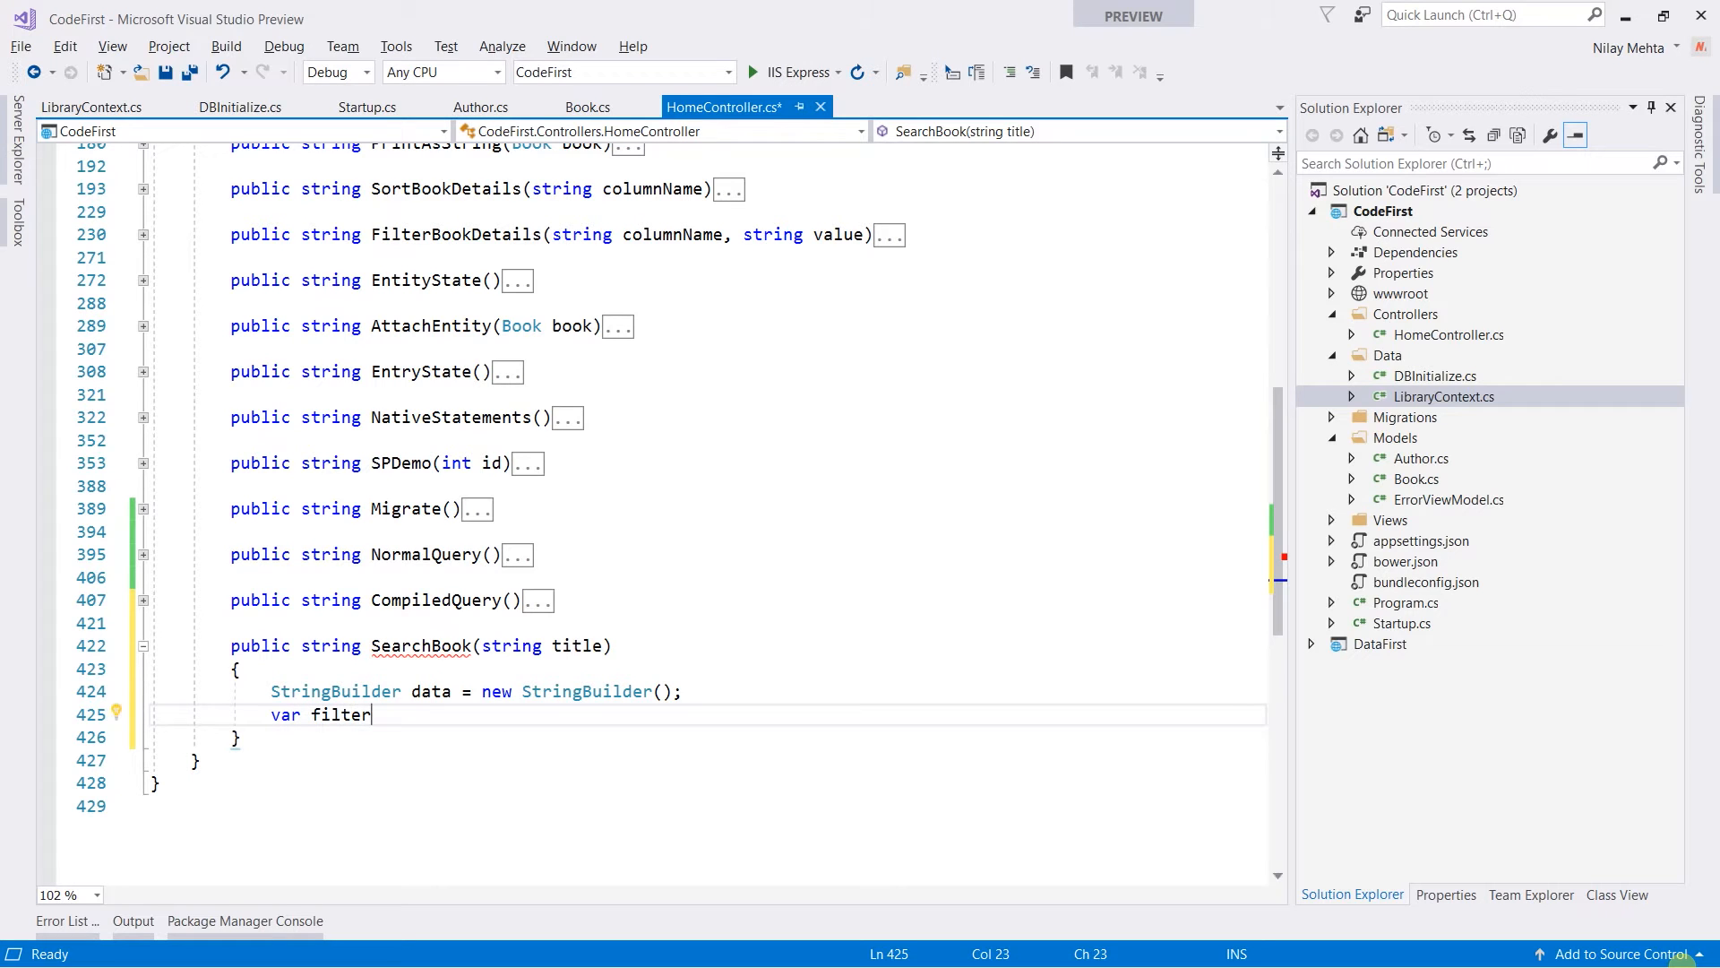
text(dBook =)
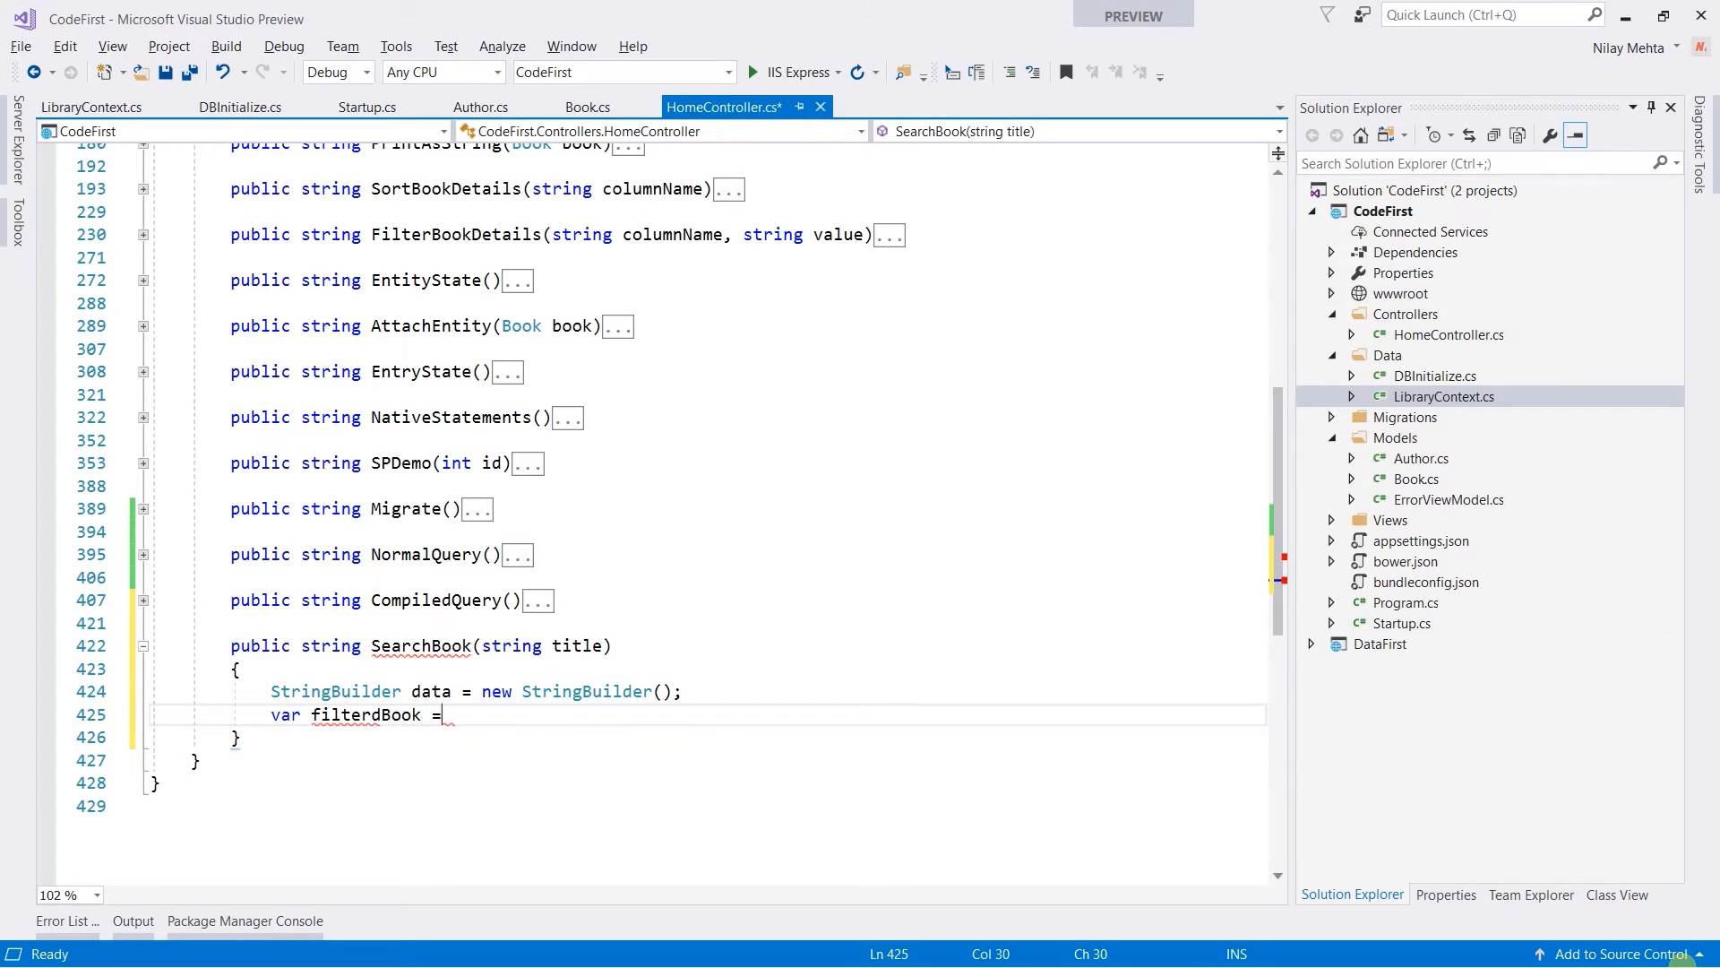
text(_context)
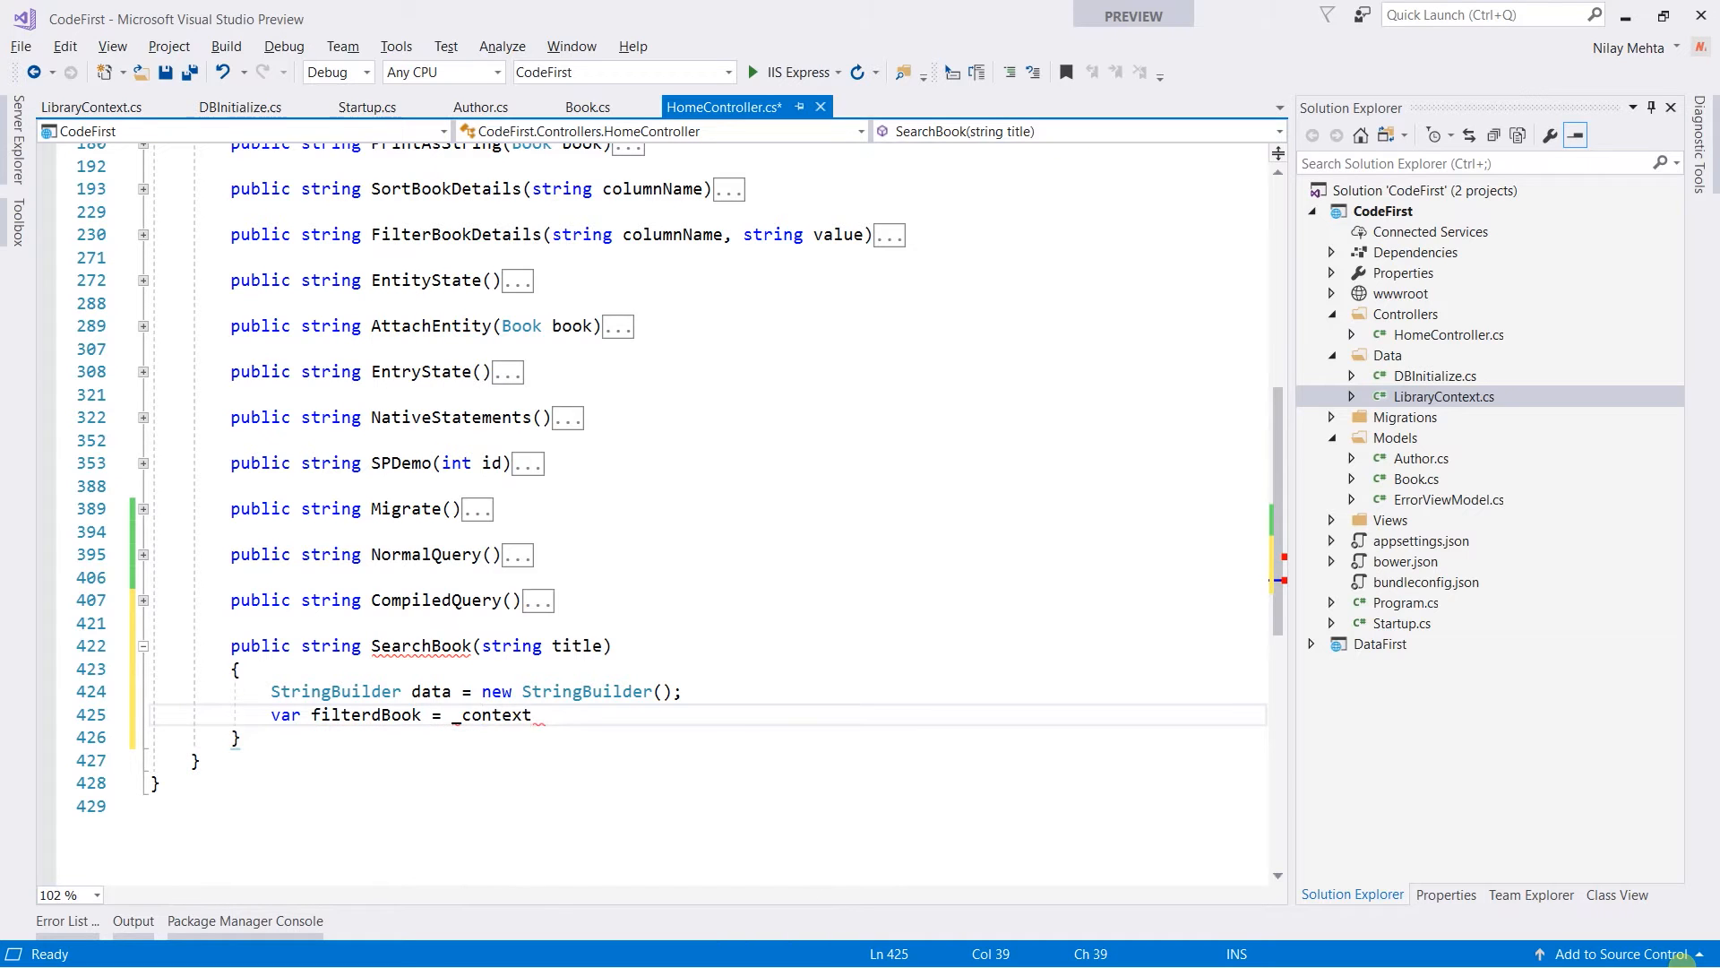
text(.Book.)
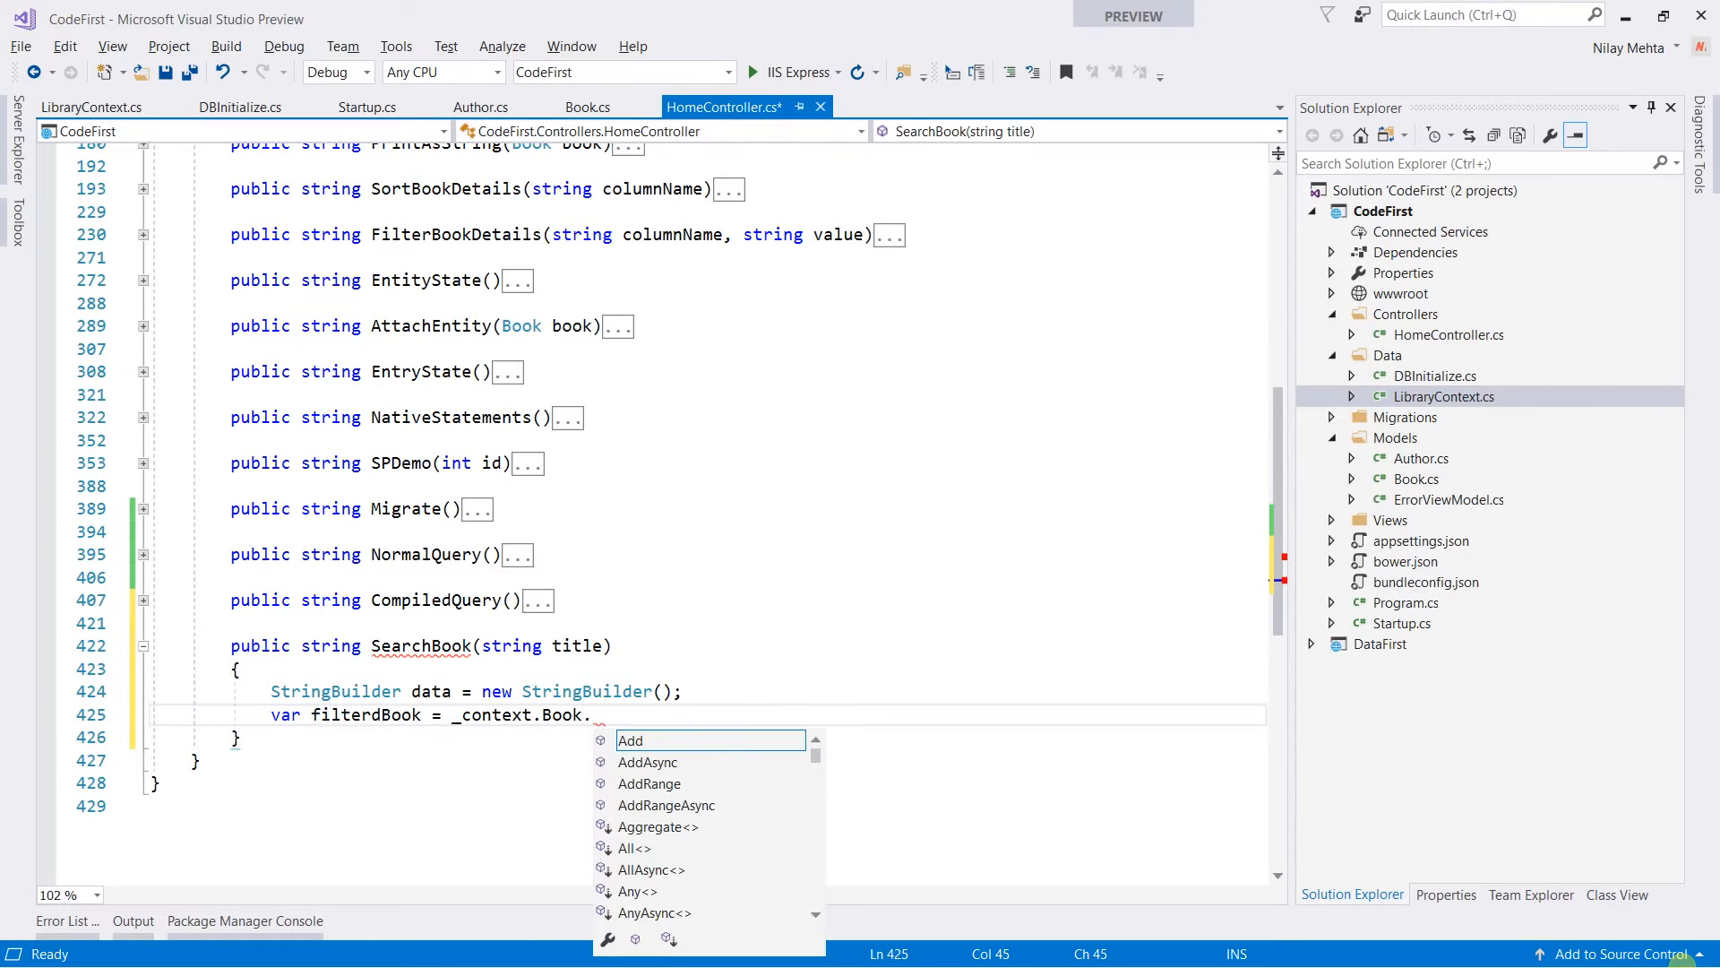
text(wher)
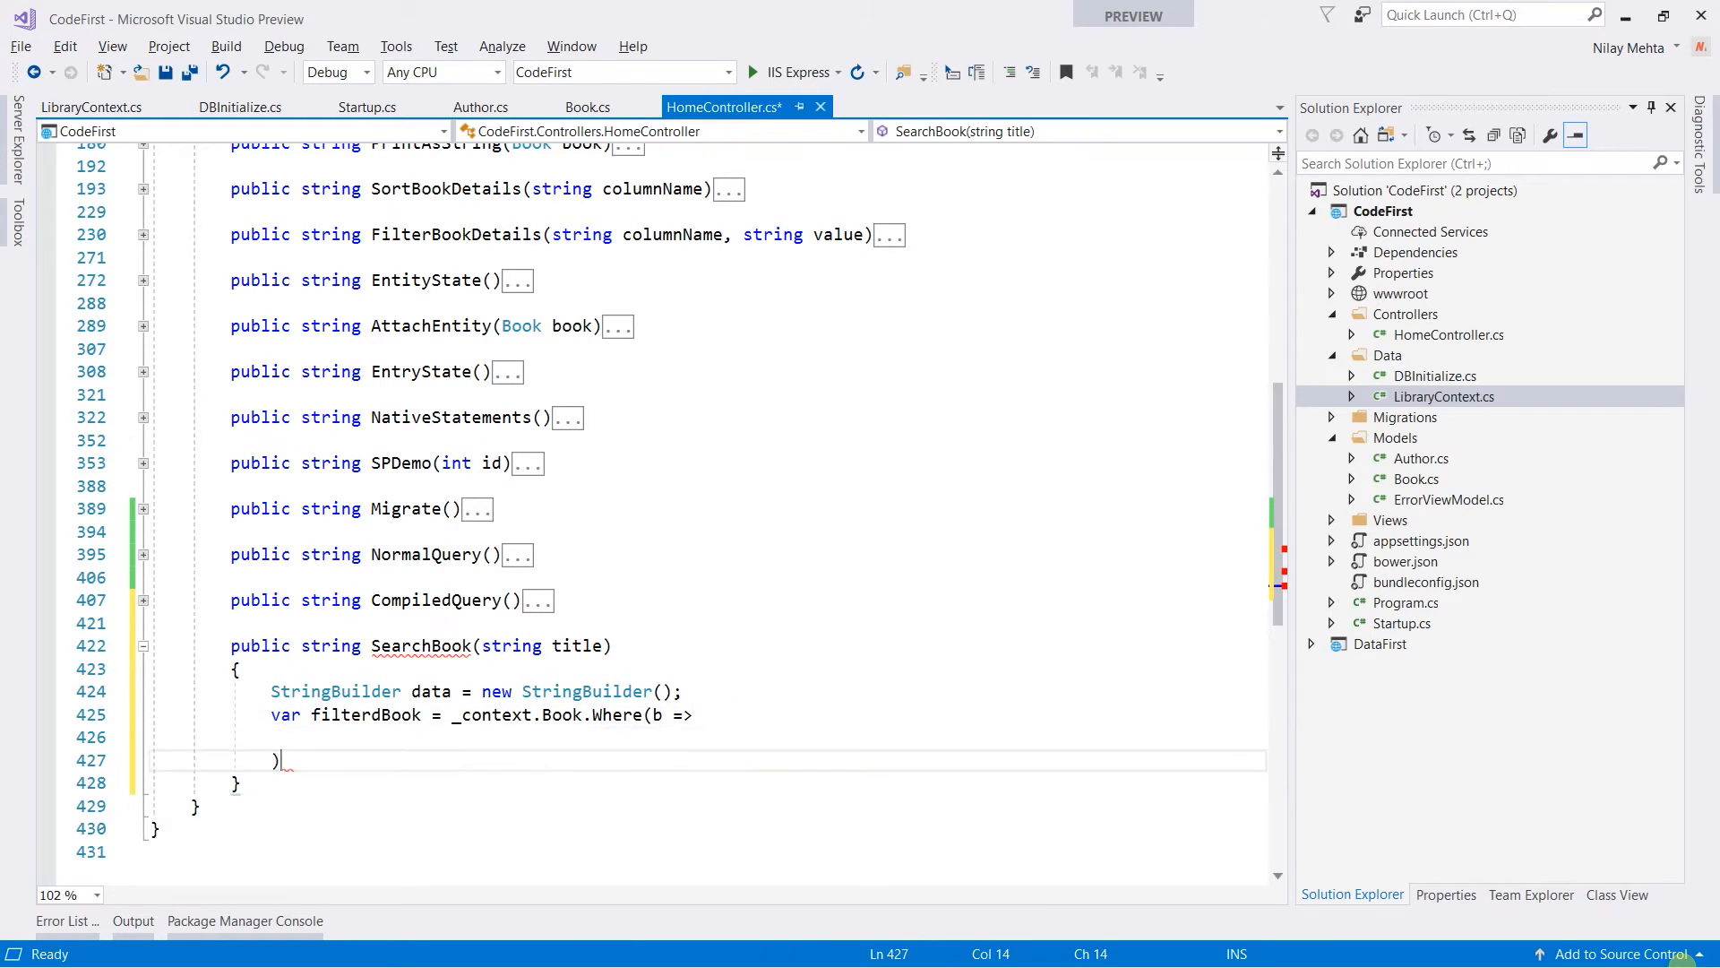
Filter titles with EF.Functions.Like(b.Title, $"%{title}%") in the Where clause
text(EF.)
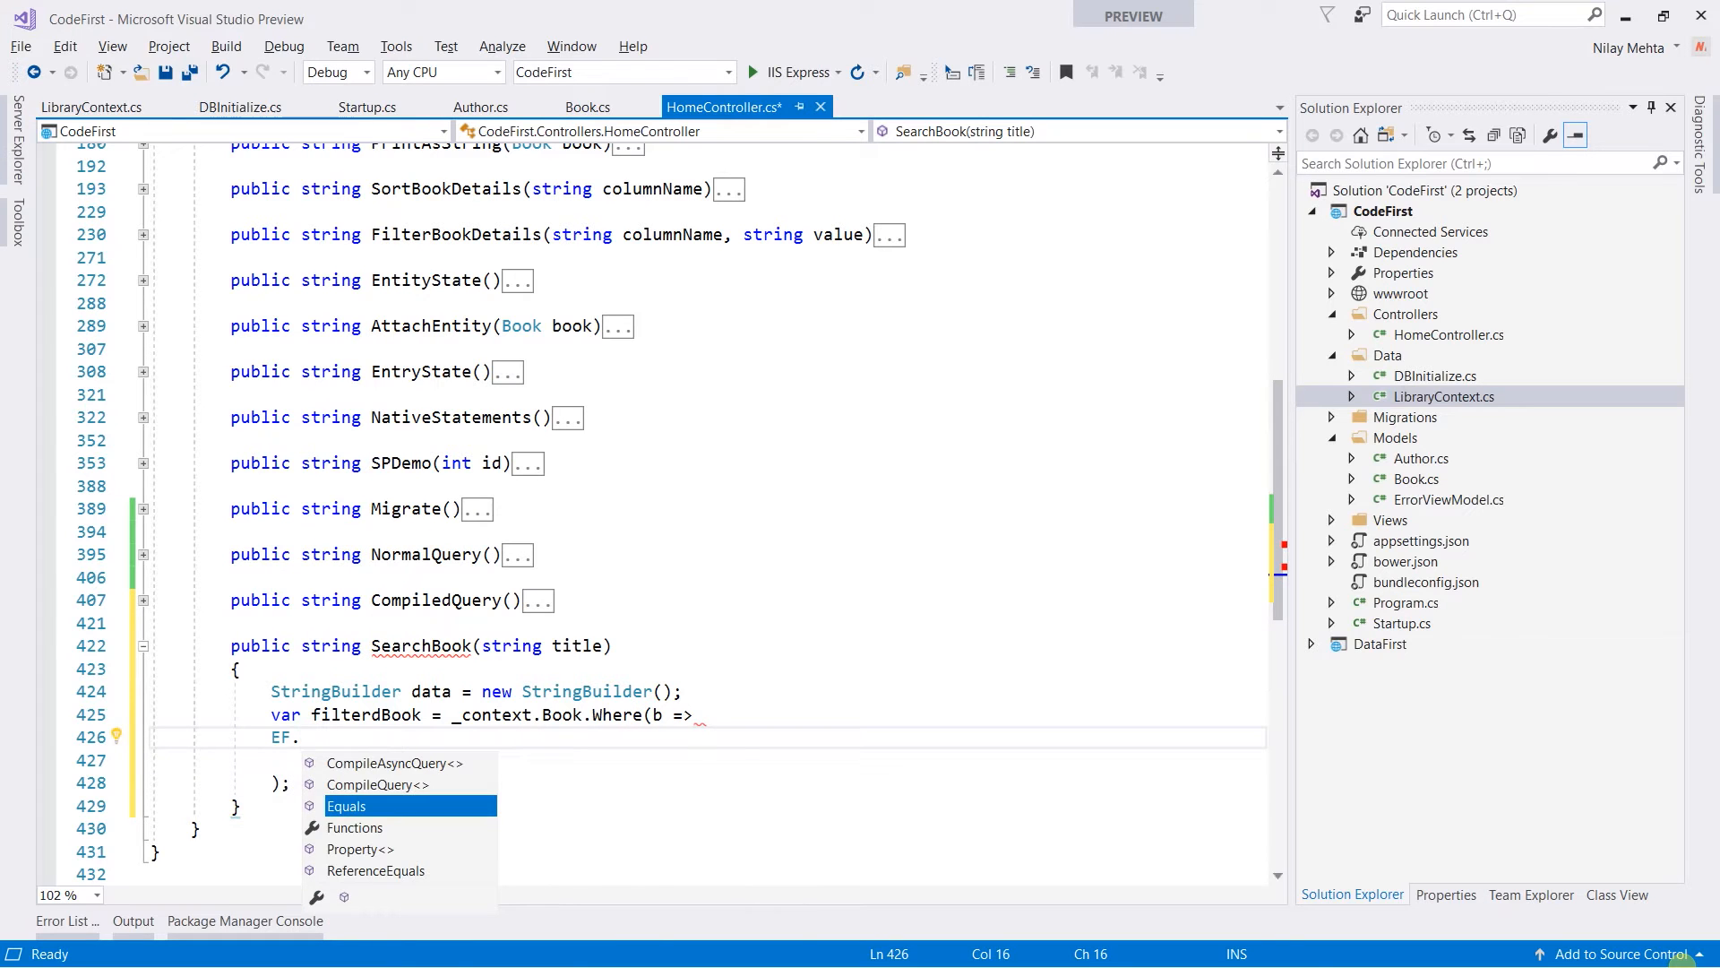
text(Functions.Like()
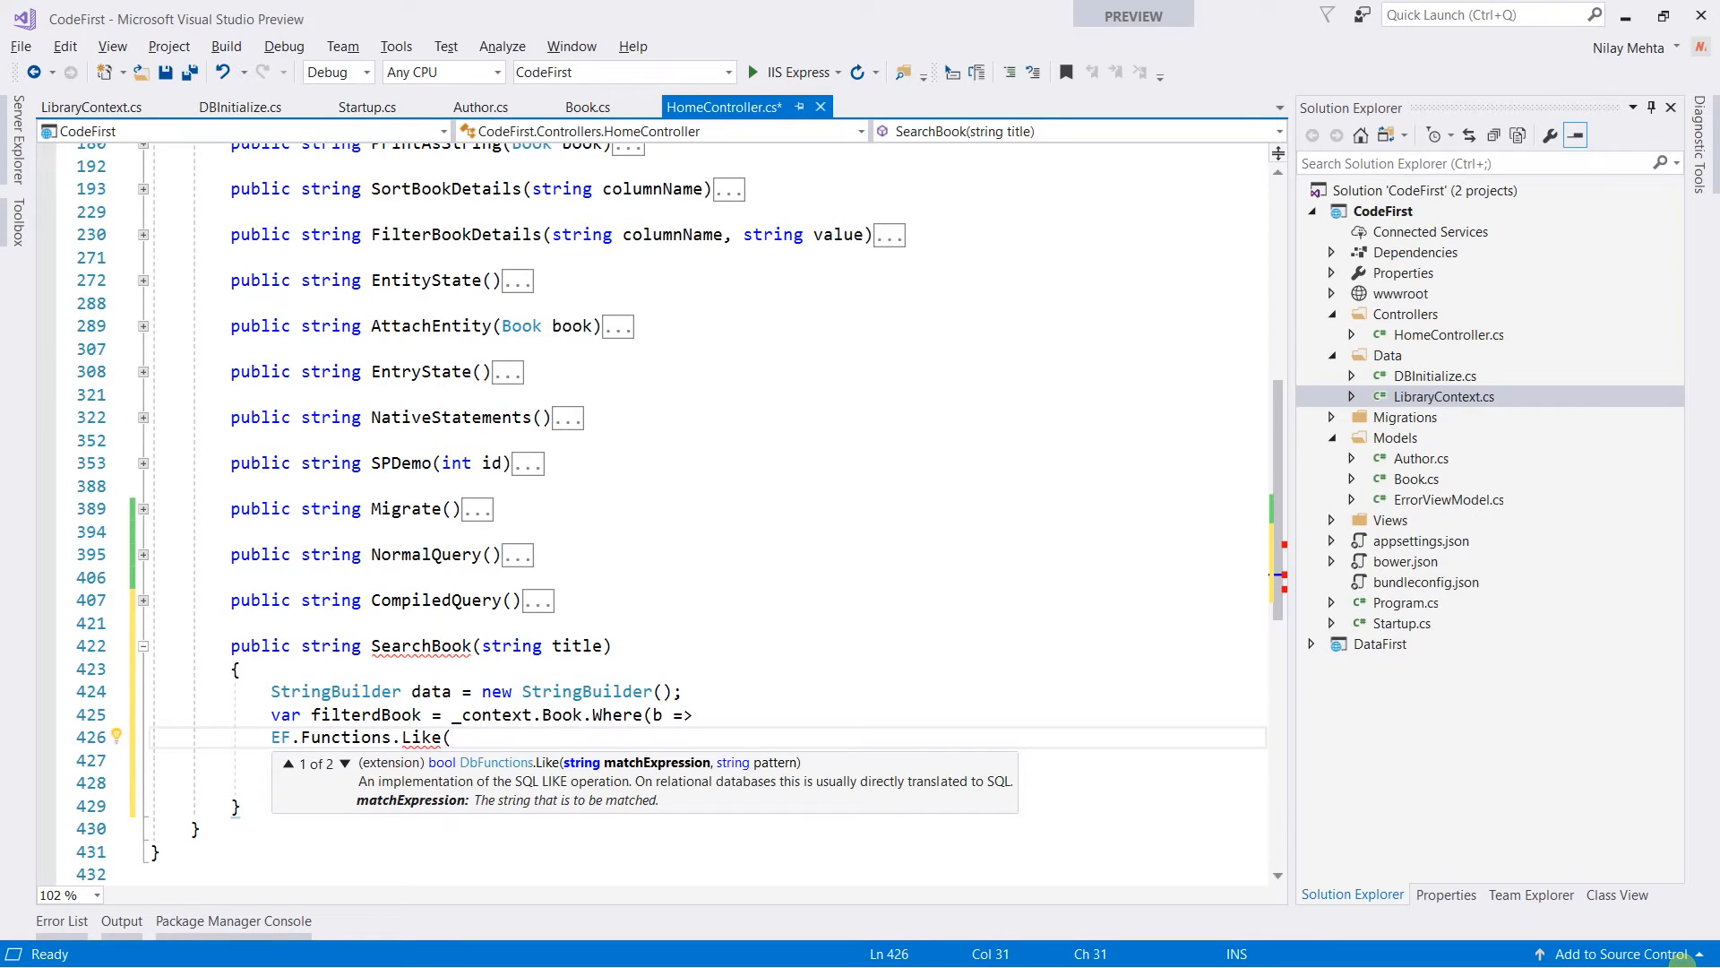
text(b.ti)
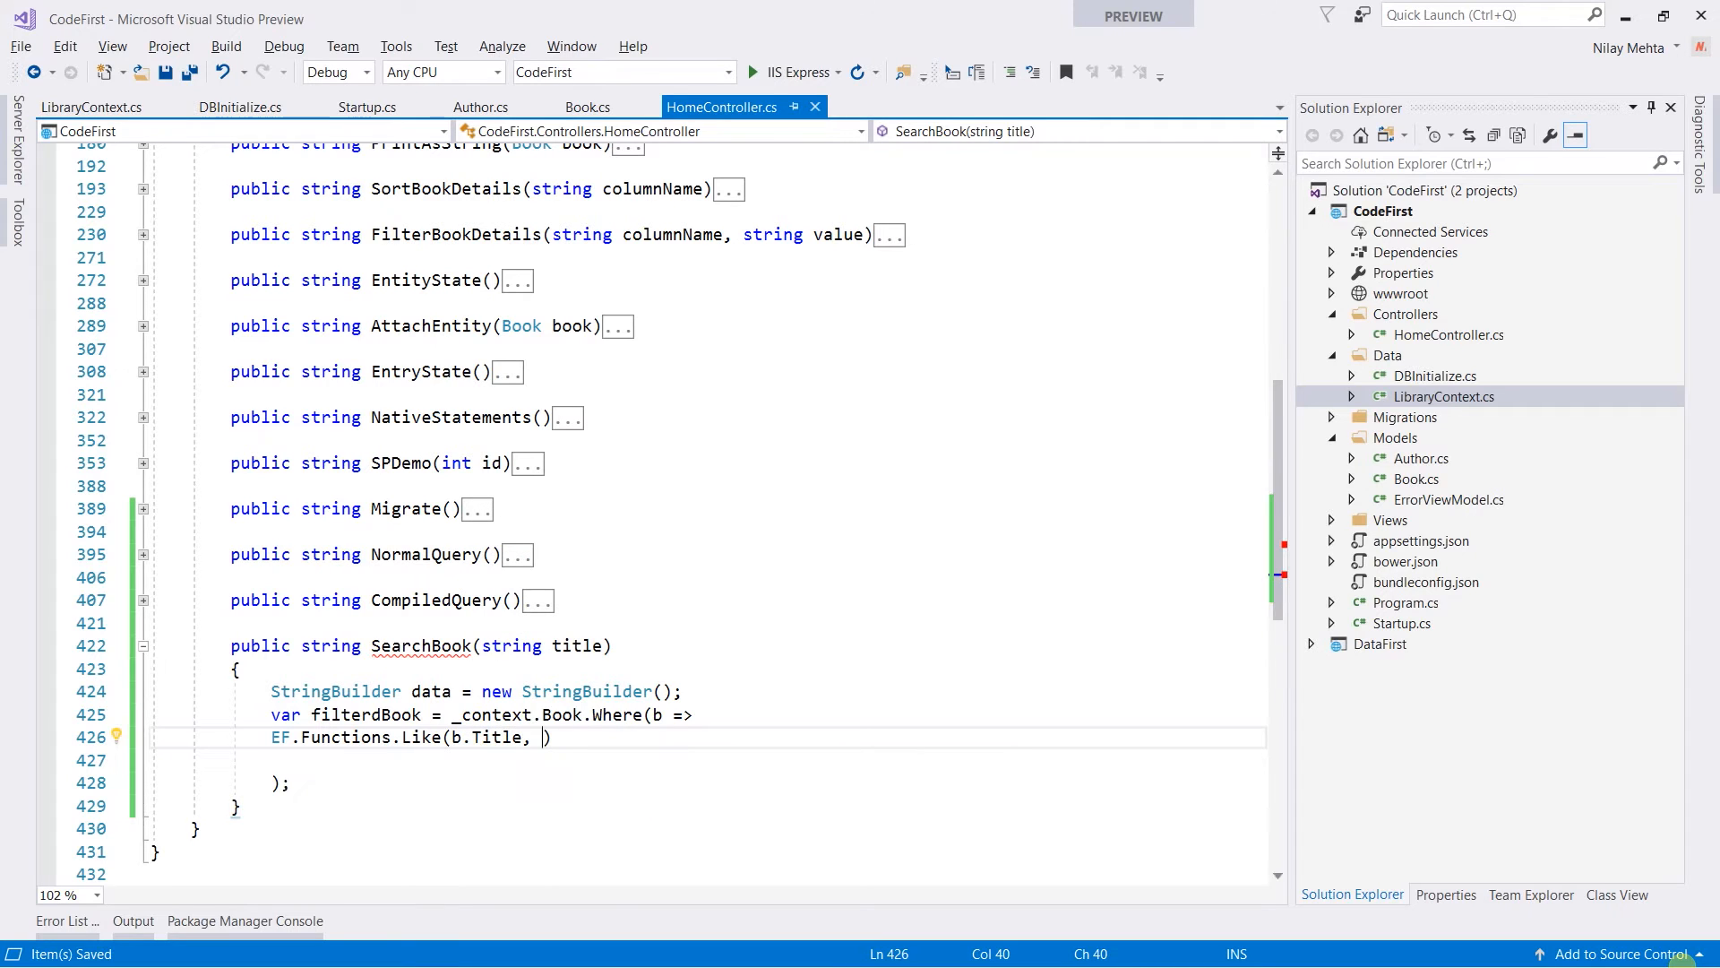
text($)
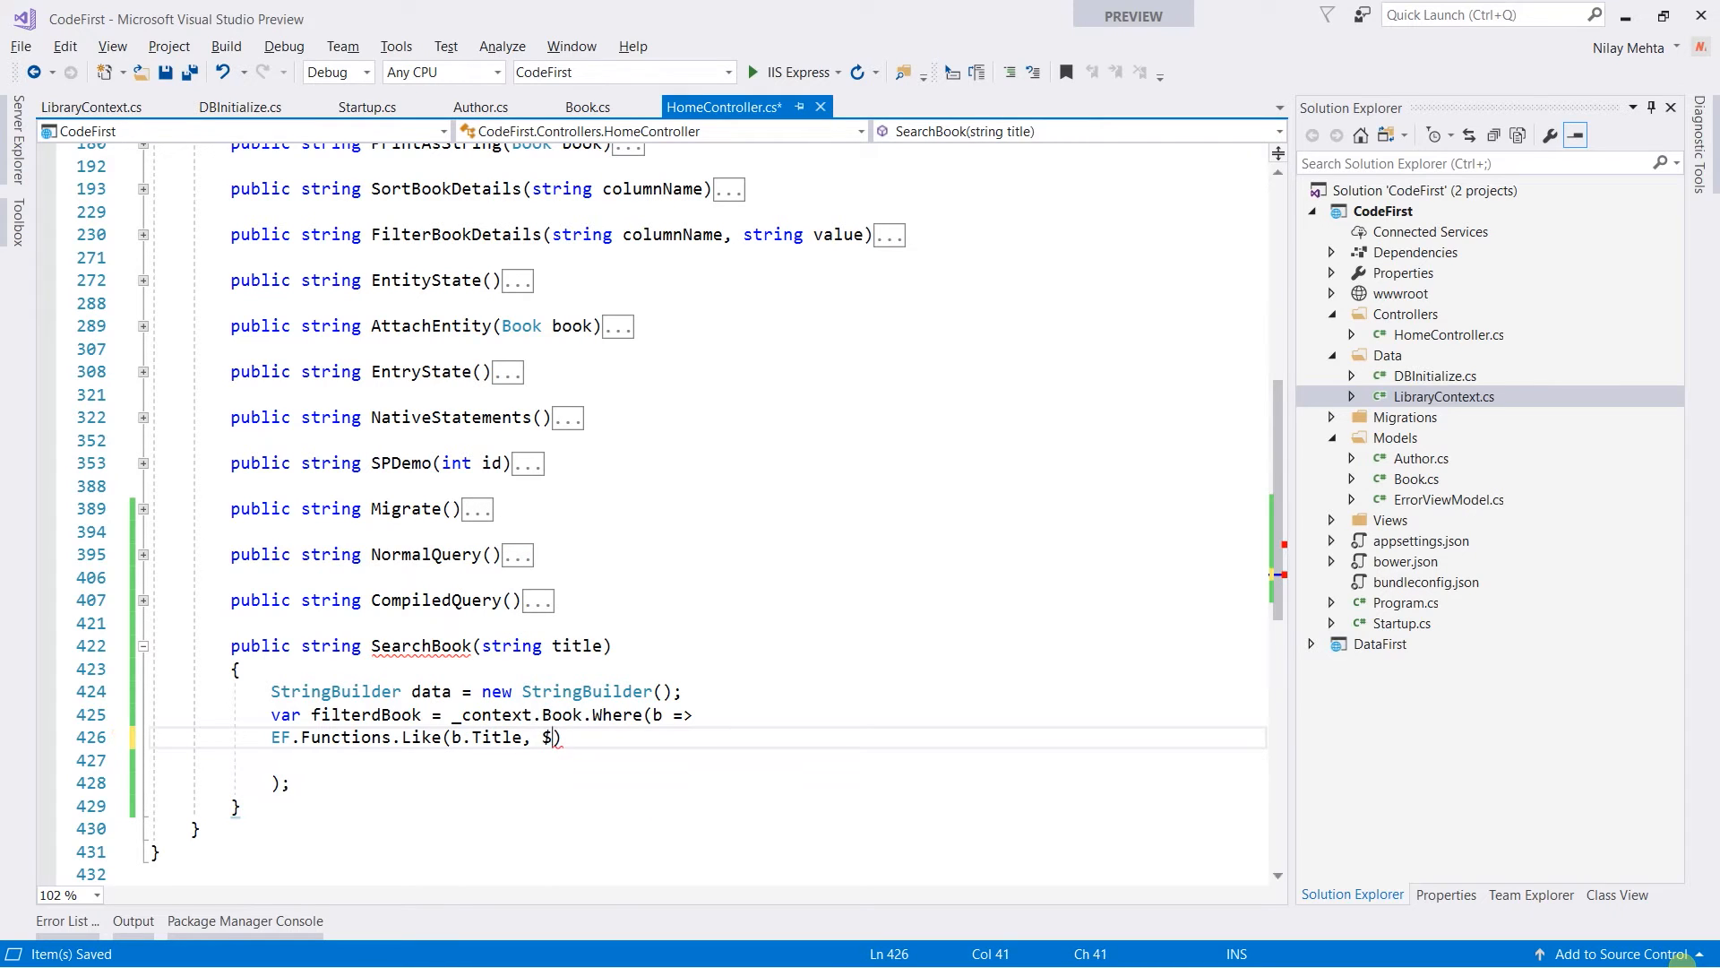
text(")
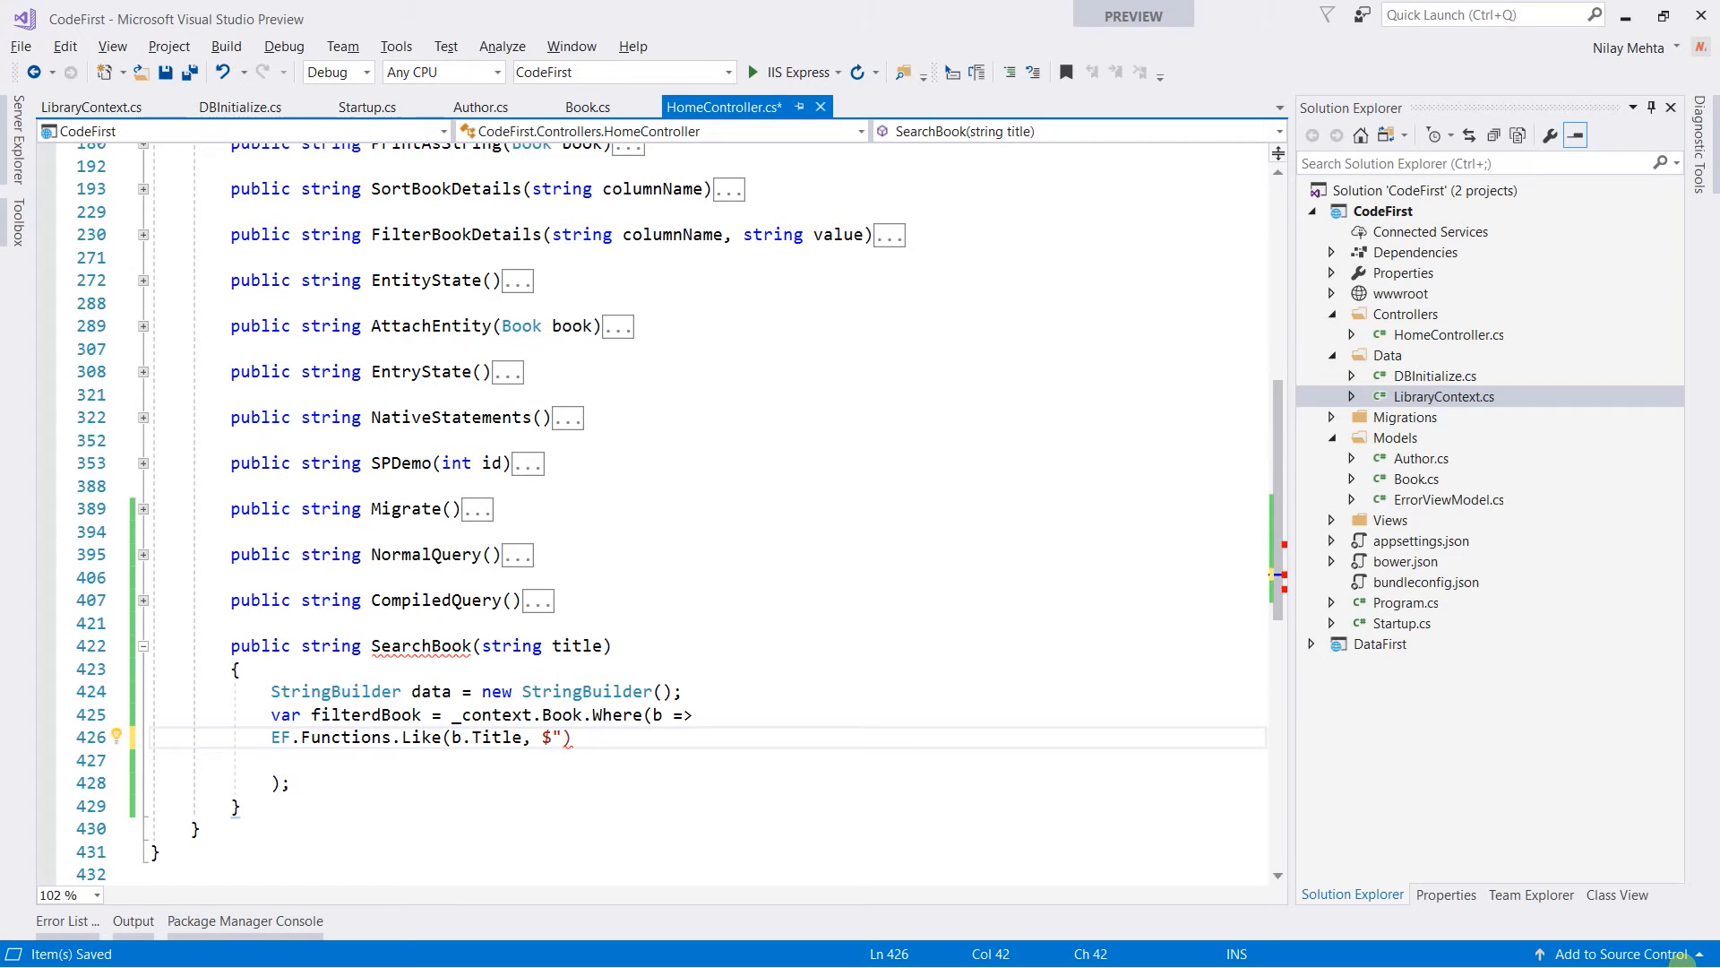
text(%{title)
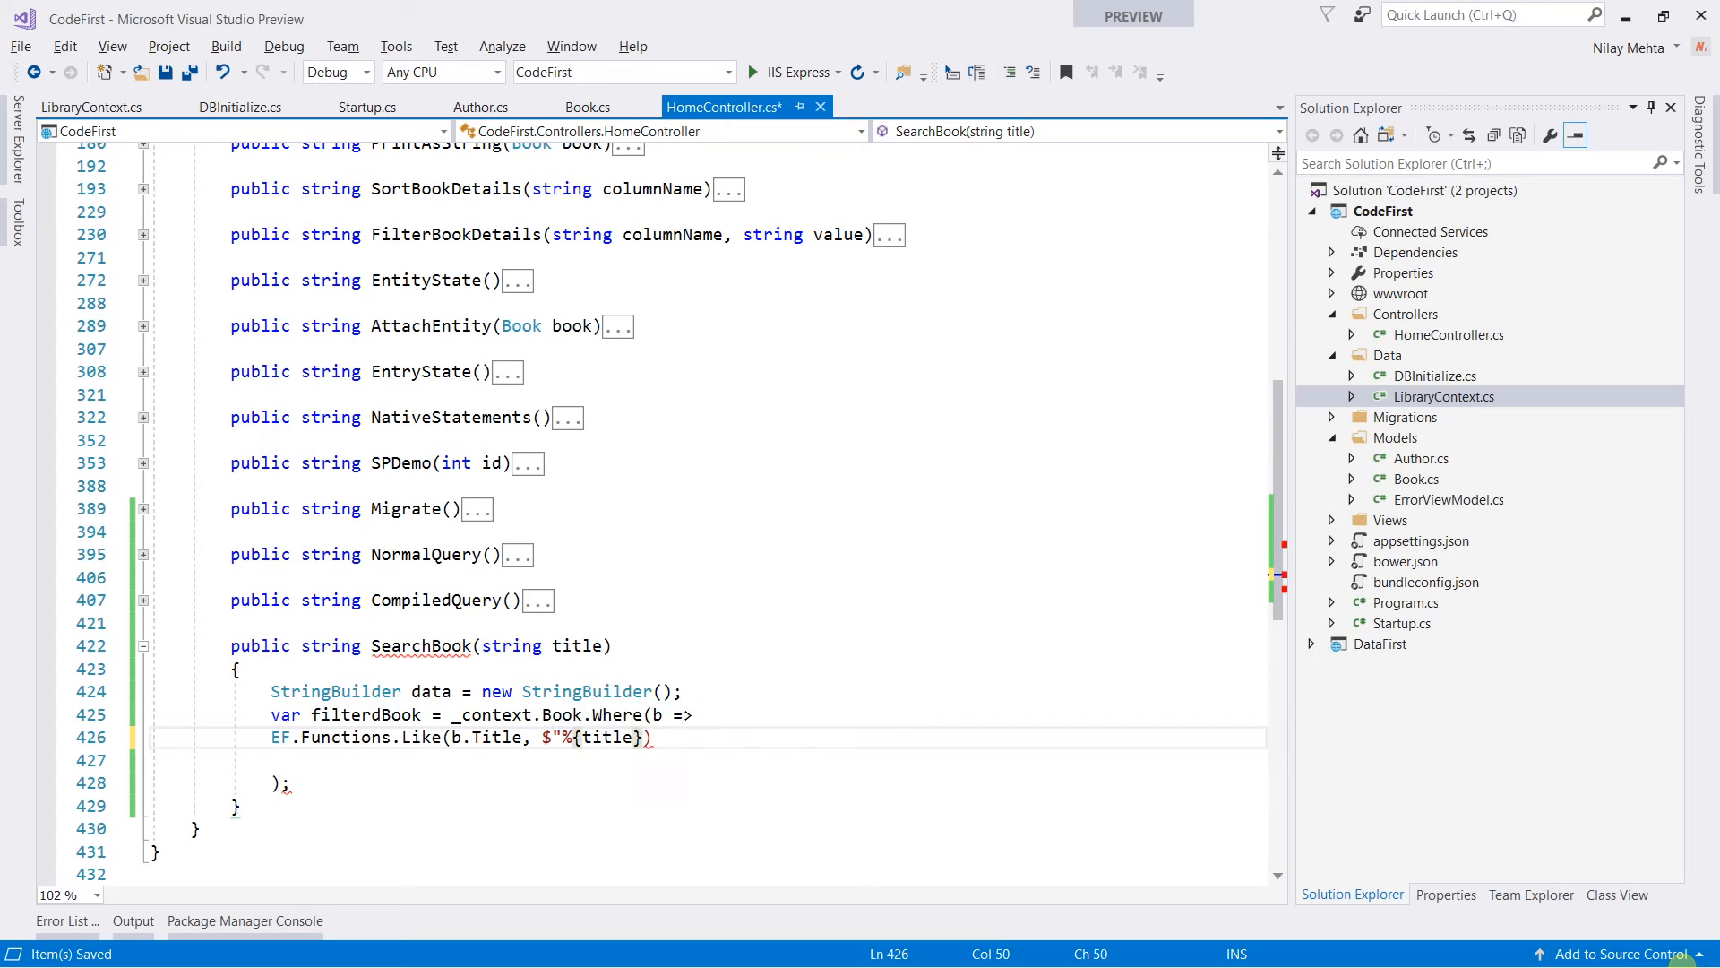
text(%")
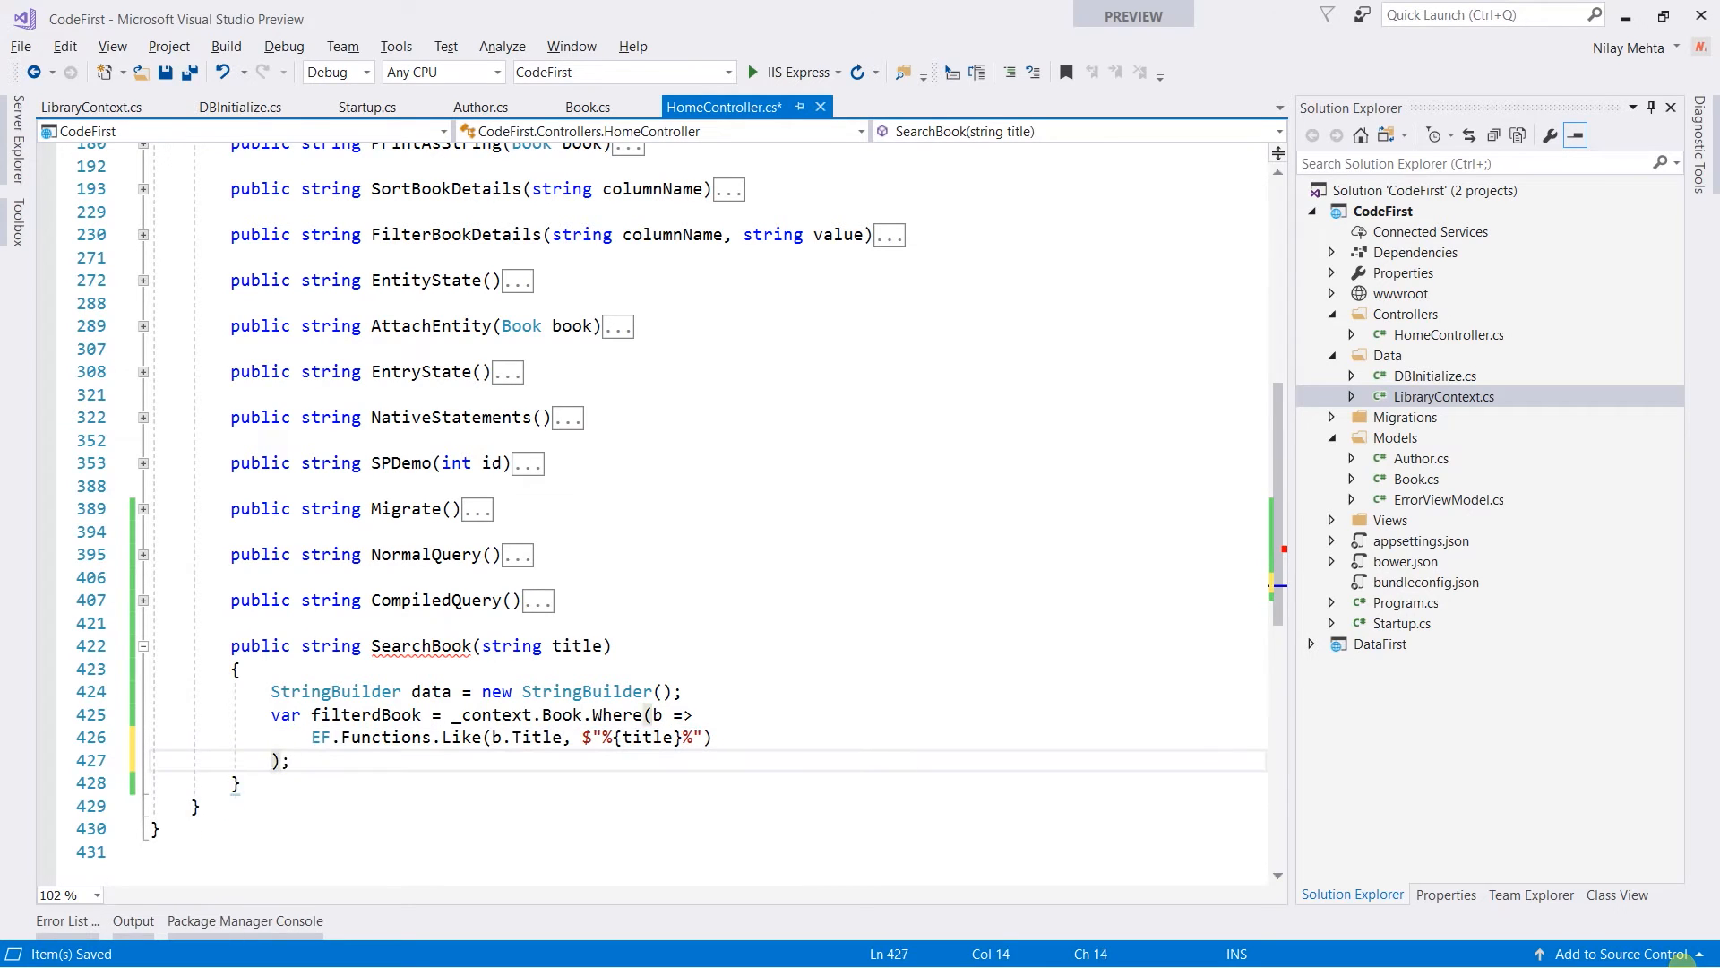
Chain .Include("Author") onto the filterdBook query
text(.in)
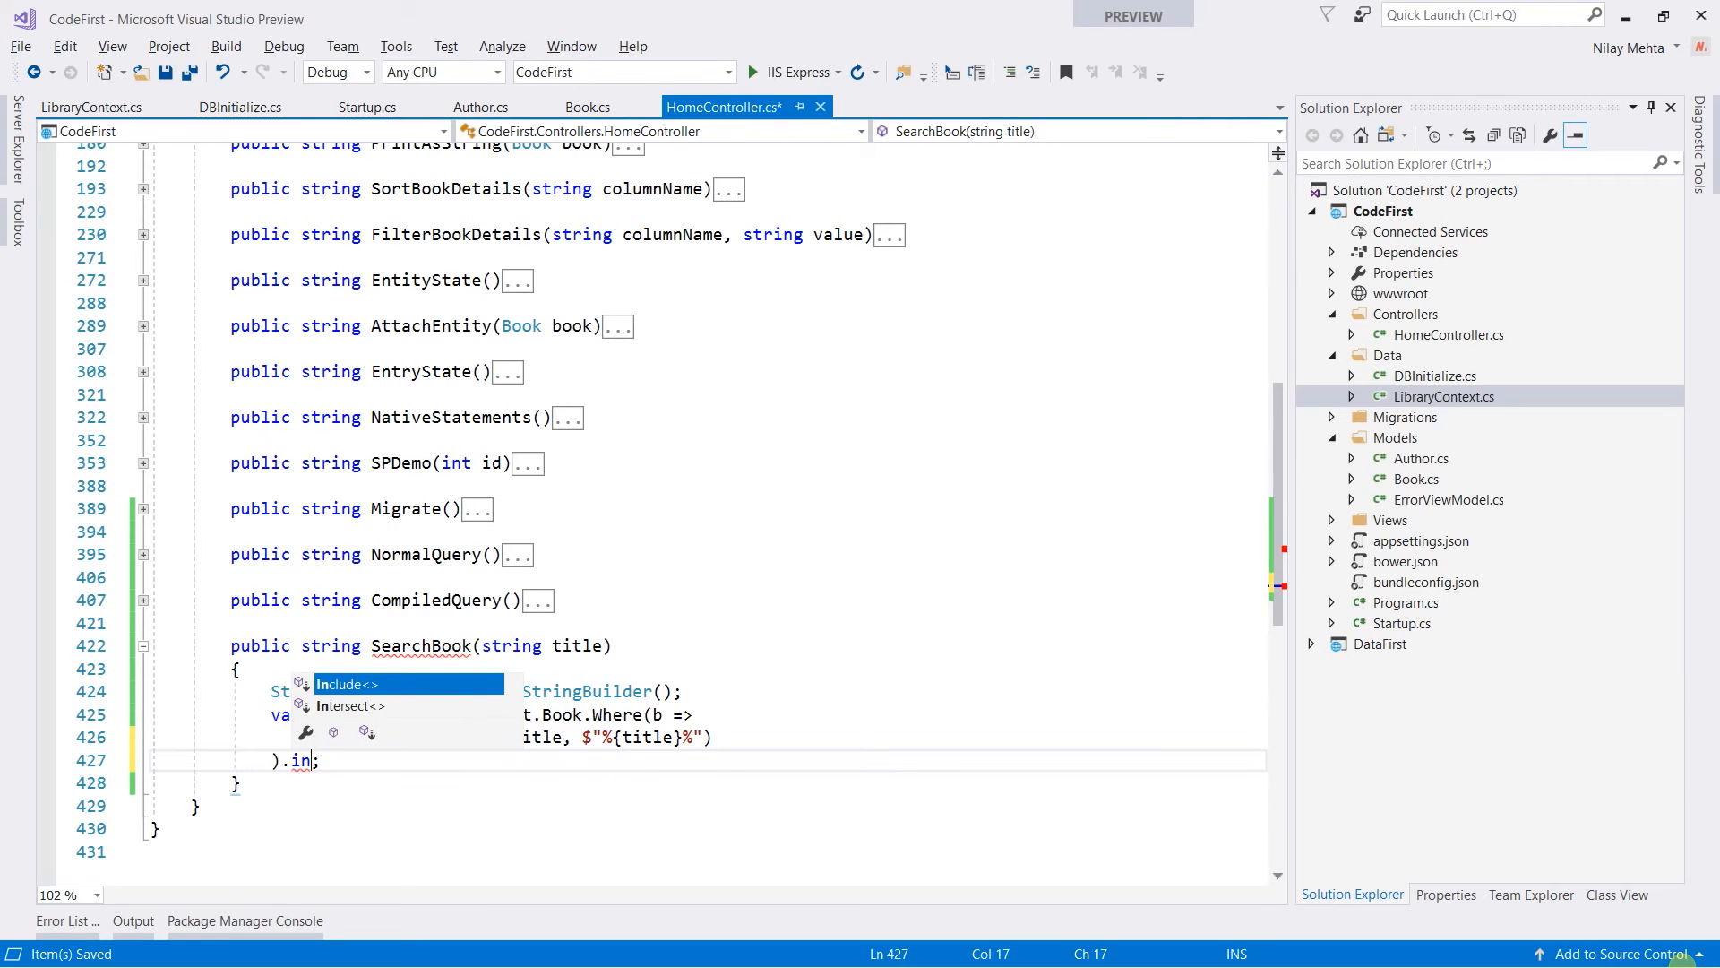
text(Include("Author"))
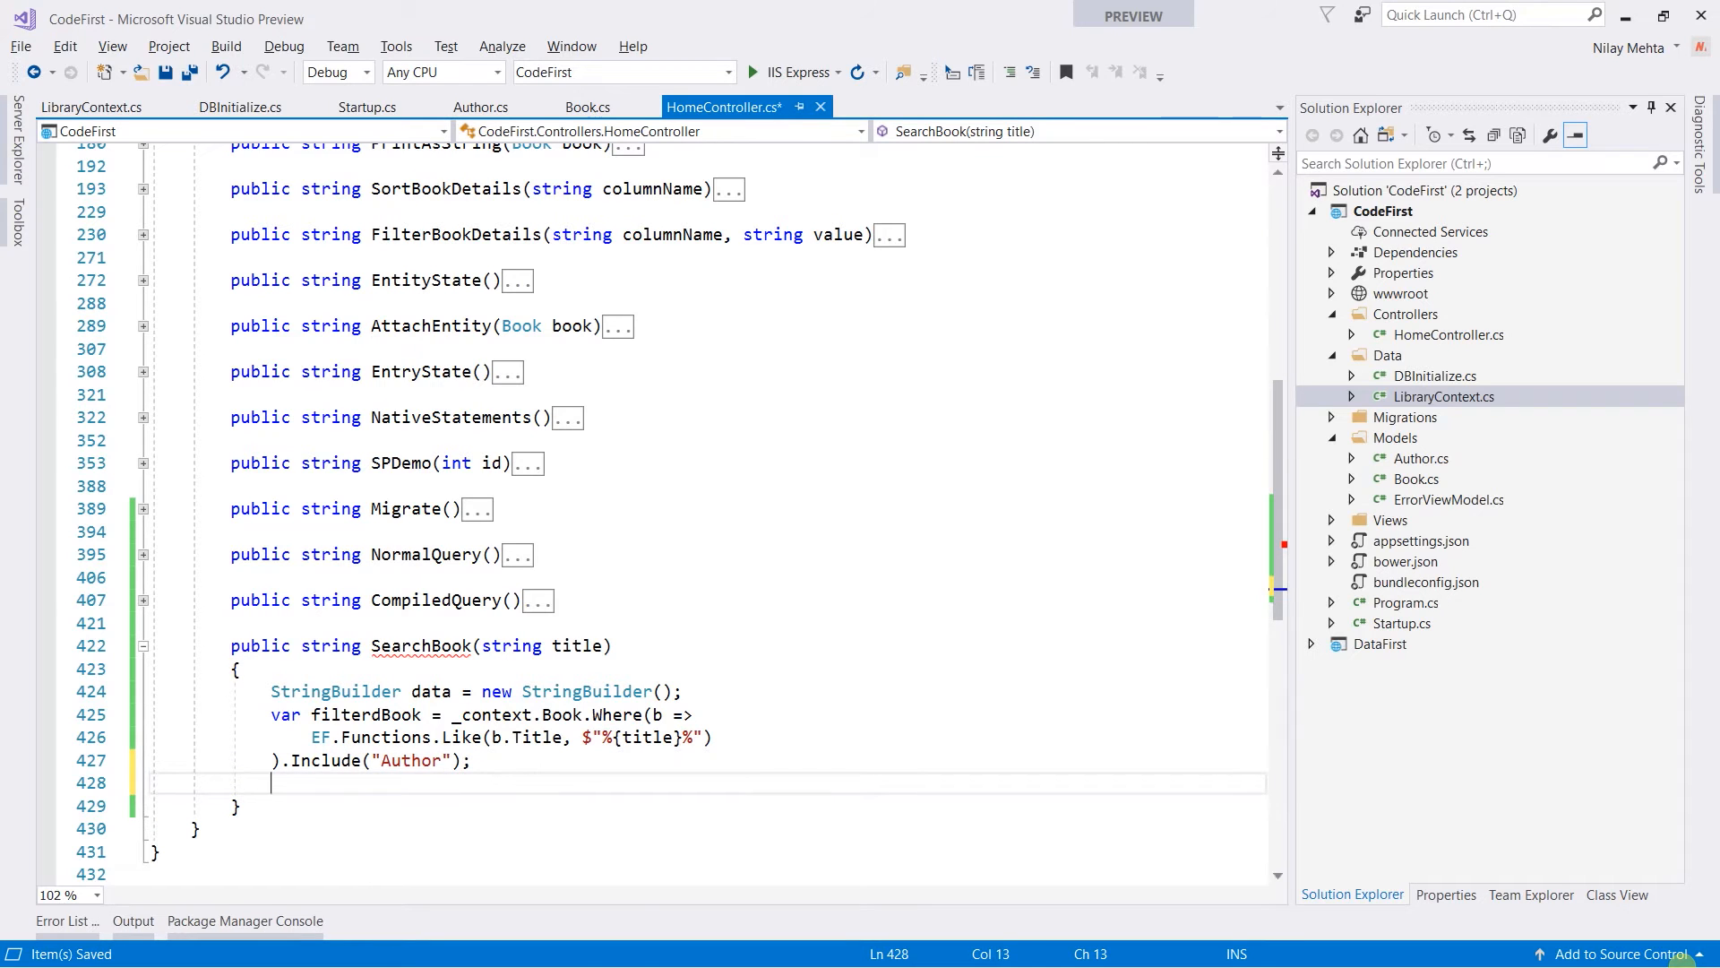
Add a foreach loop over each book in filterdBook
text(fore)
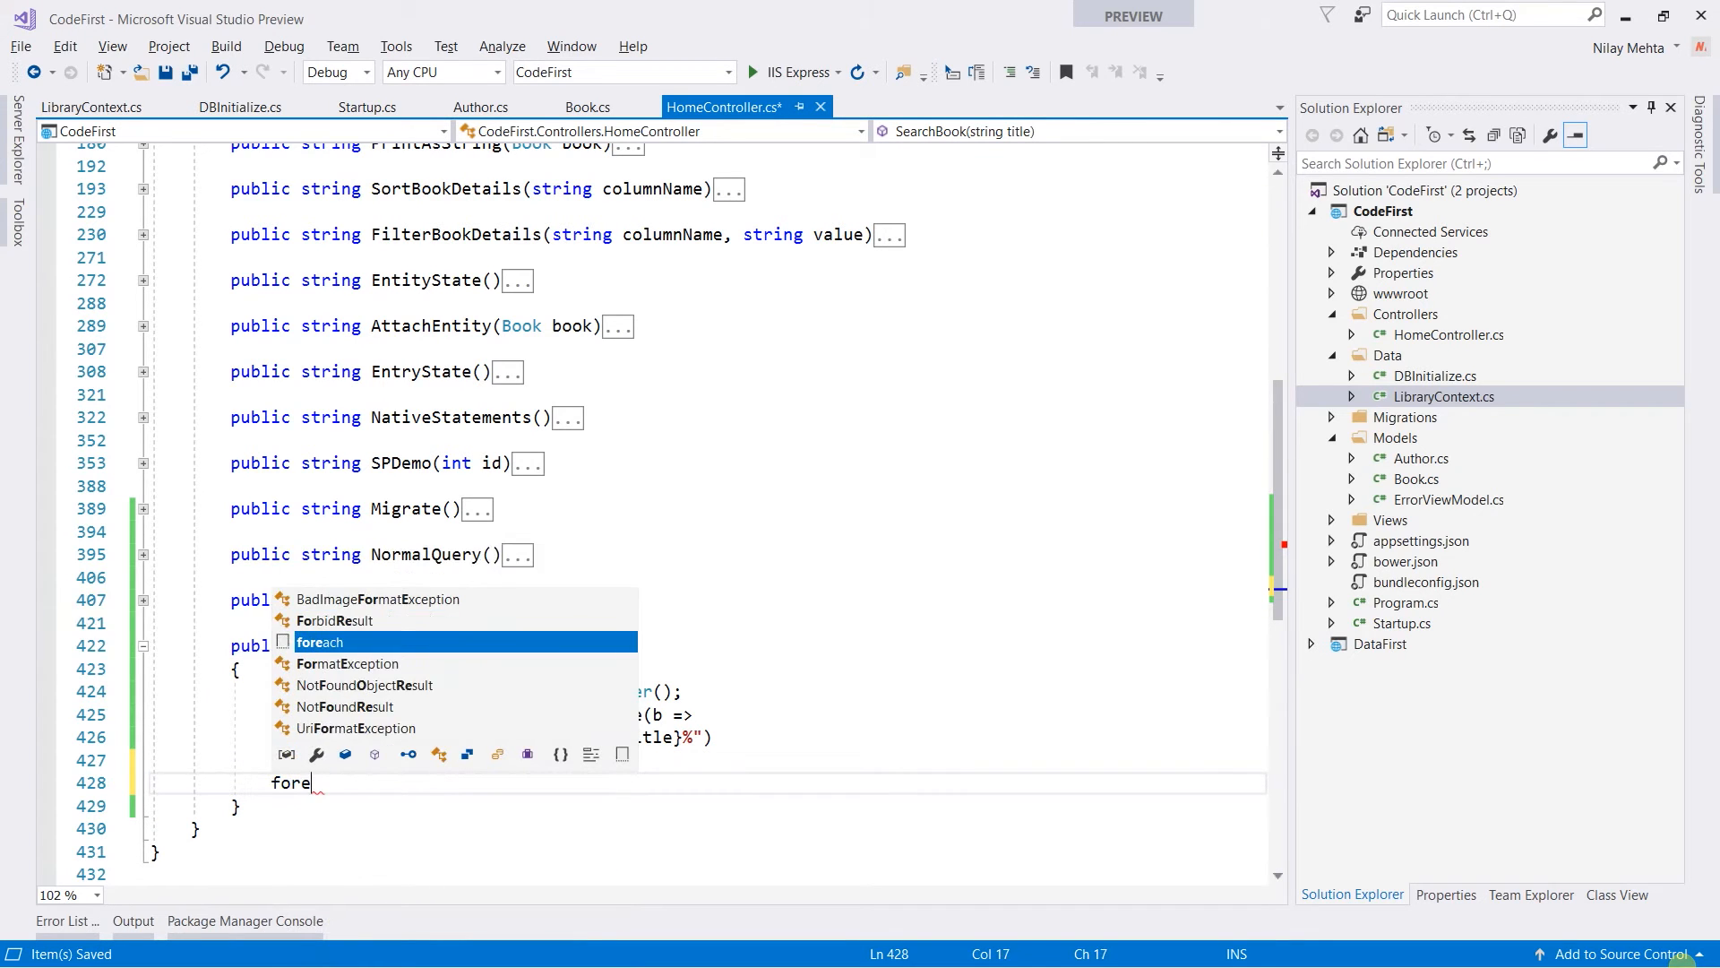
key(Tab)
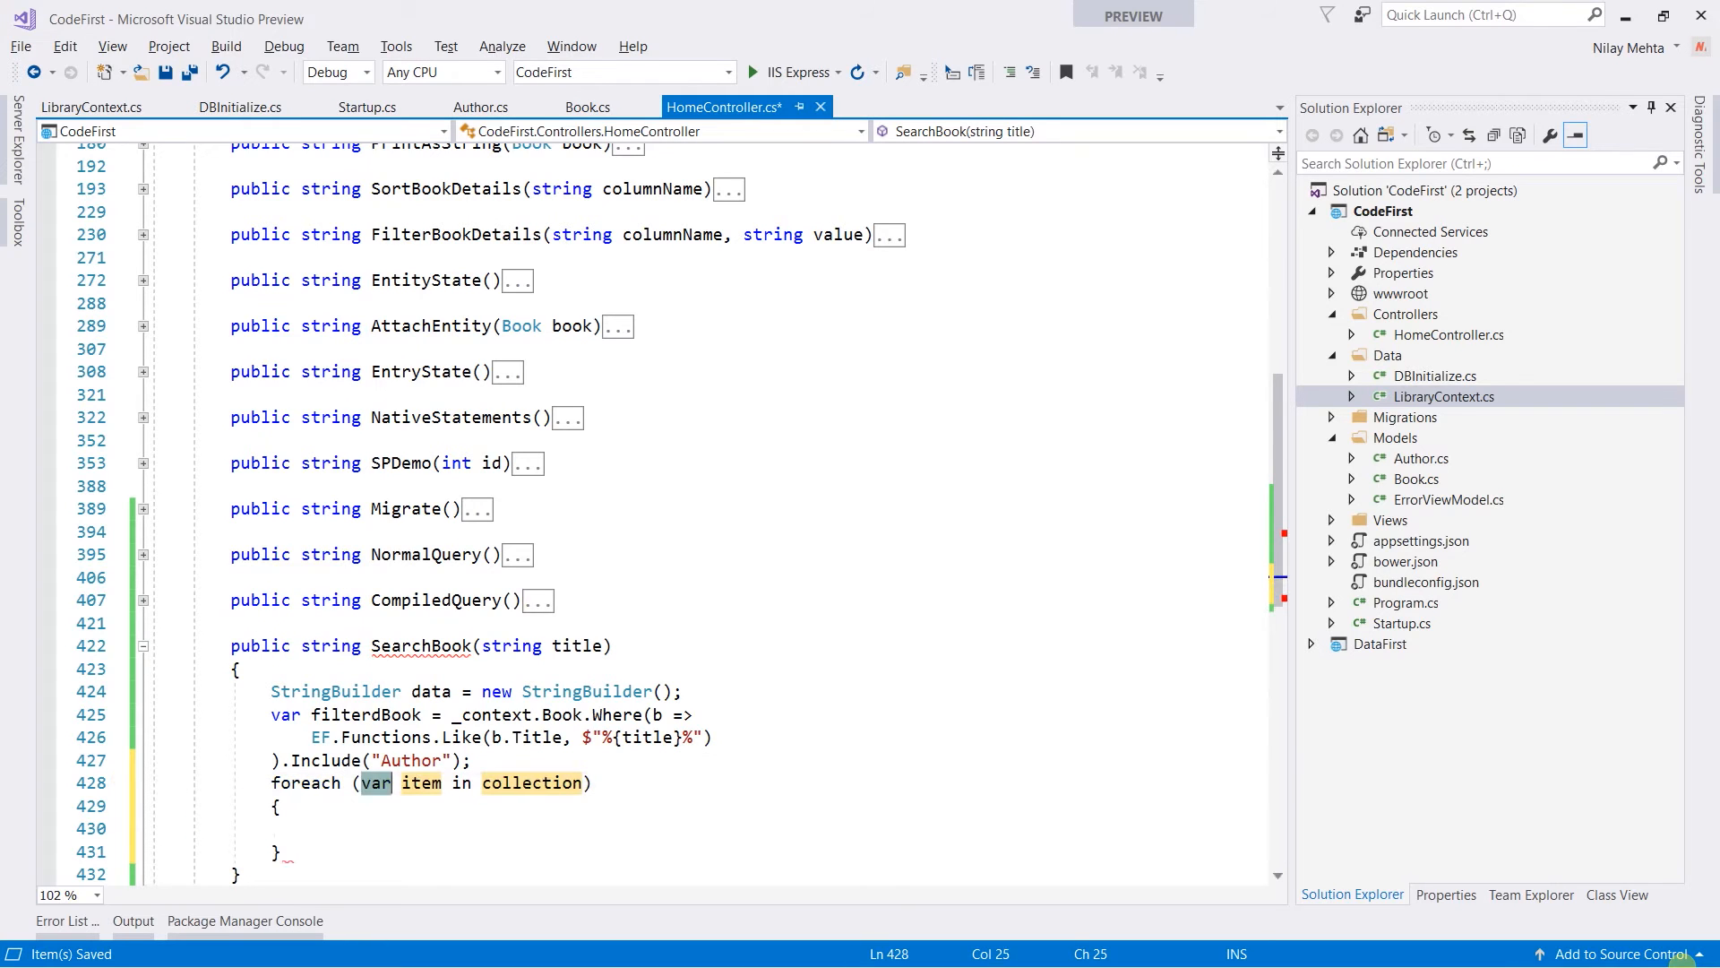
text(Book)
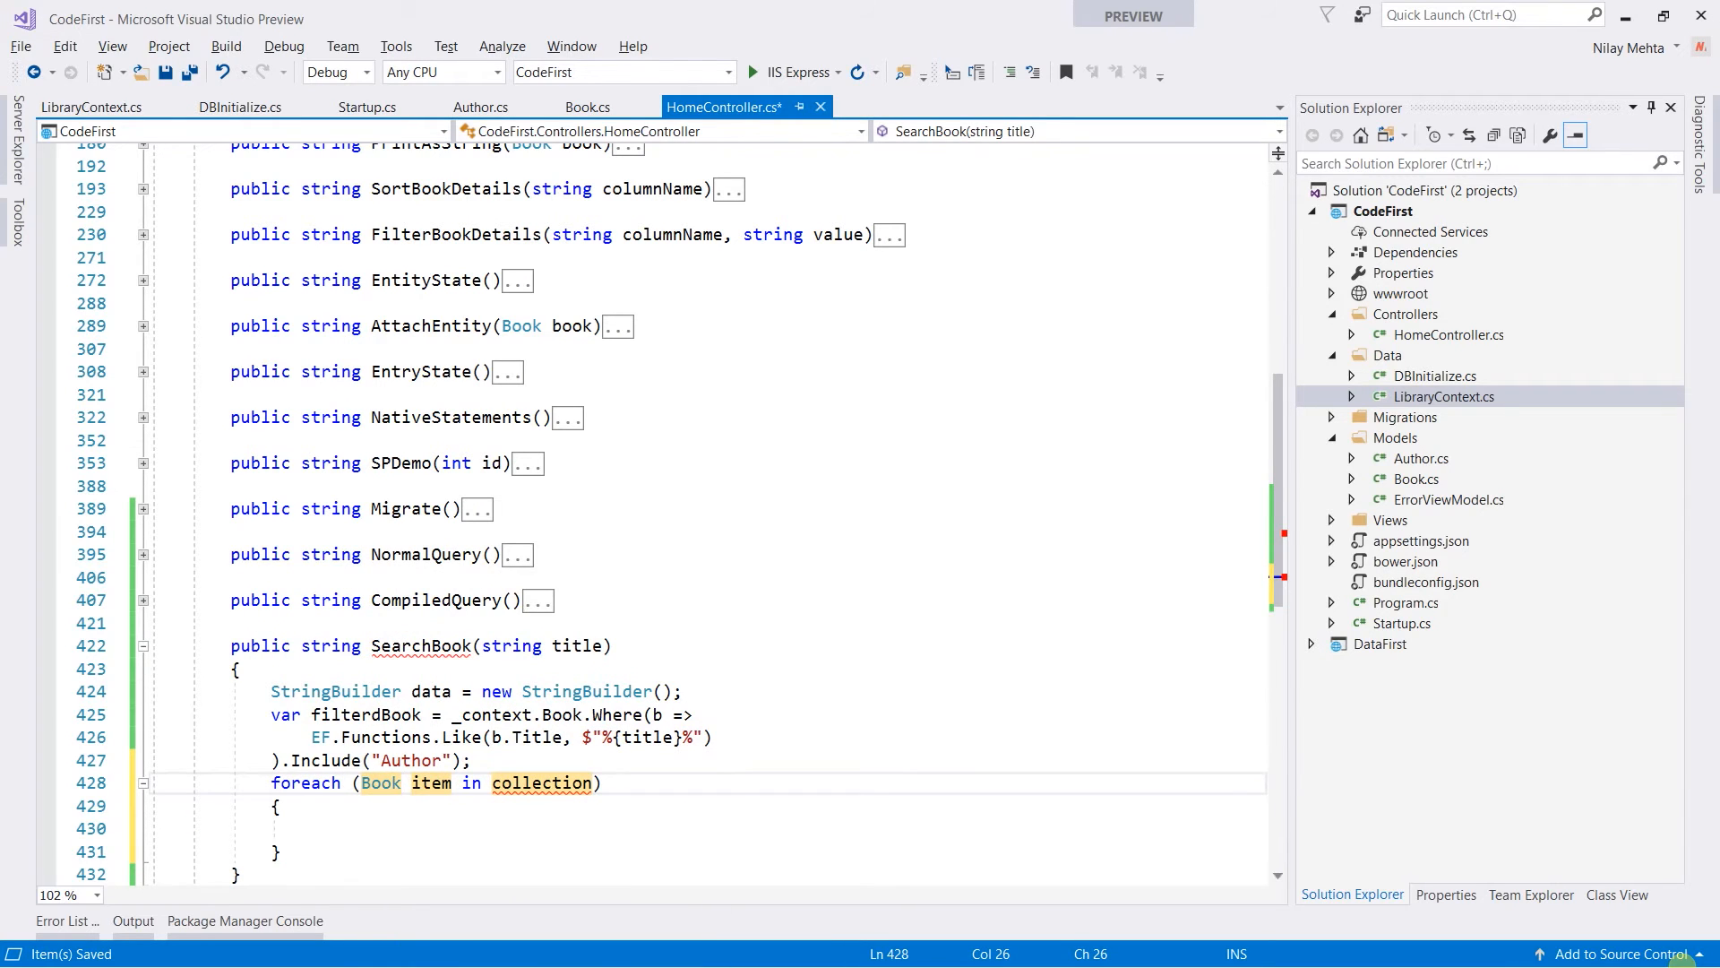
text(book)
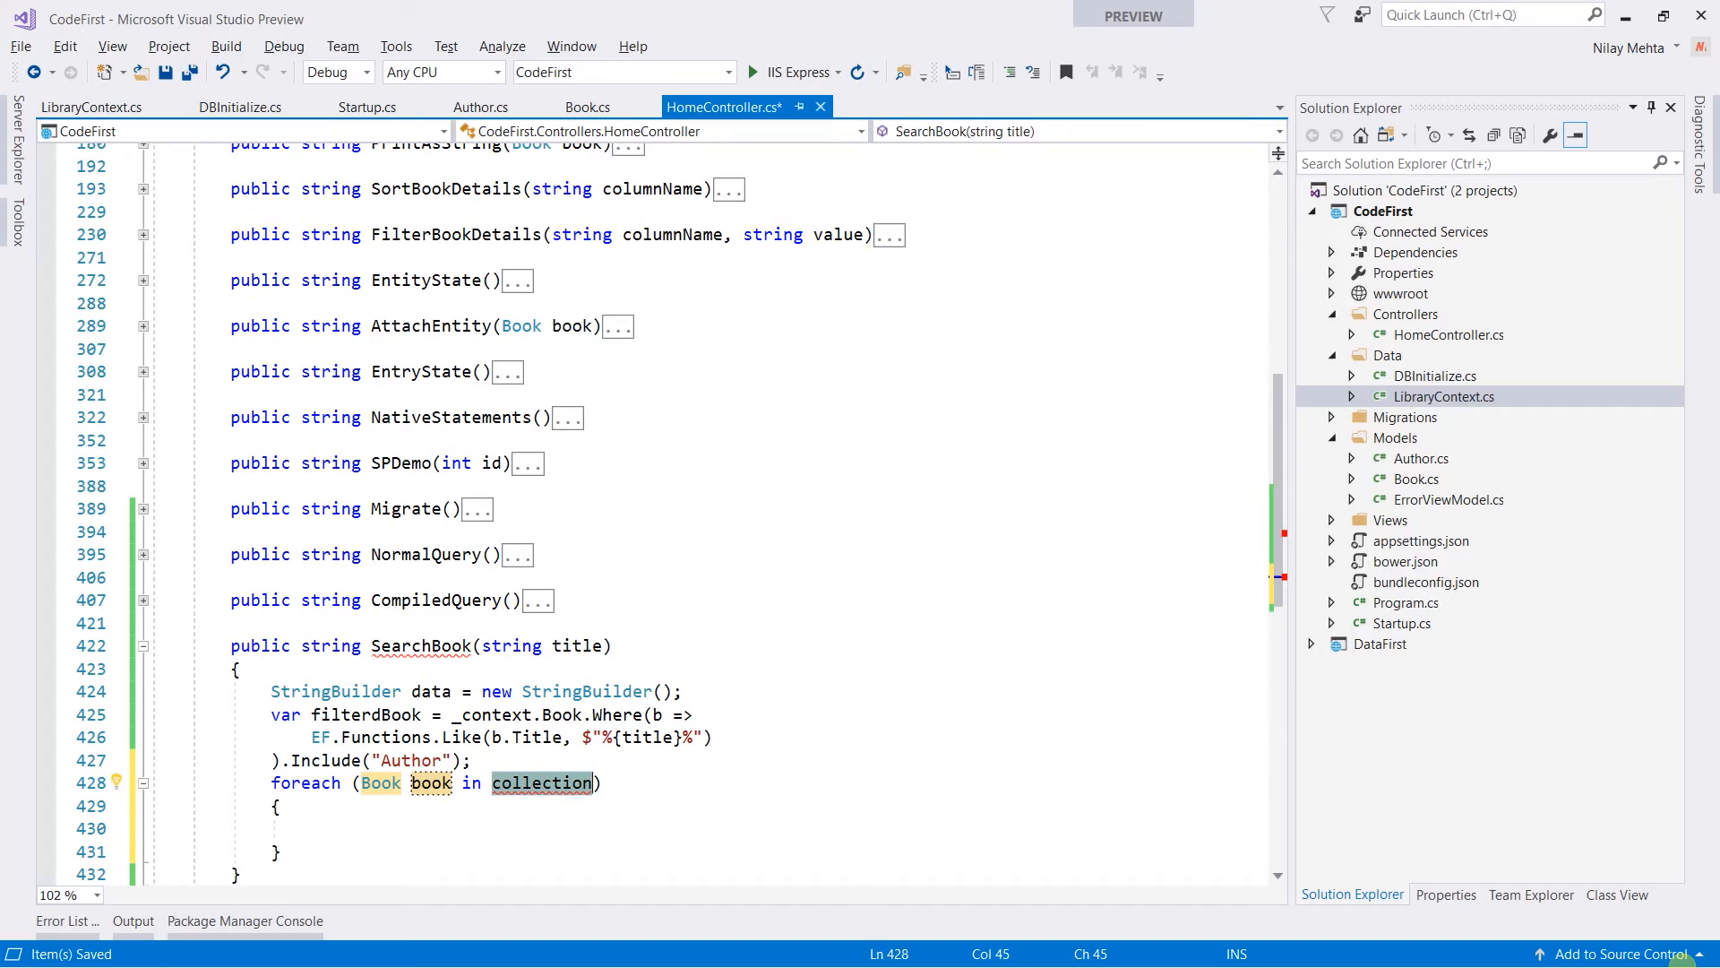
text(filterdBook)
click(708, 828)
text(data.AppendLine()
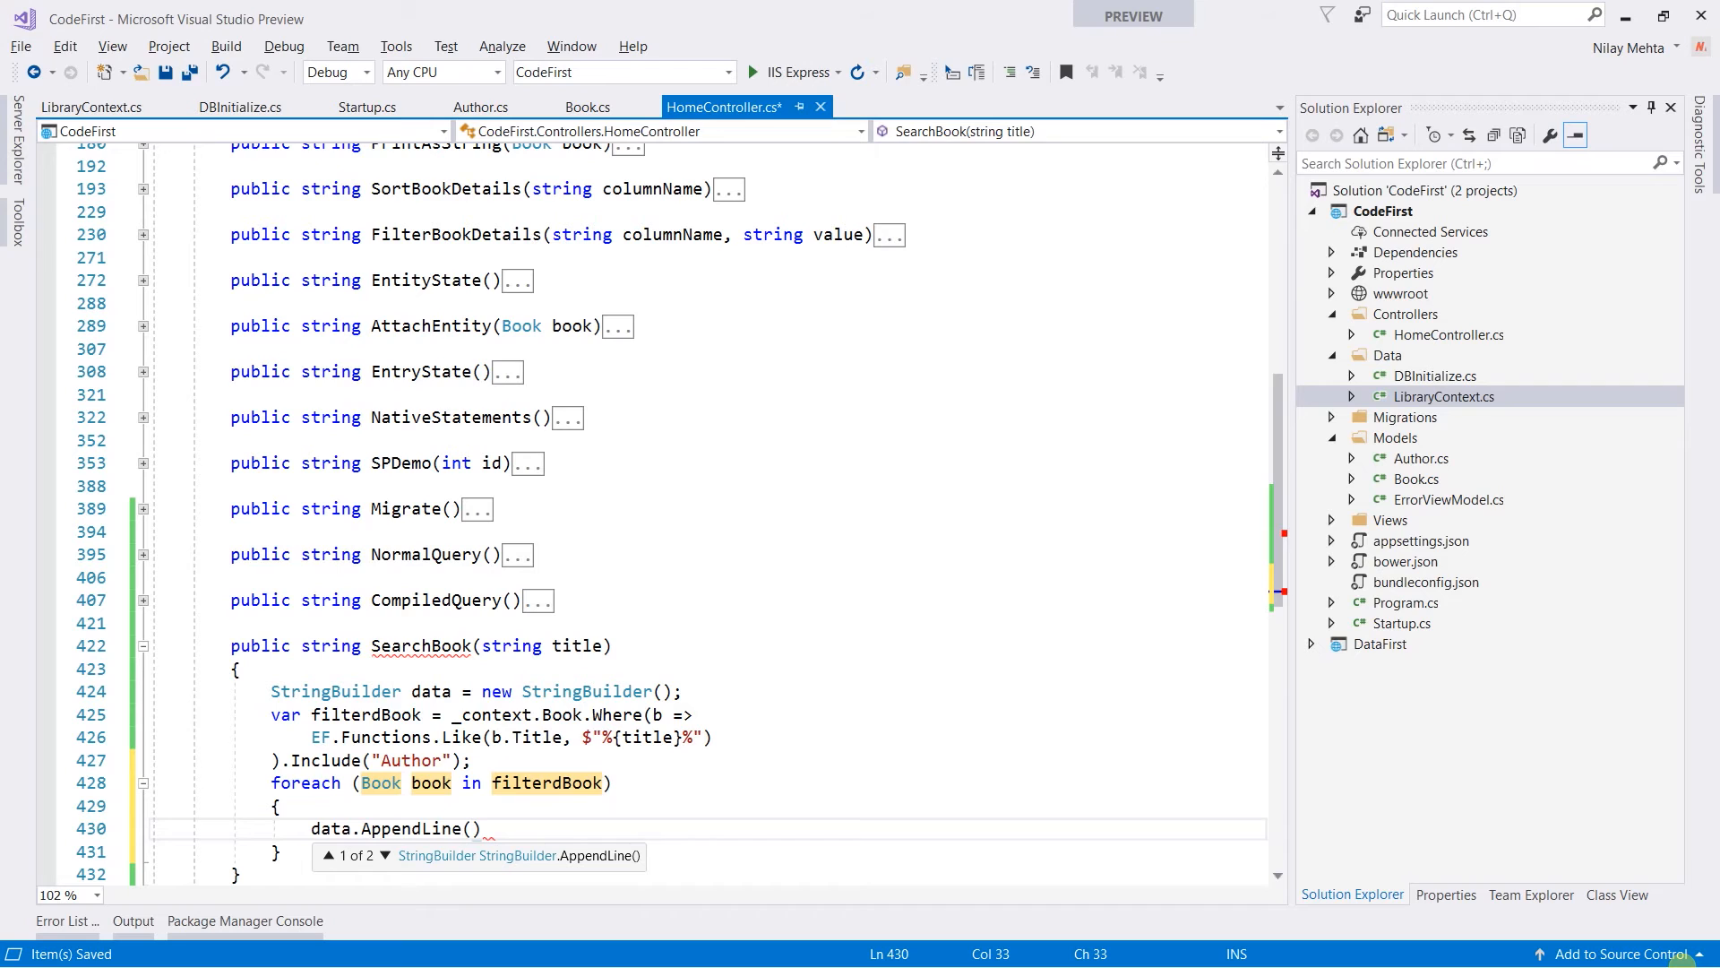
Append PrintAsString(book) to data and return data.ToString()
text(printAsString()
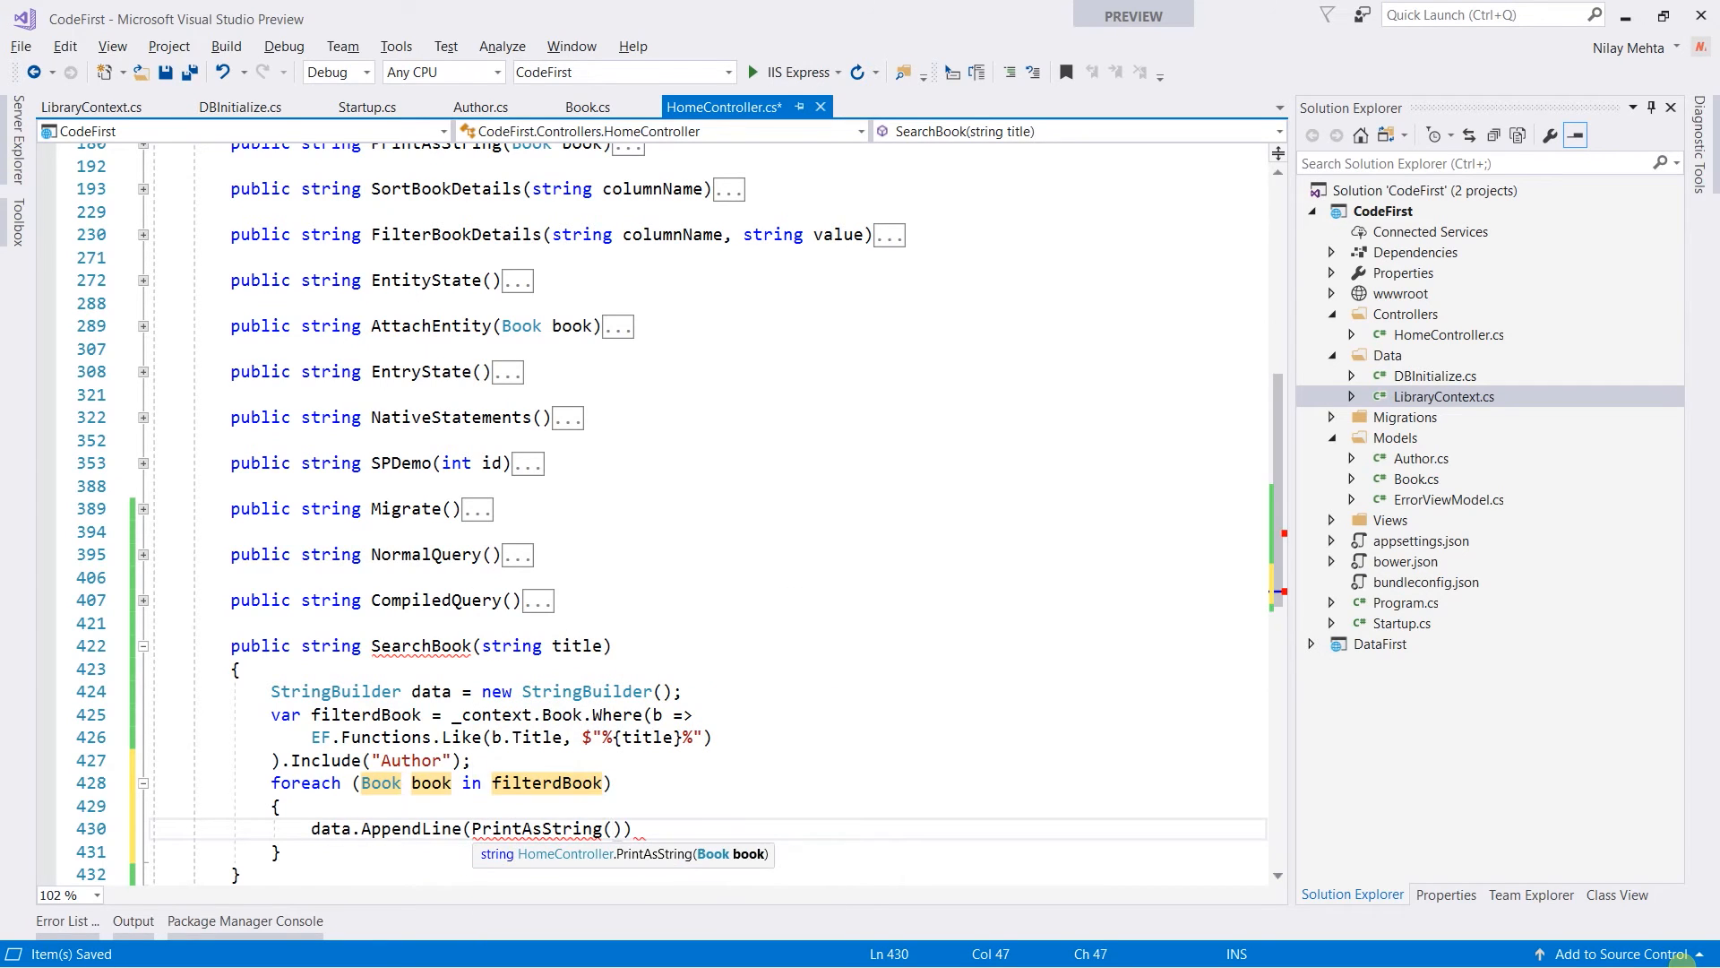
text(boo)
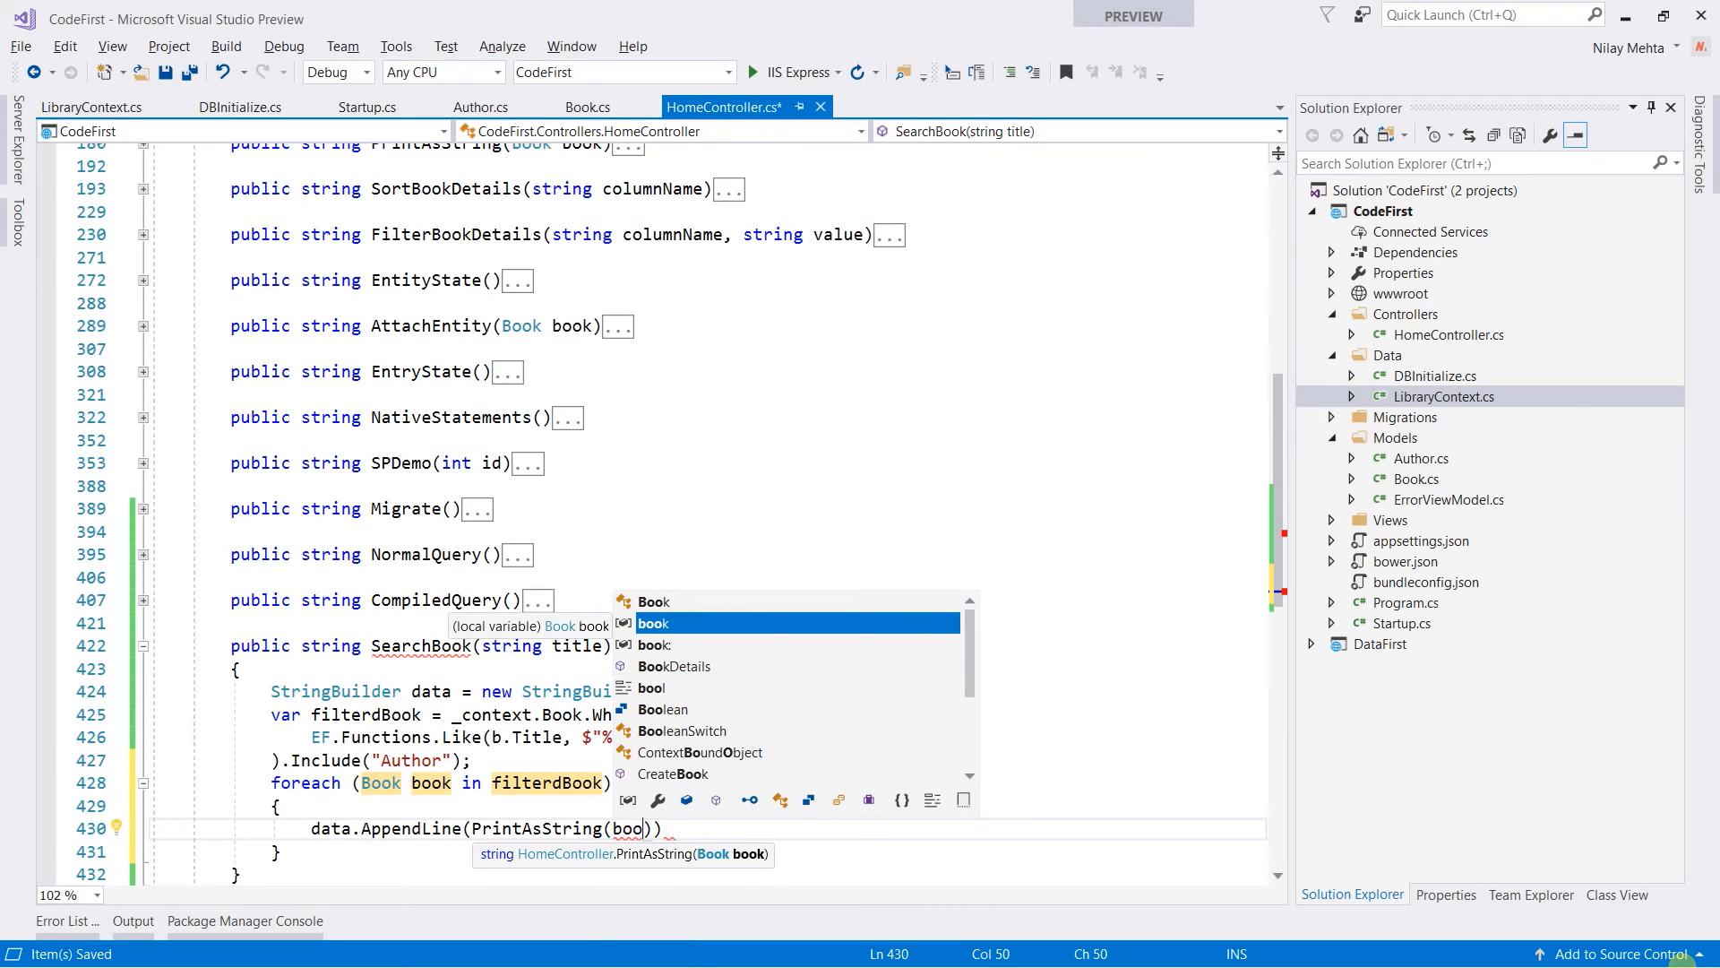
key(Tab)
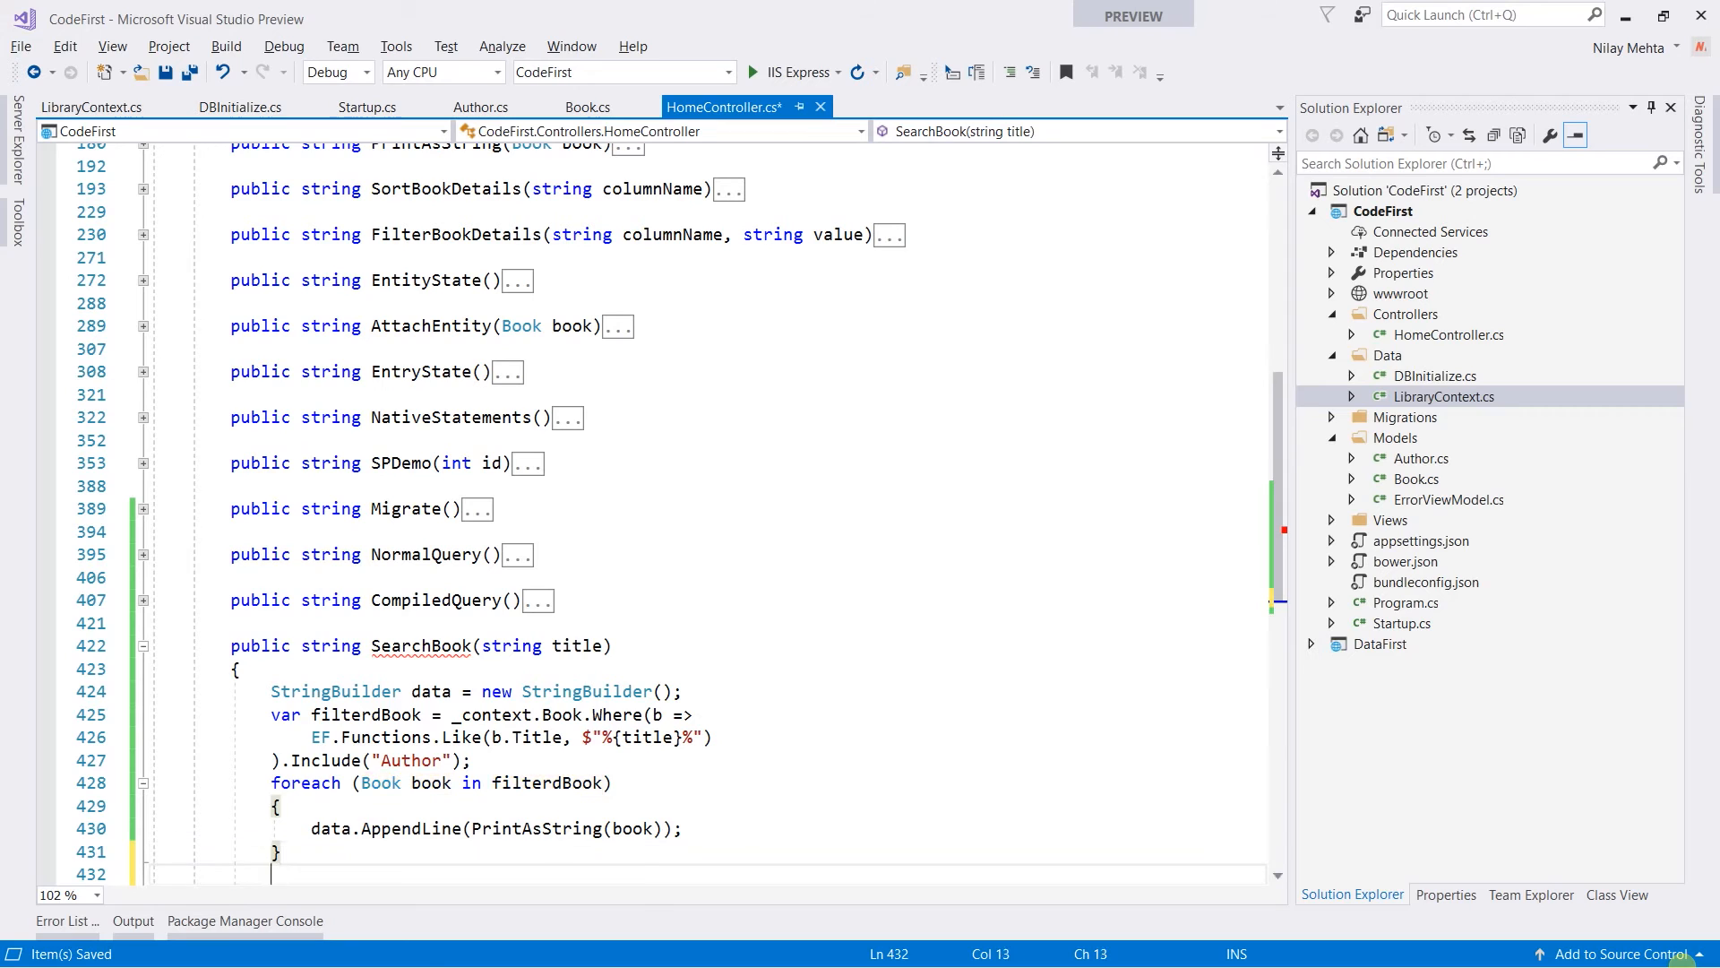
text(return data.ToString();)
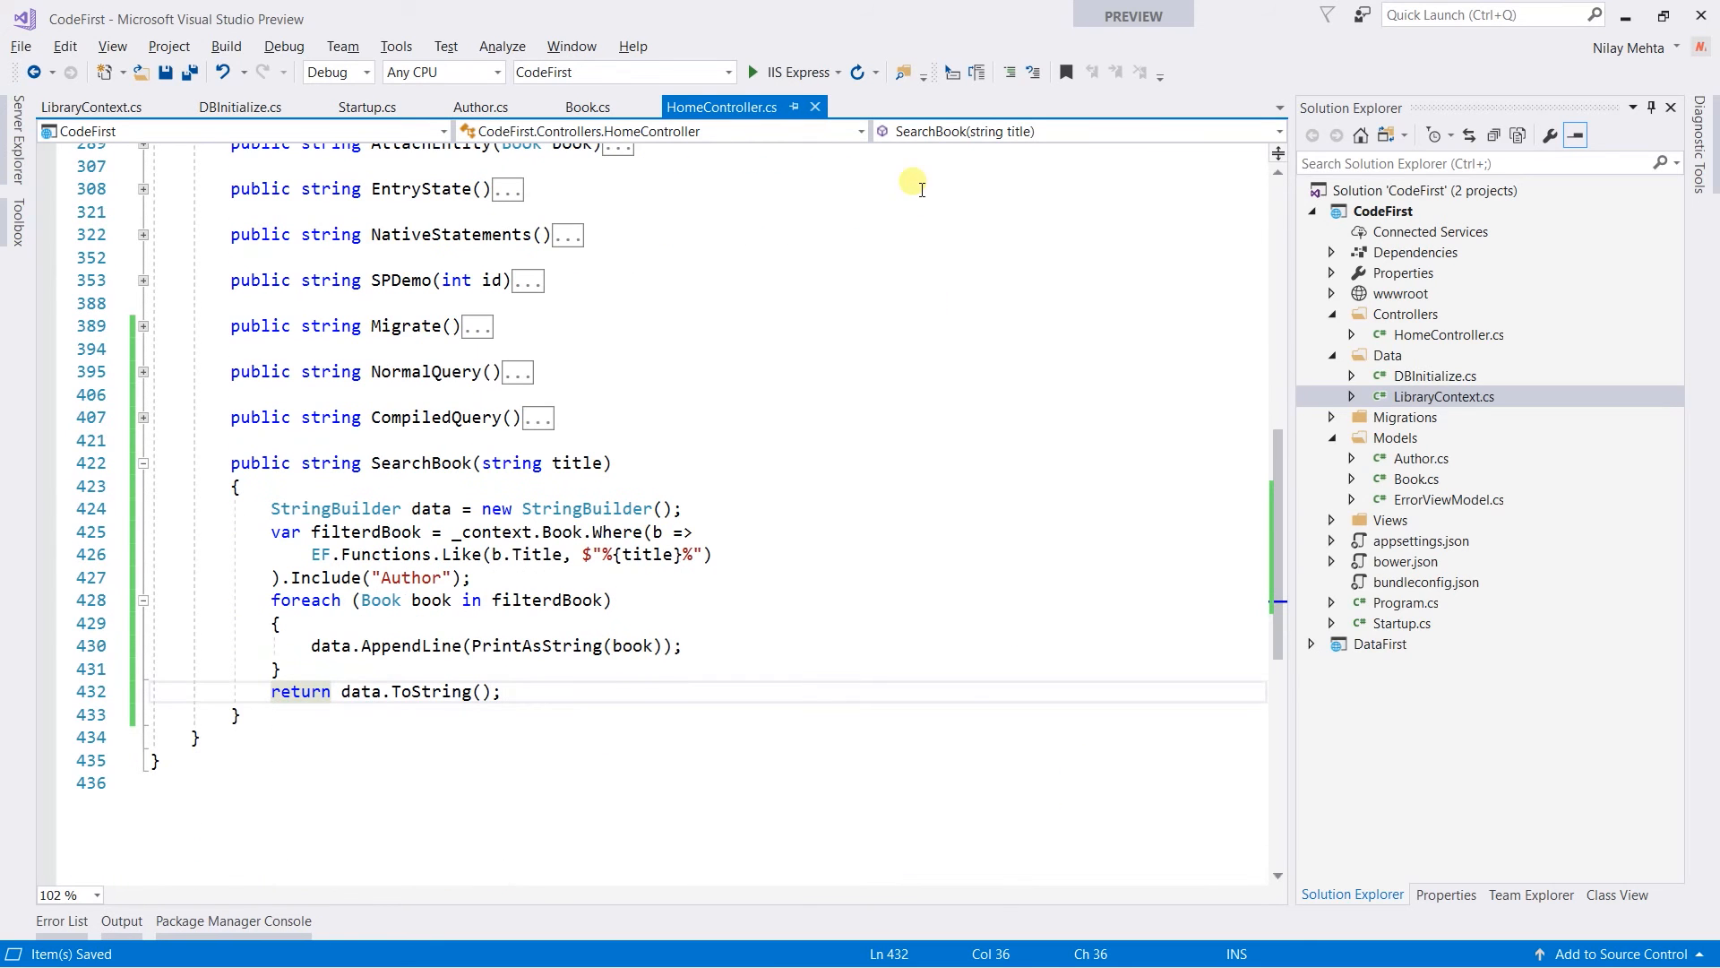
Load localhost:8756/Home/SearchBook?title=book in Firefox and scroll through the three results
click(759, 72)
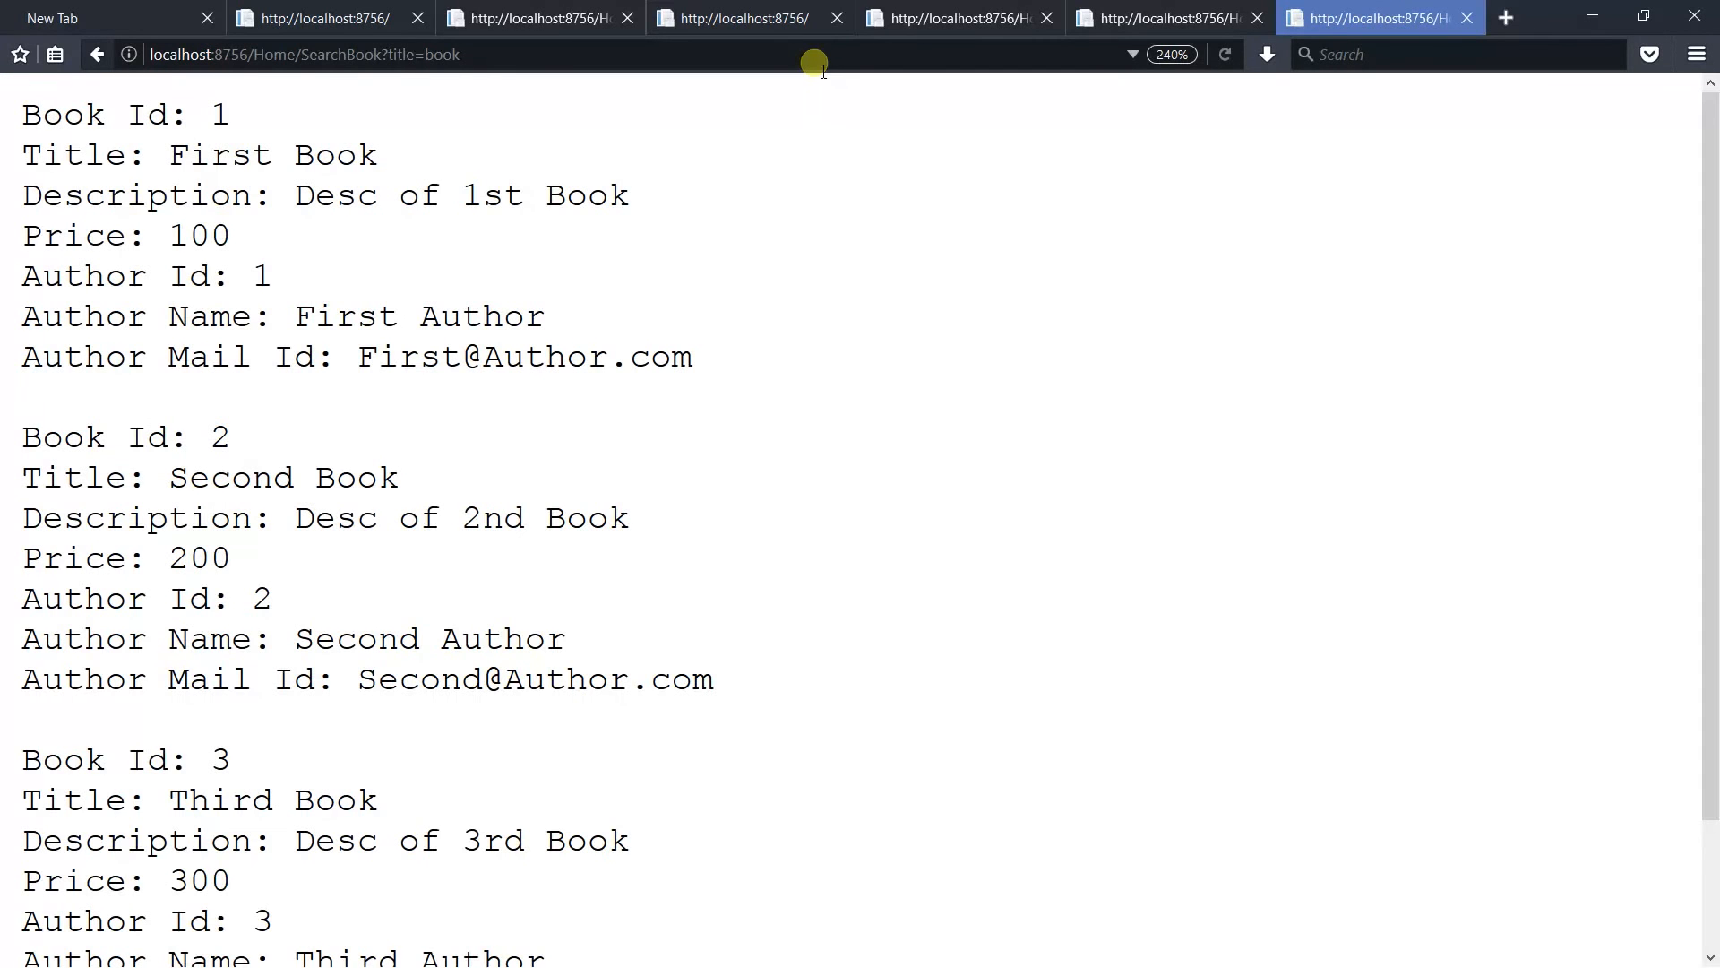
scroll(down, 3)
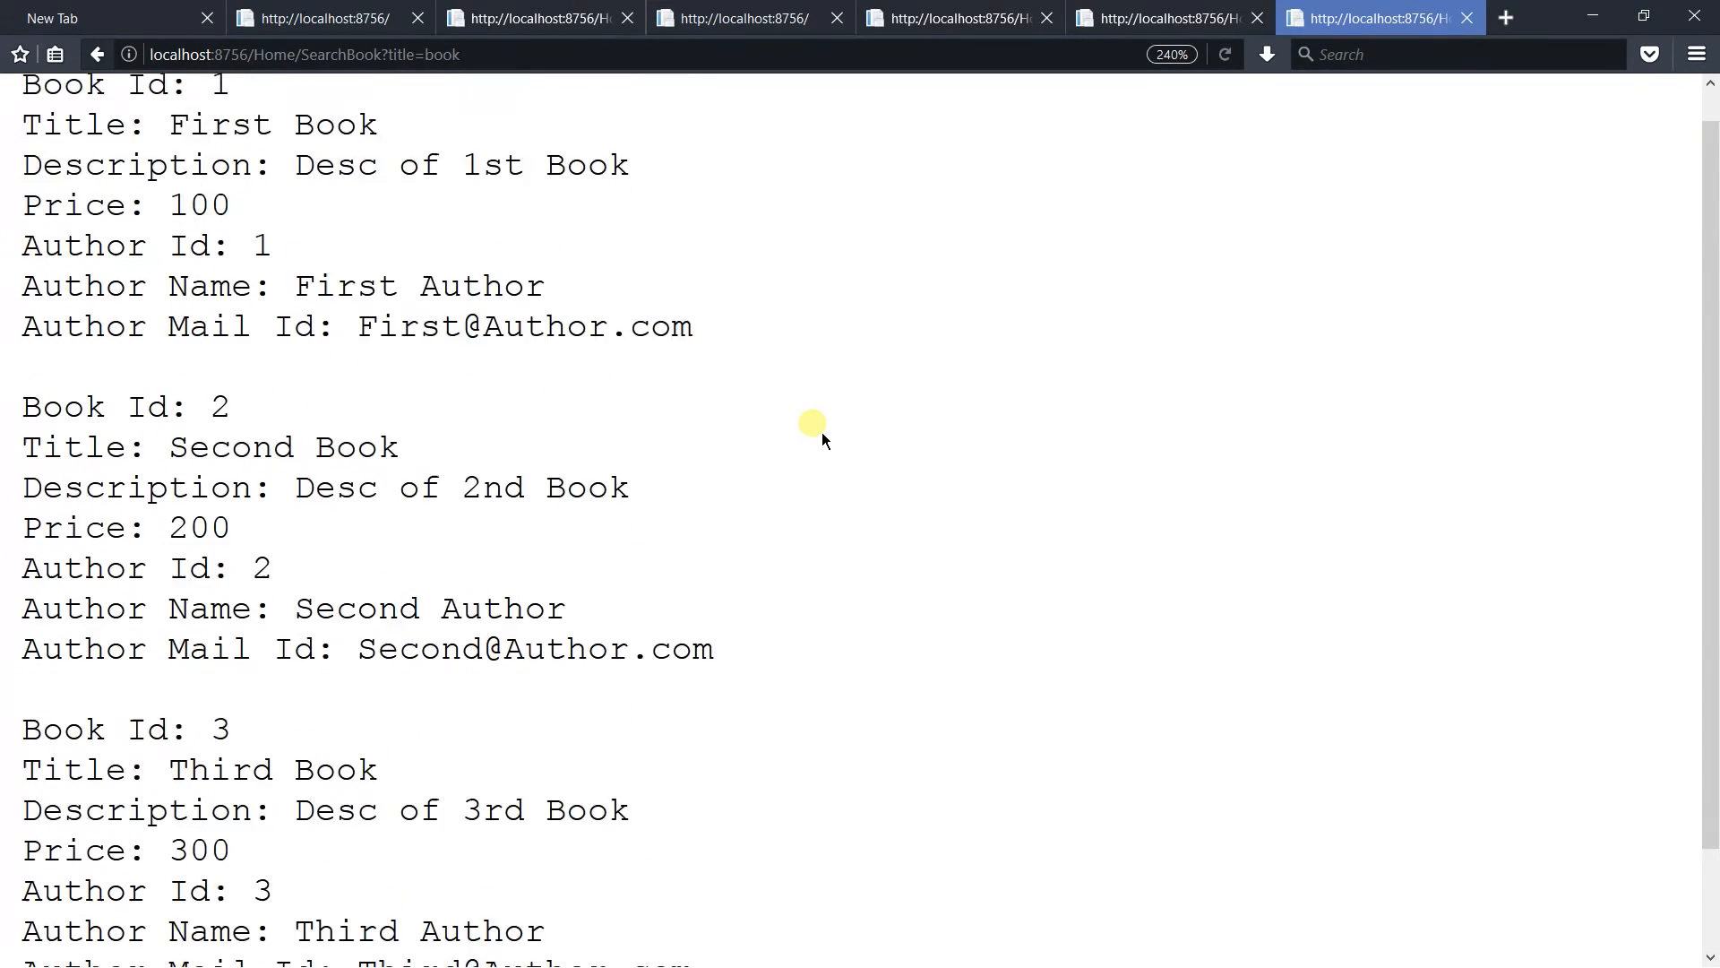
scroll(up, 3)
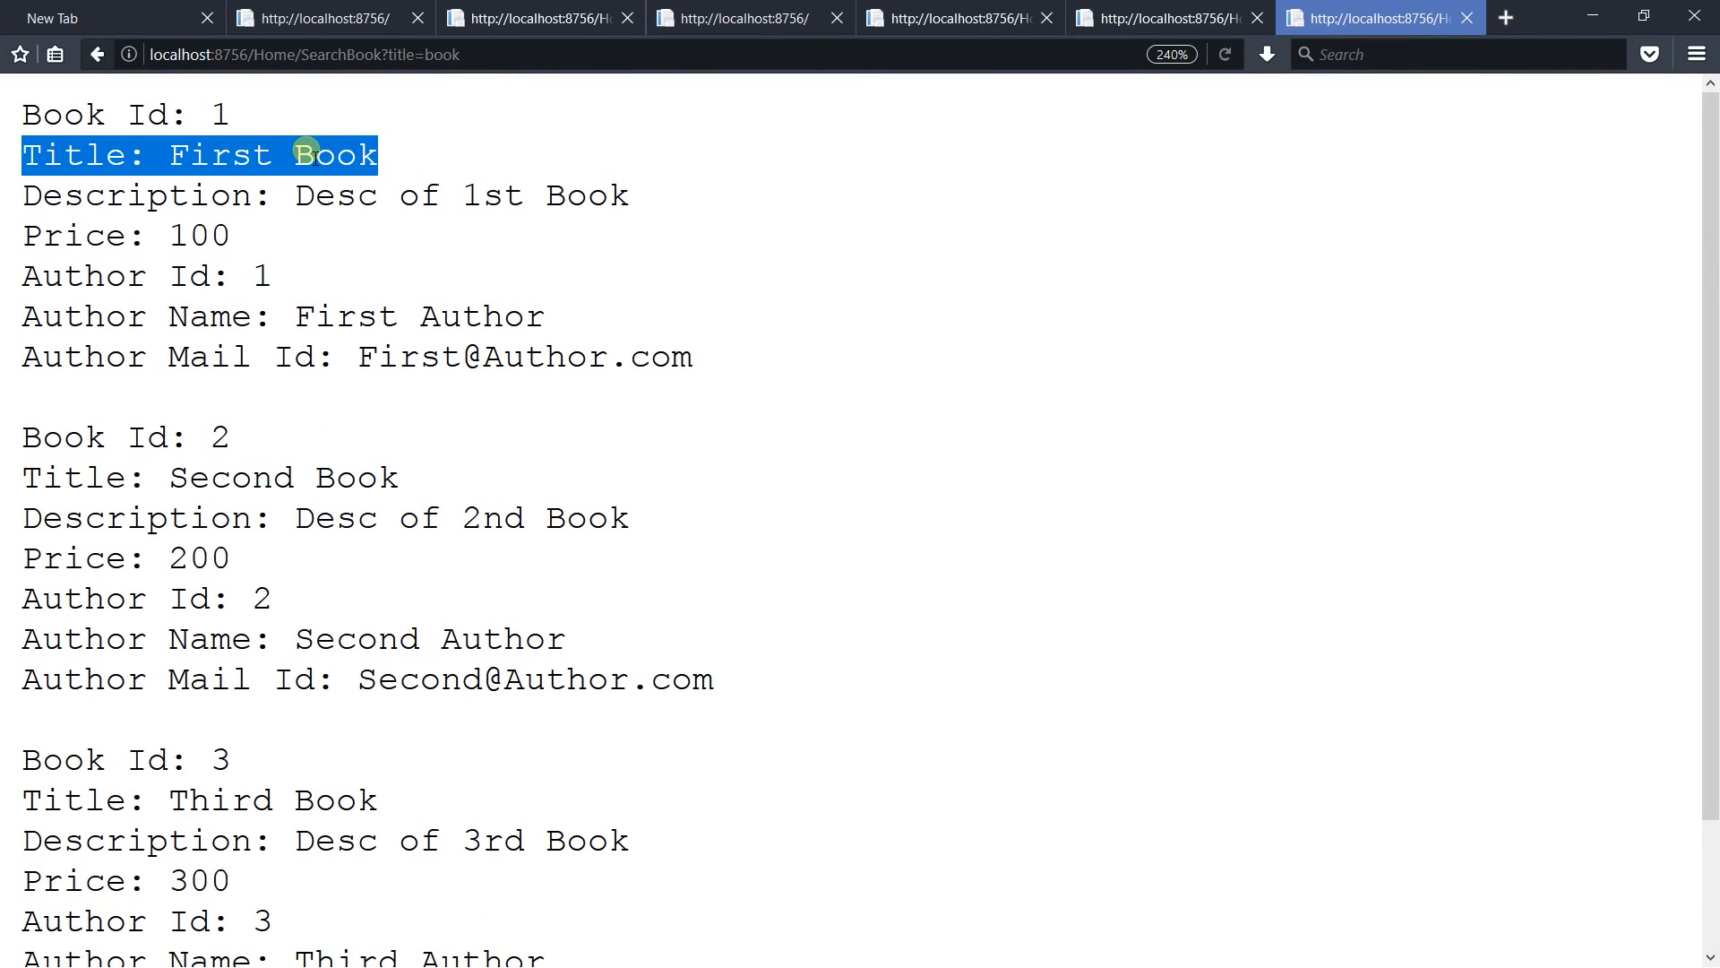
click(499, 69)
text(first)
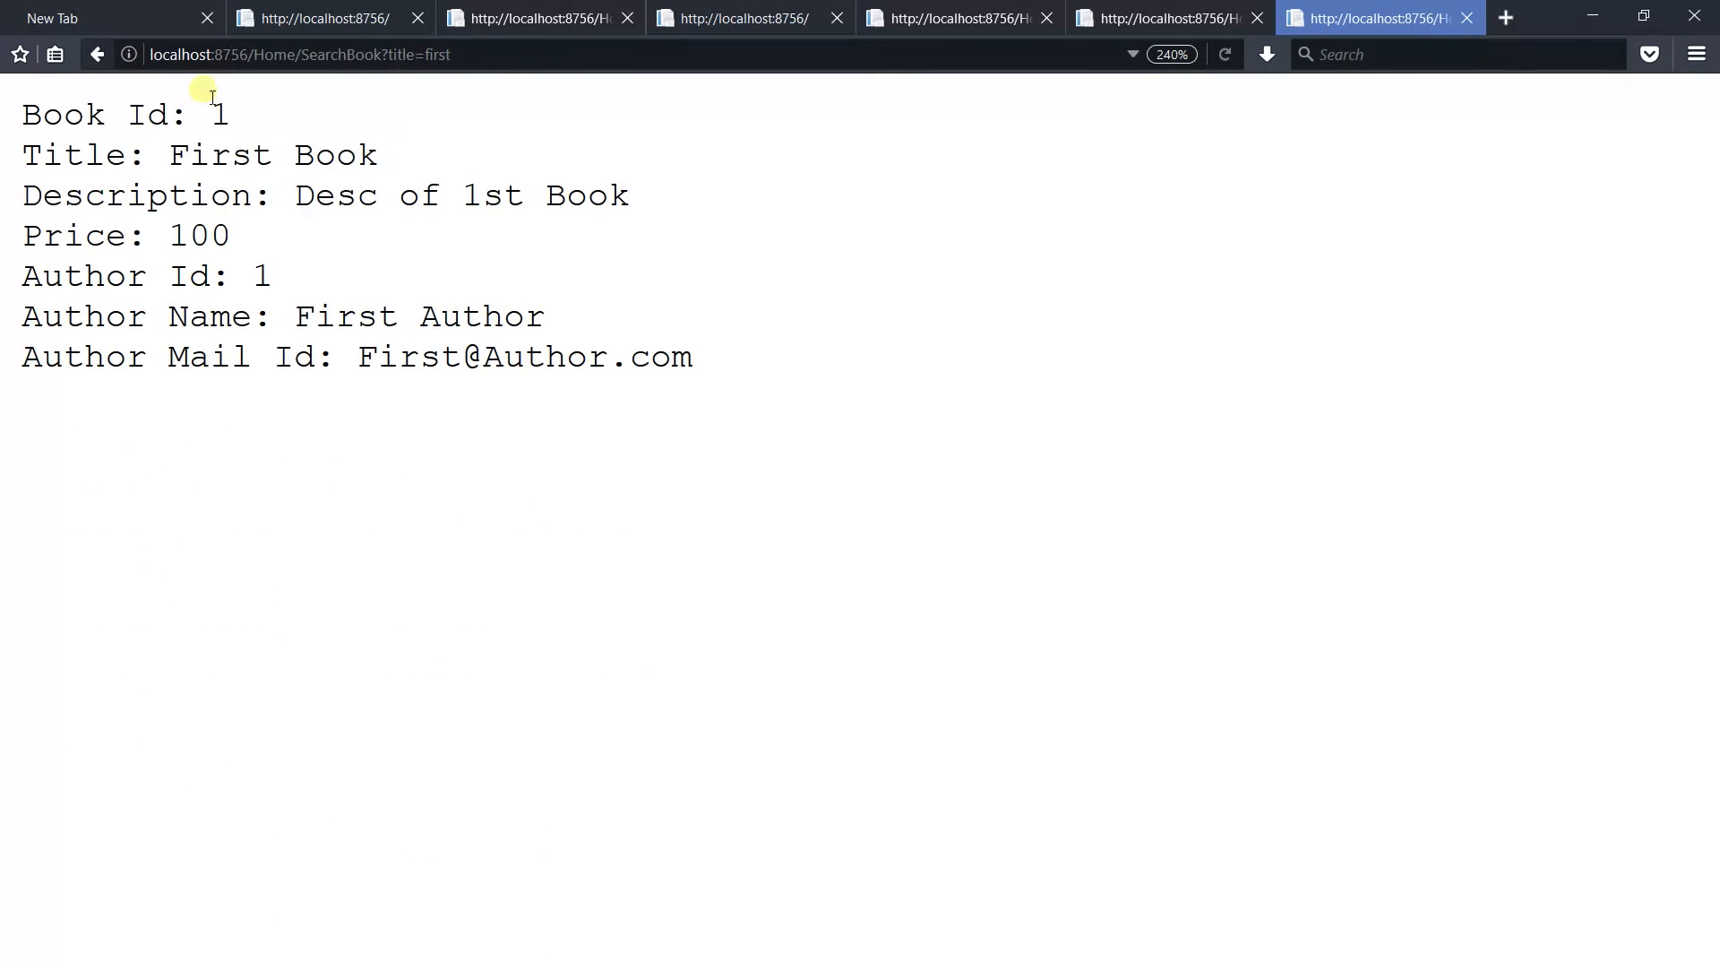
mouse_move(240, 168)
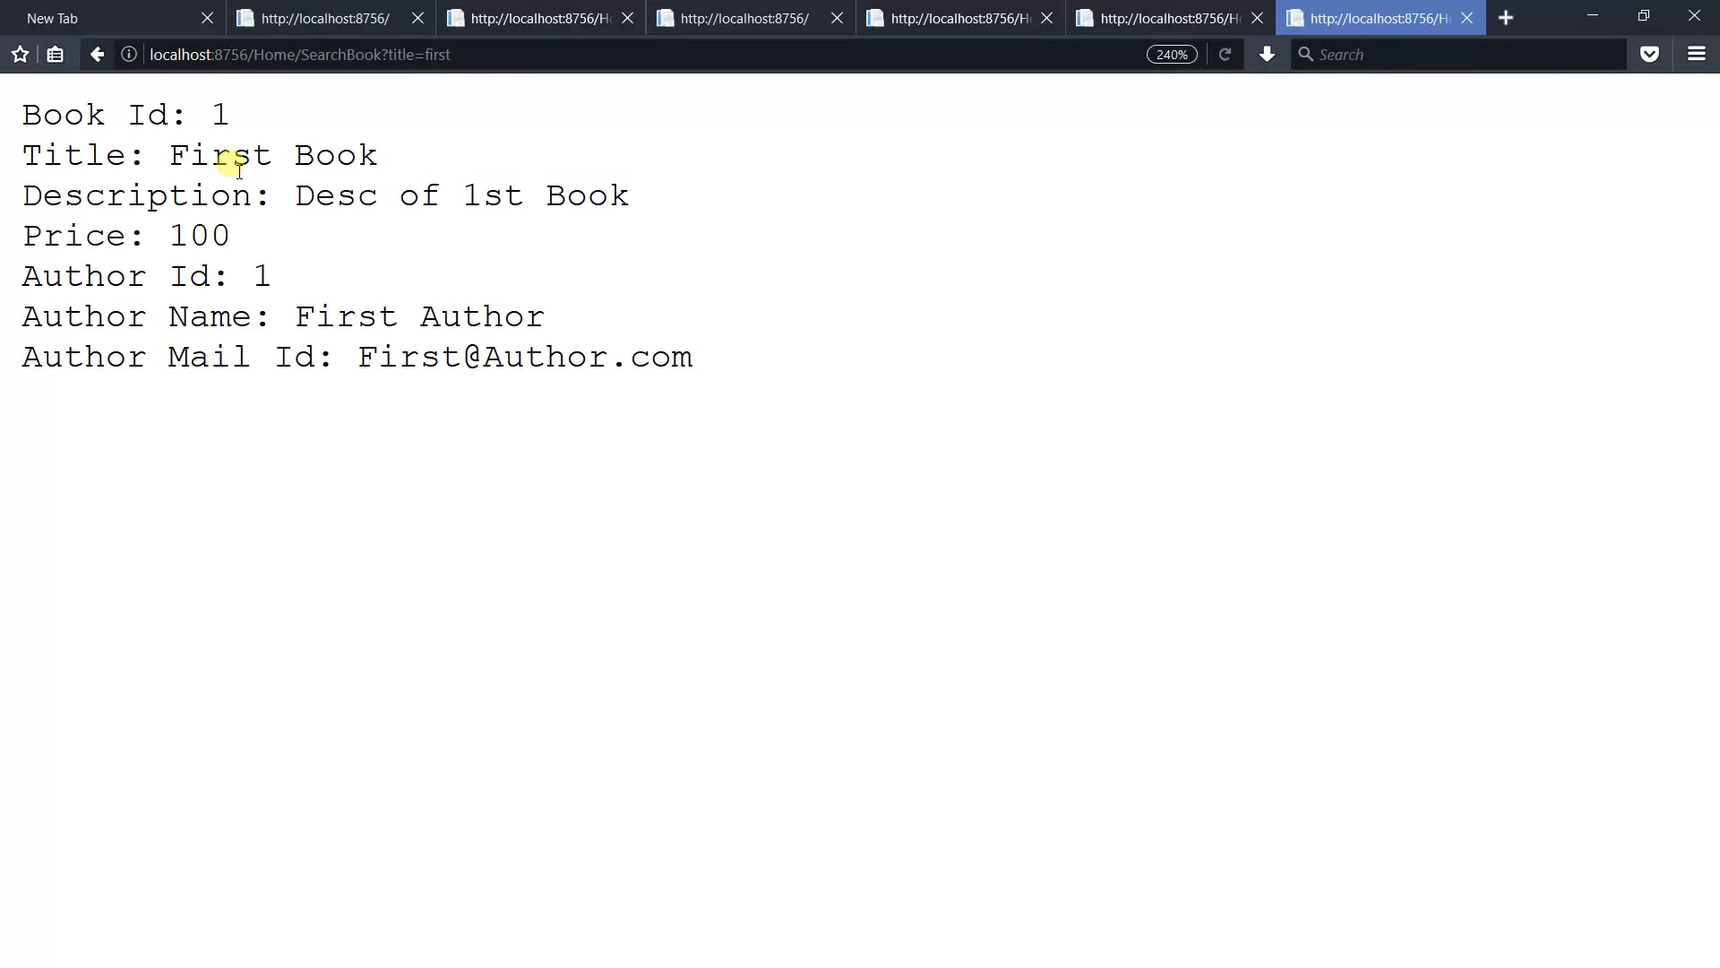
Select 'First' in the title=first result, then switch back to Visual Studio
double_click(228, 155)
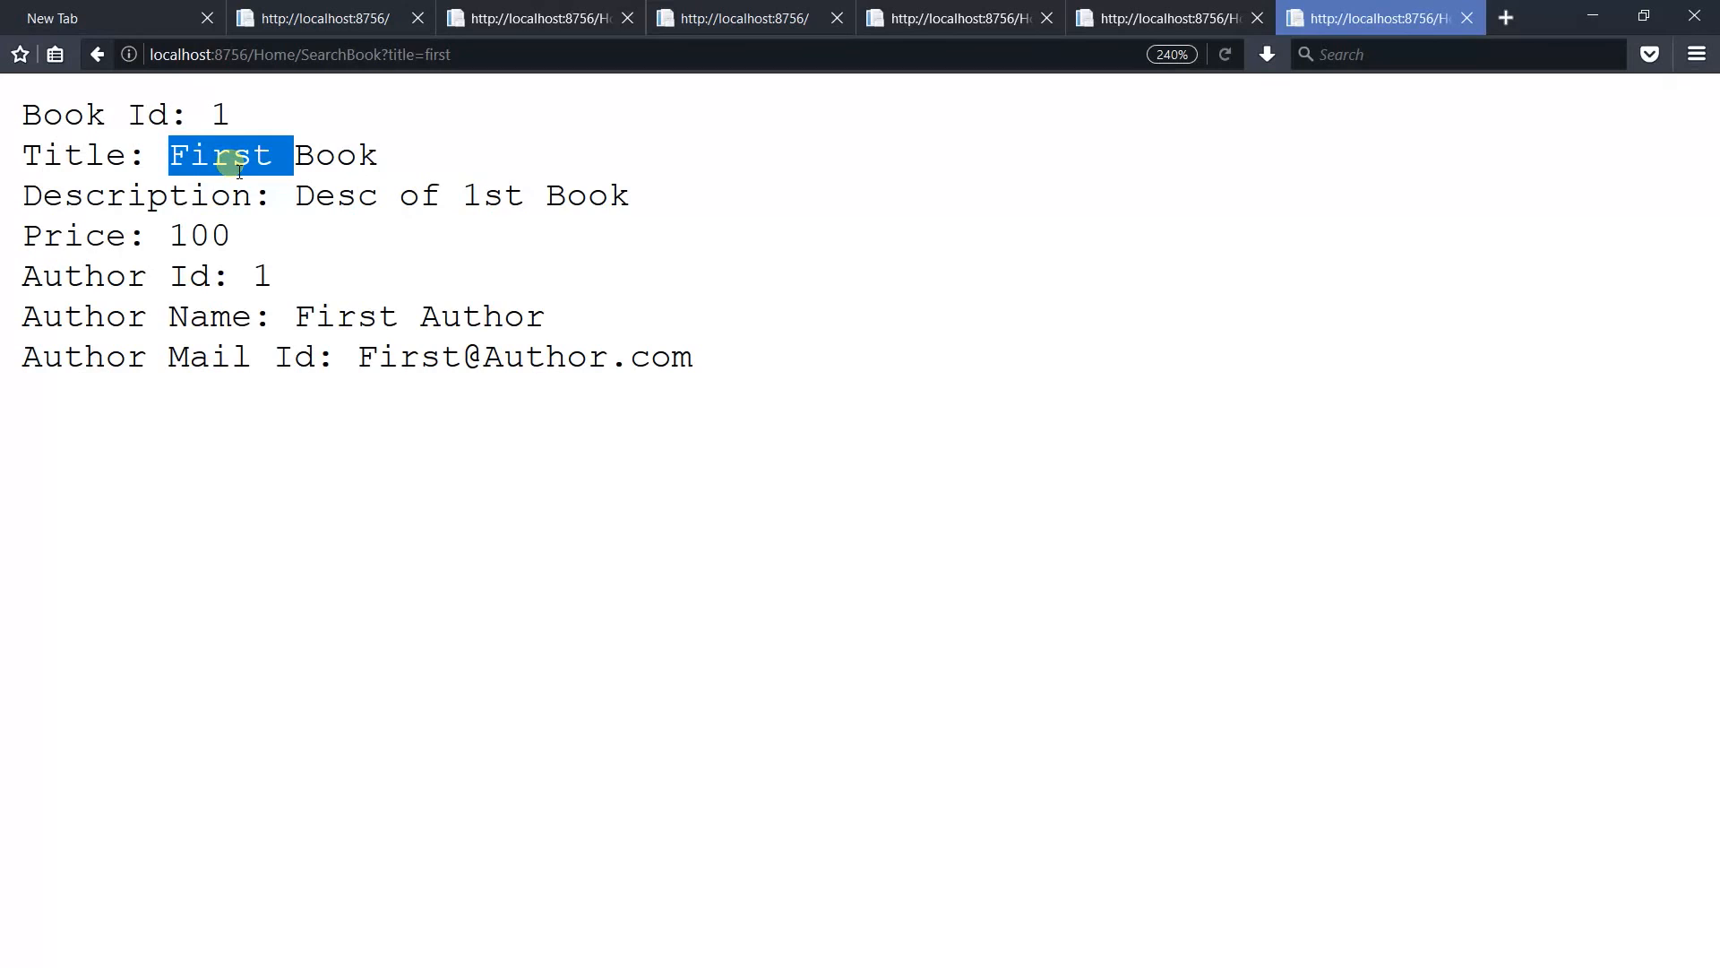
key(alt+tab)
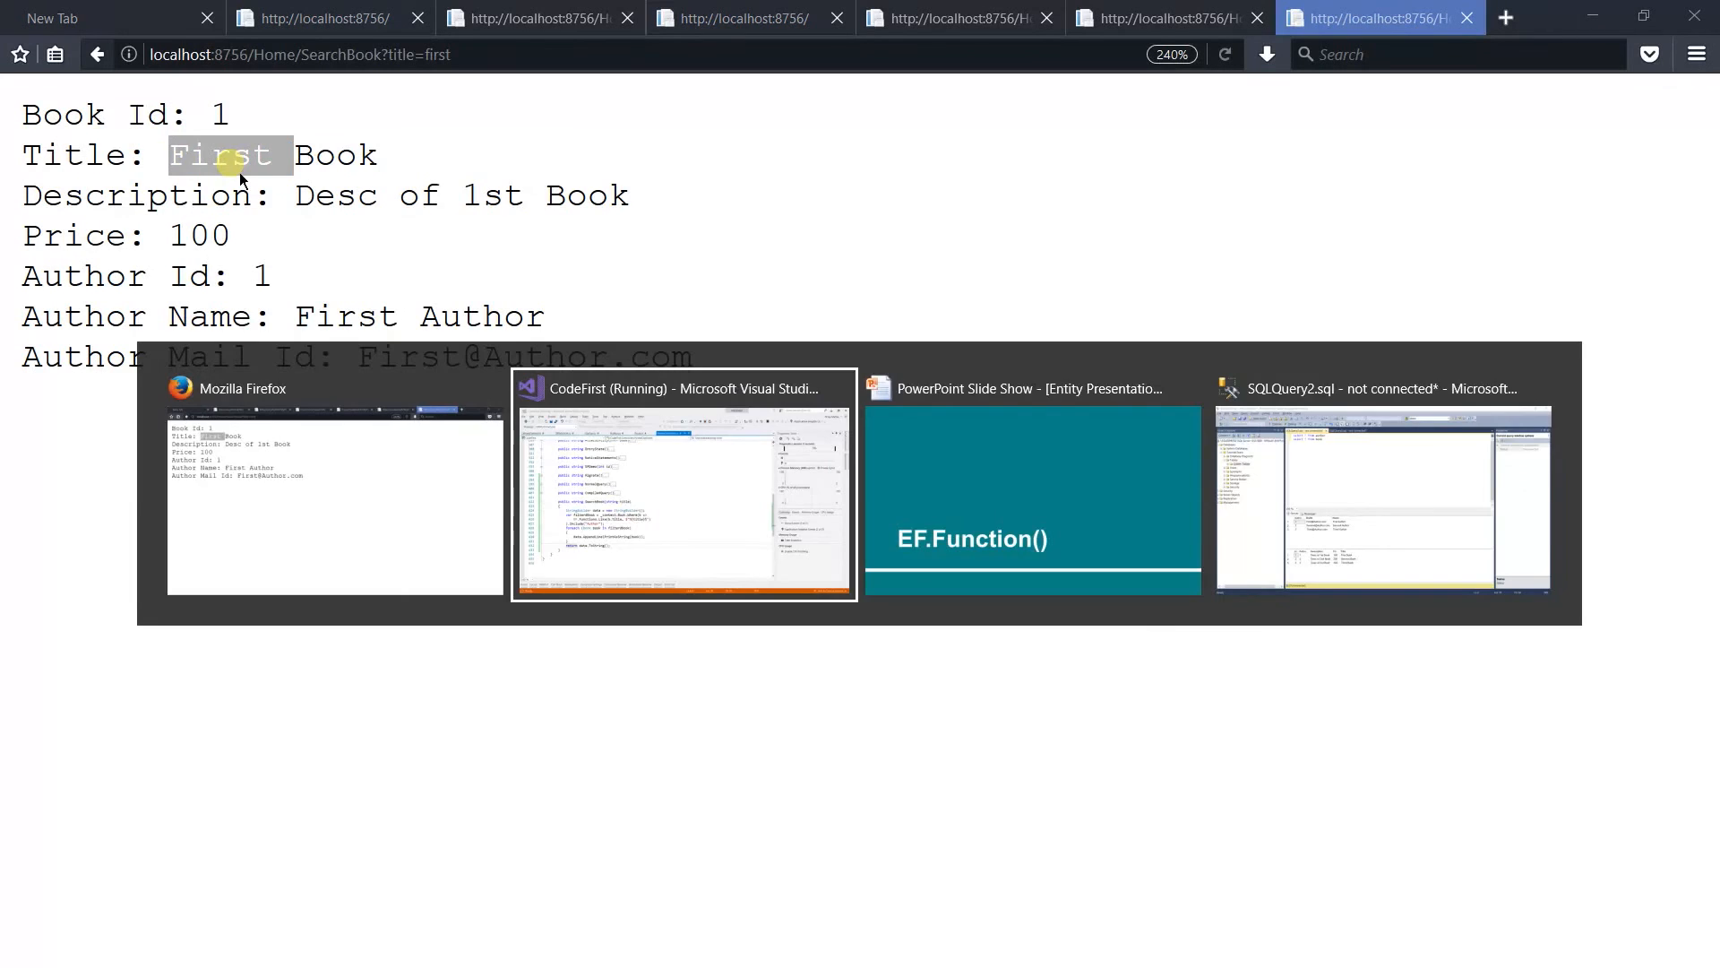